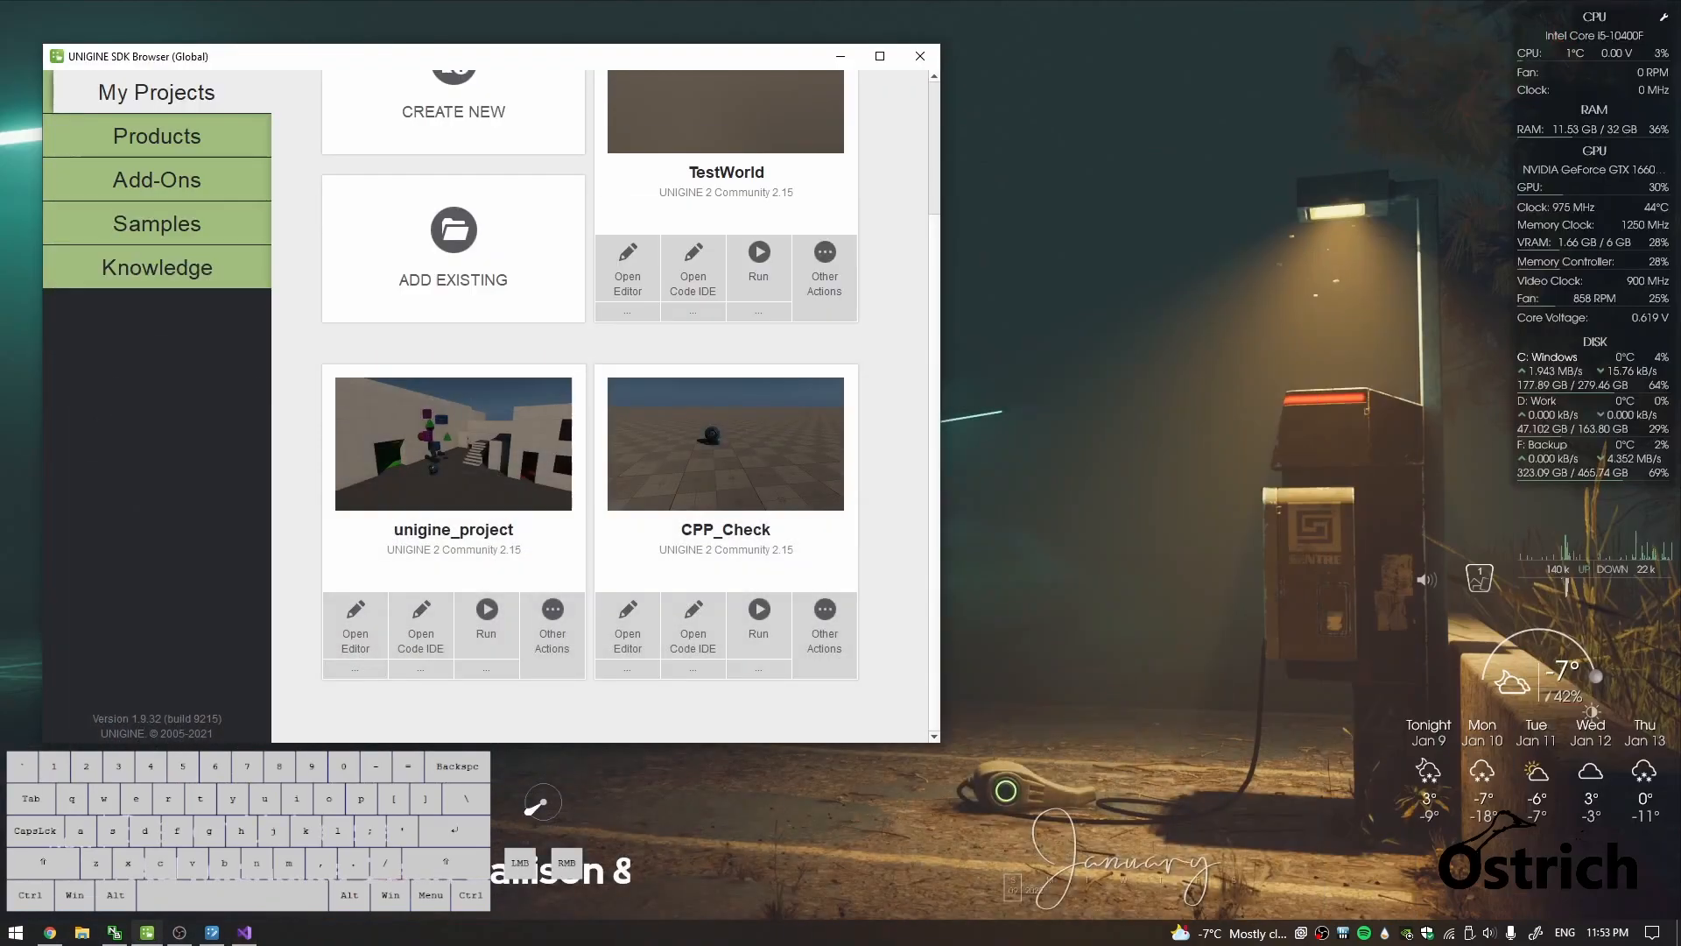
# Open the Test world in the editor and add a dummy node named Main Character.
pyautogui.click(627, 266)
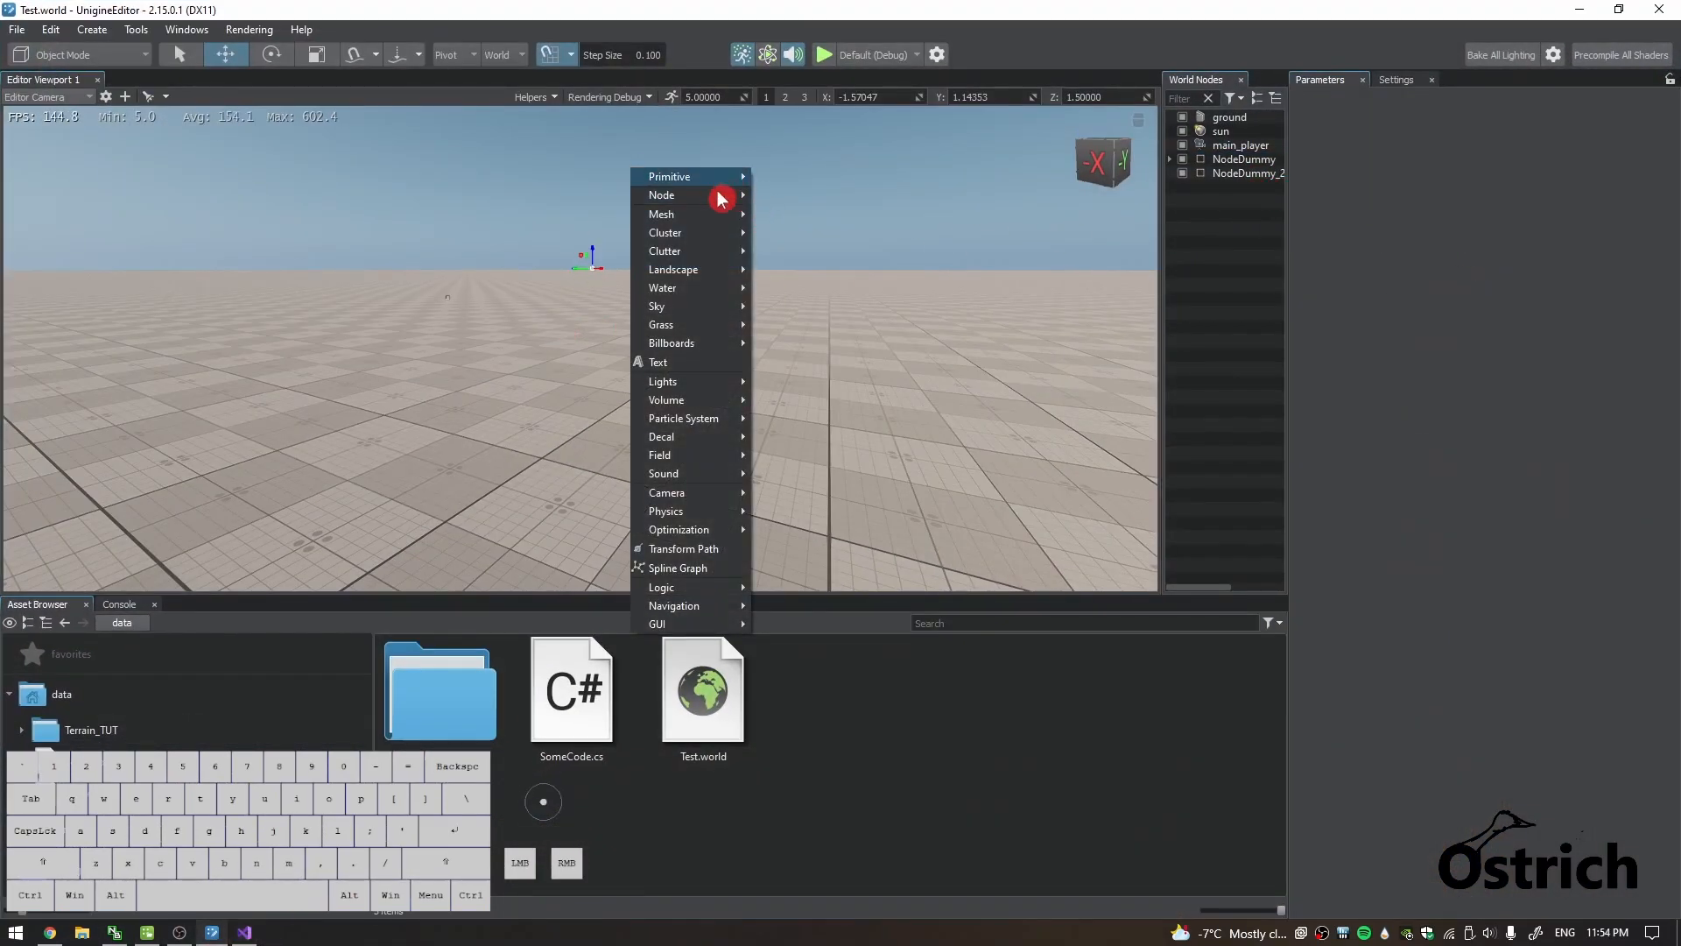
pyautogui.click(662, 194)
pyautogui.write('M')
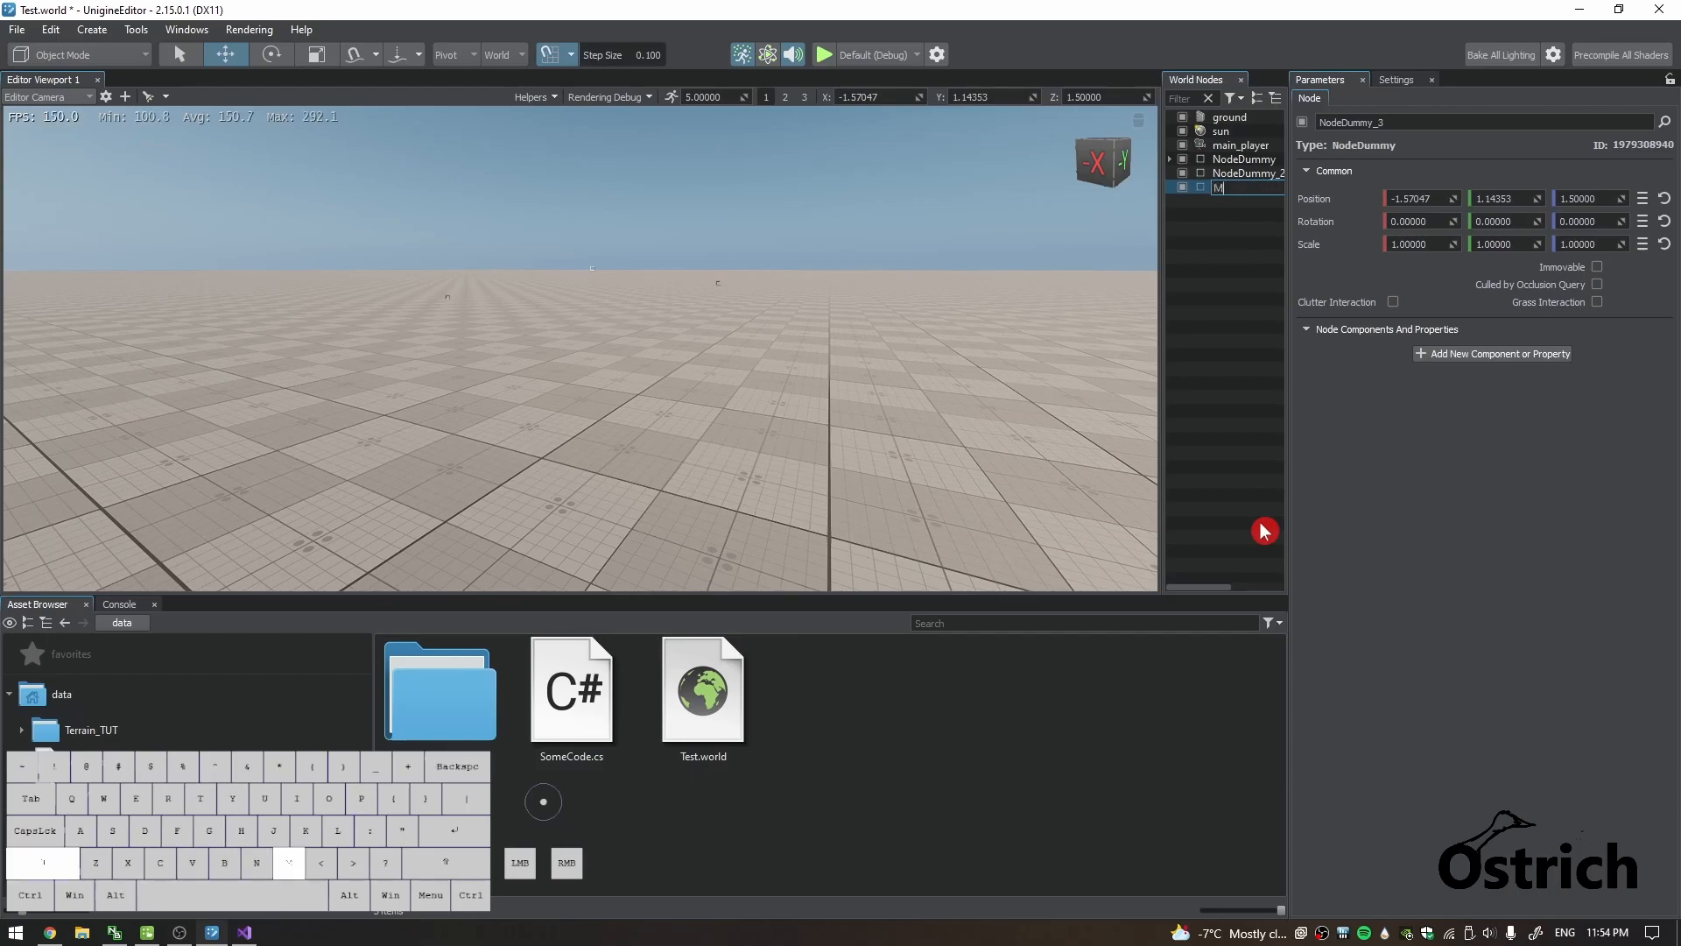
pyautogui.write('ain Character')
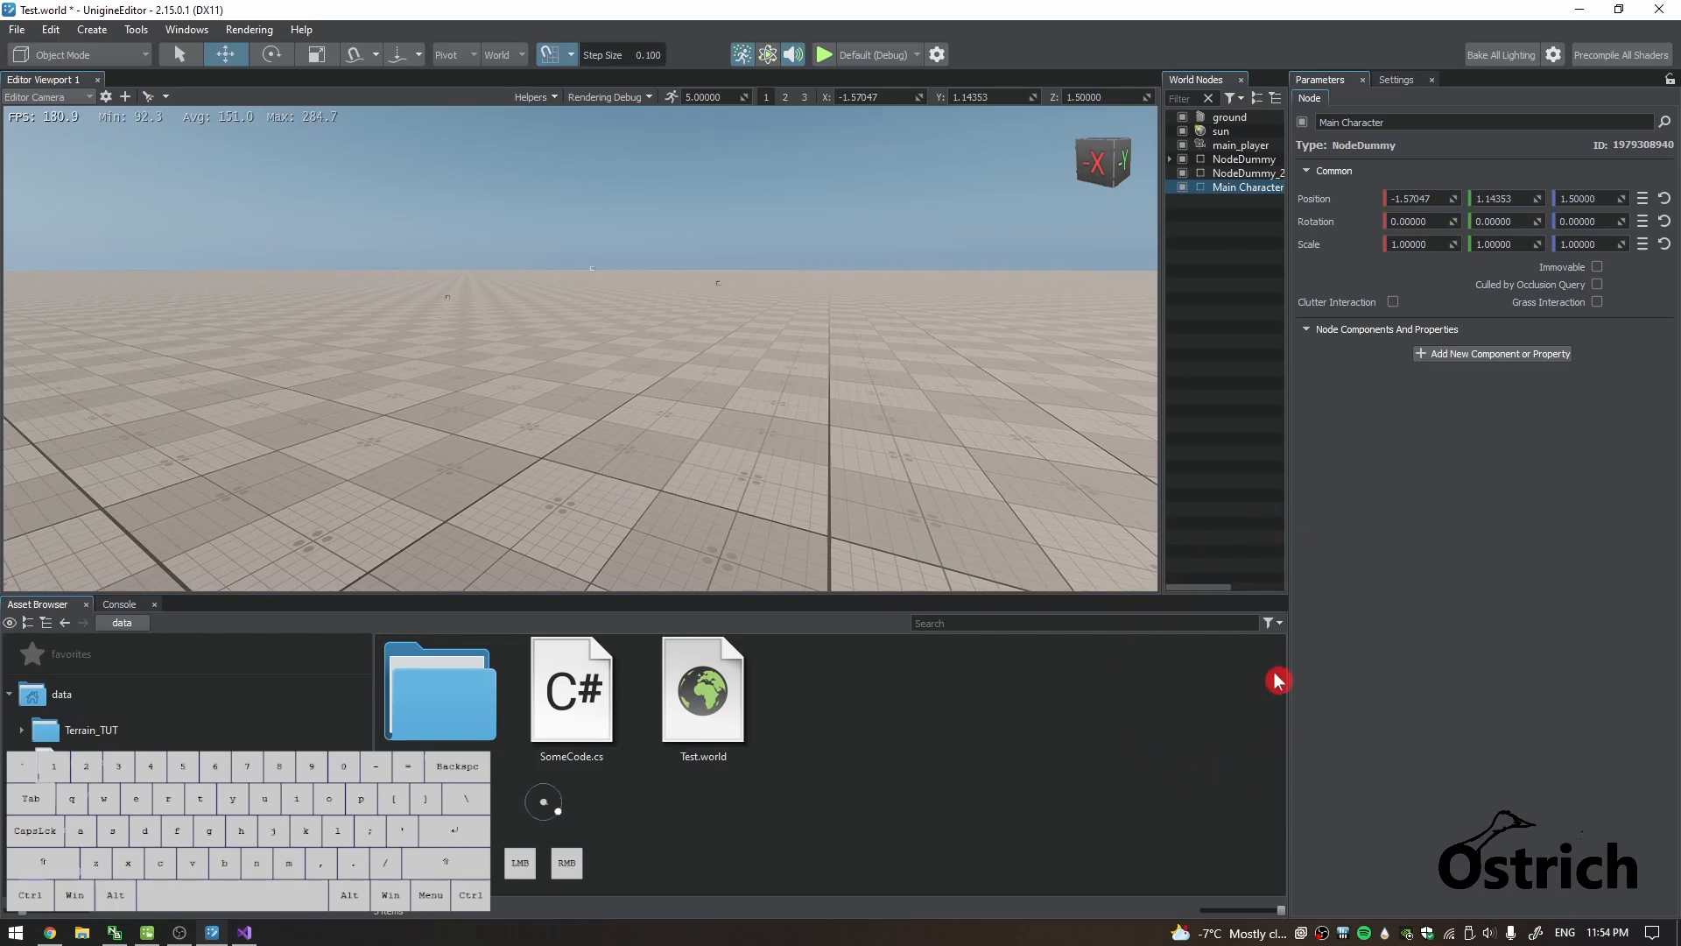
pyautogui.click(1492, 354)
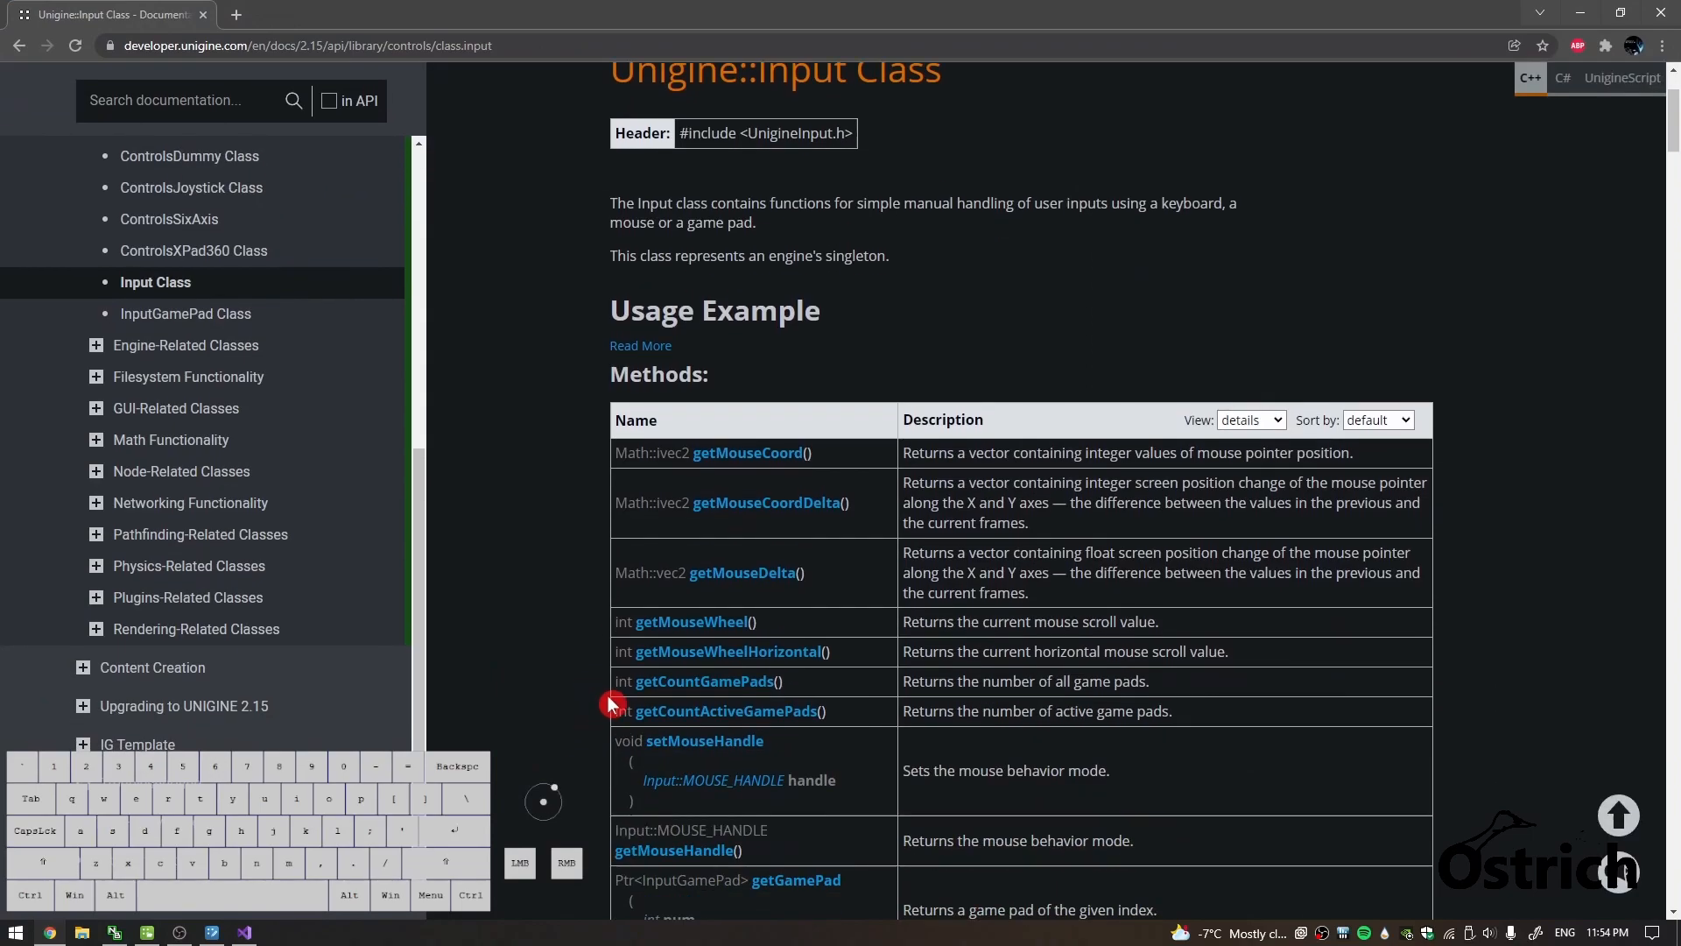
# Scroll the Input class docs to the isKeyDown and isMouseButton methods, then return to the editor.
pyautogui.scroll(-3)
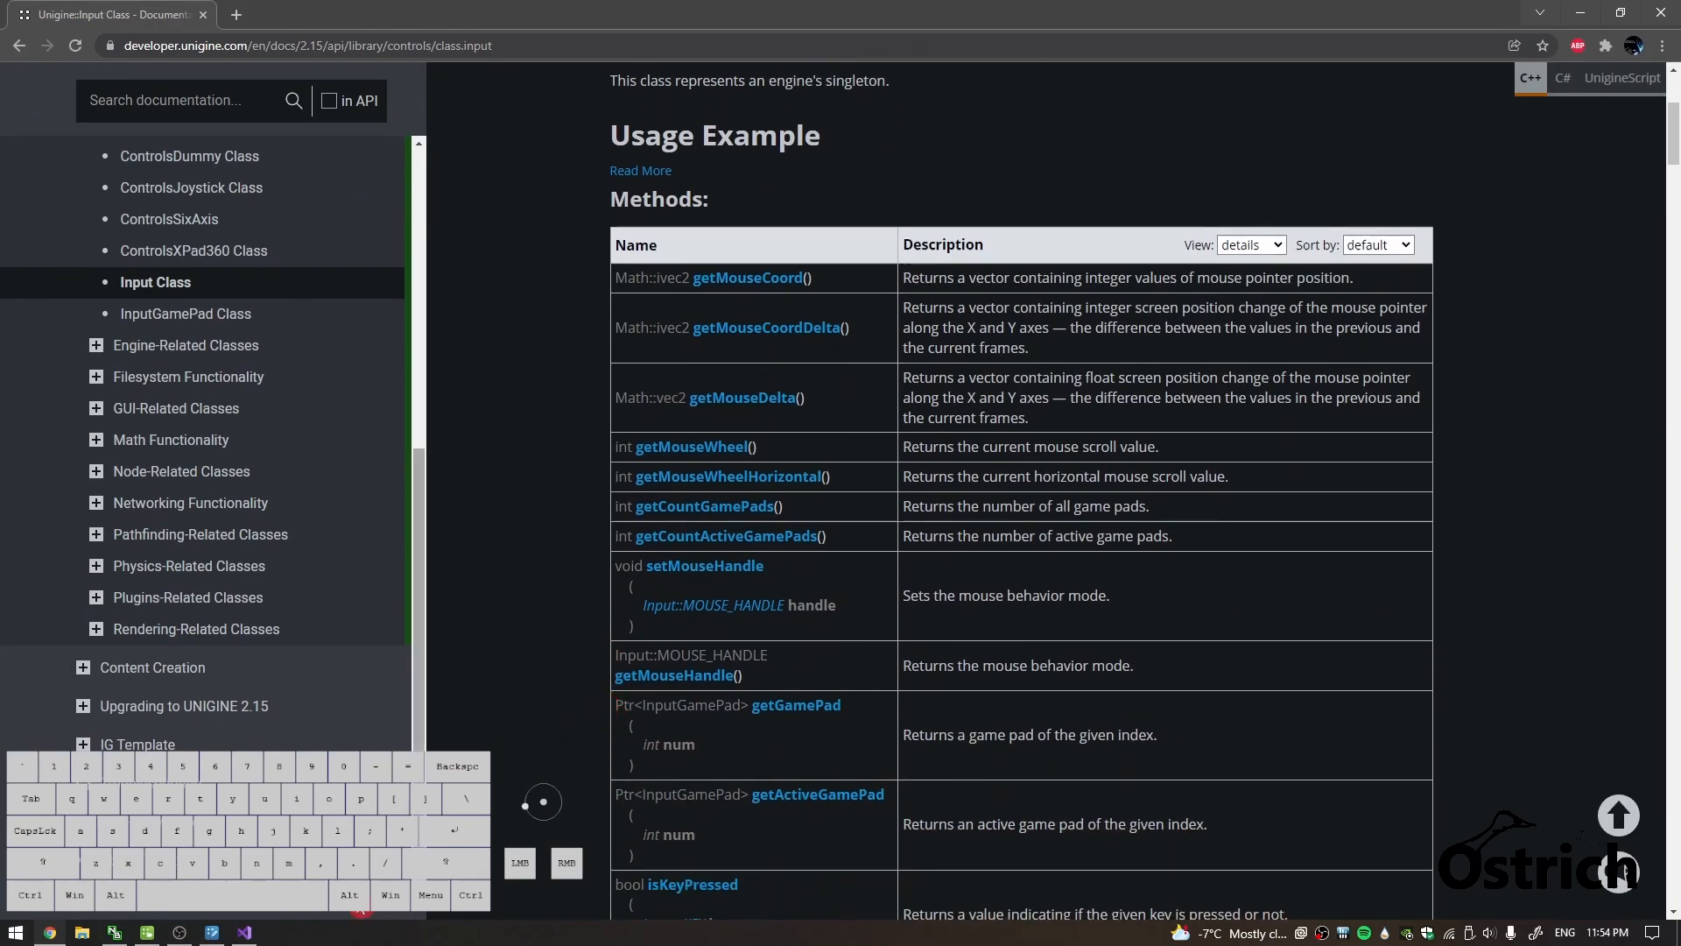
pyautogui.scroll(-3)
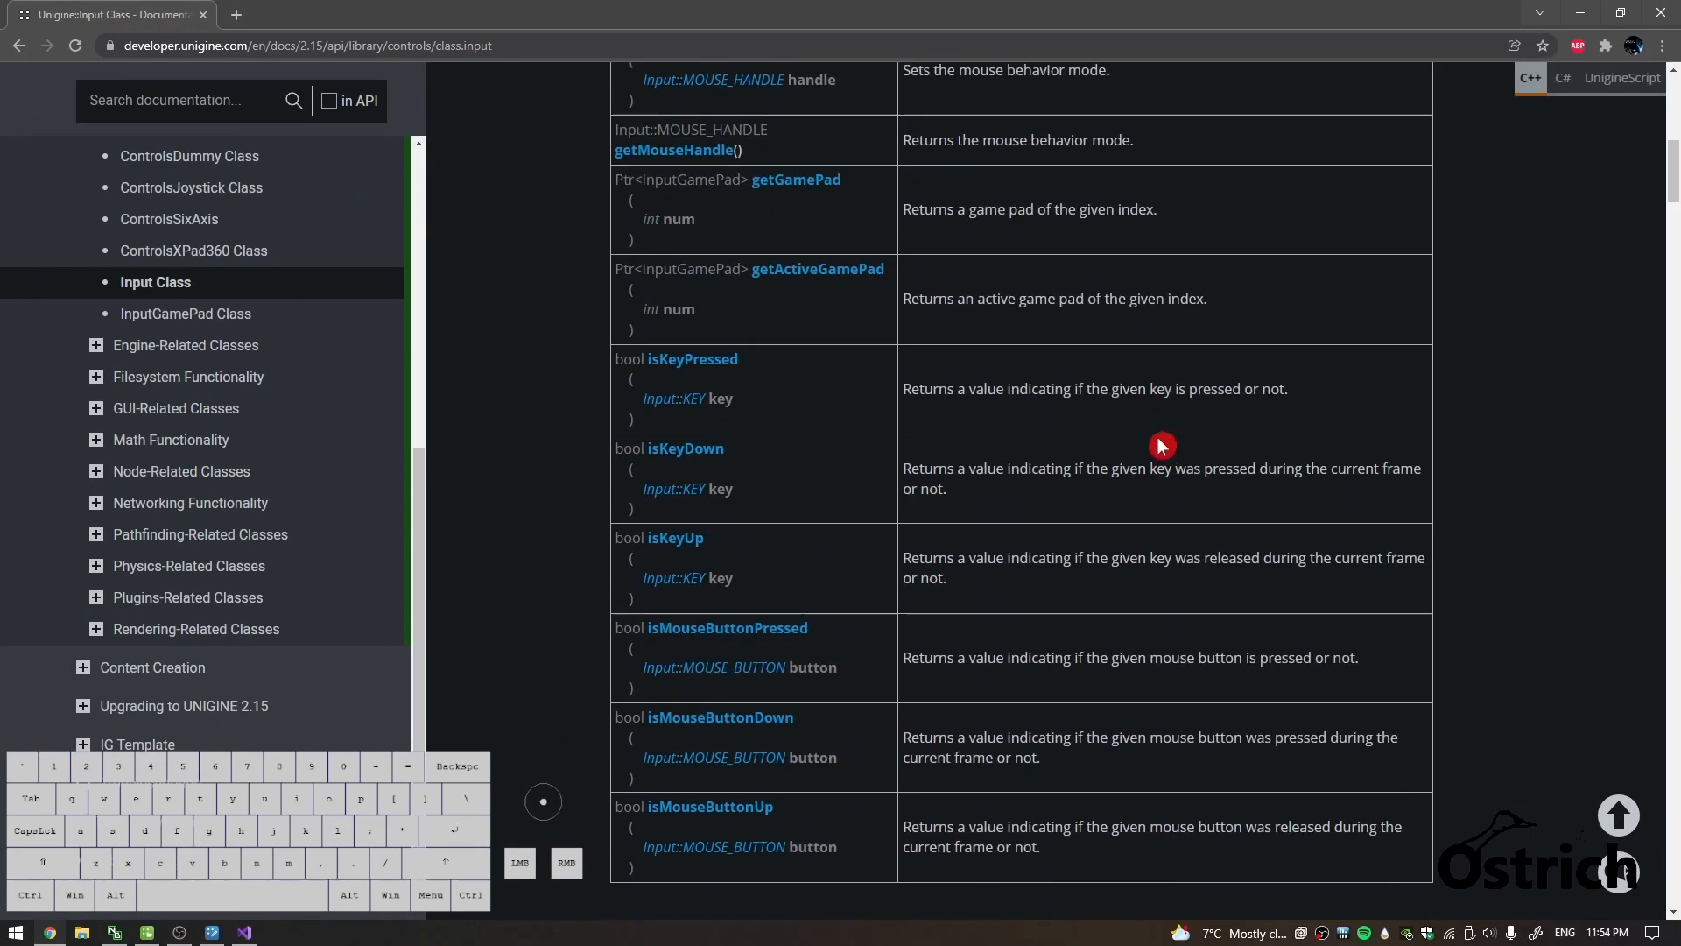
pyautogui.click(244, 931)
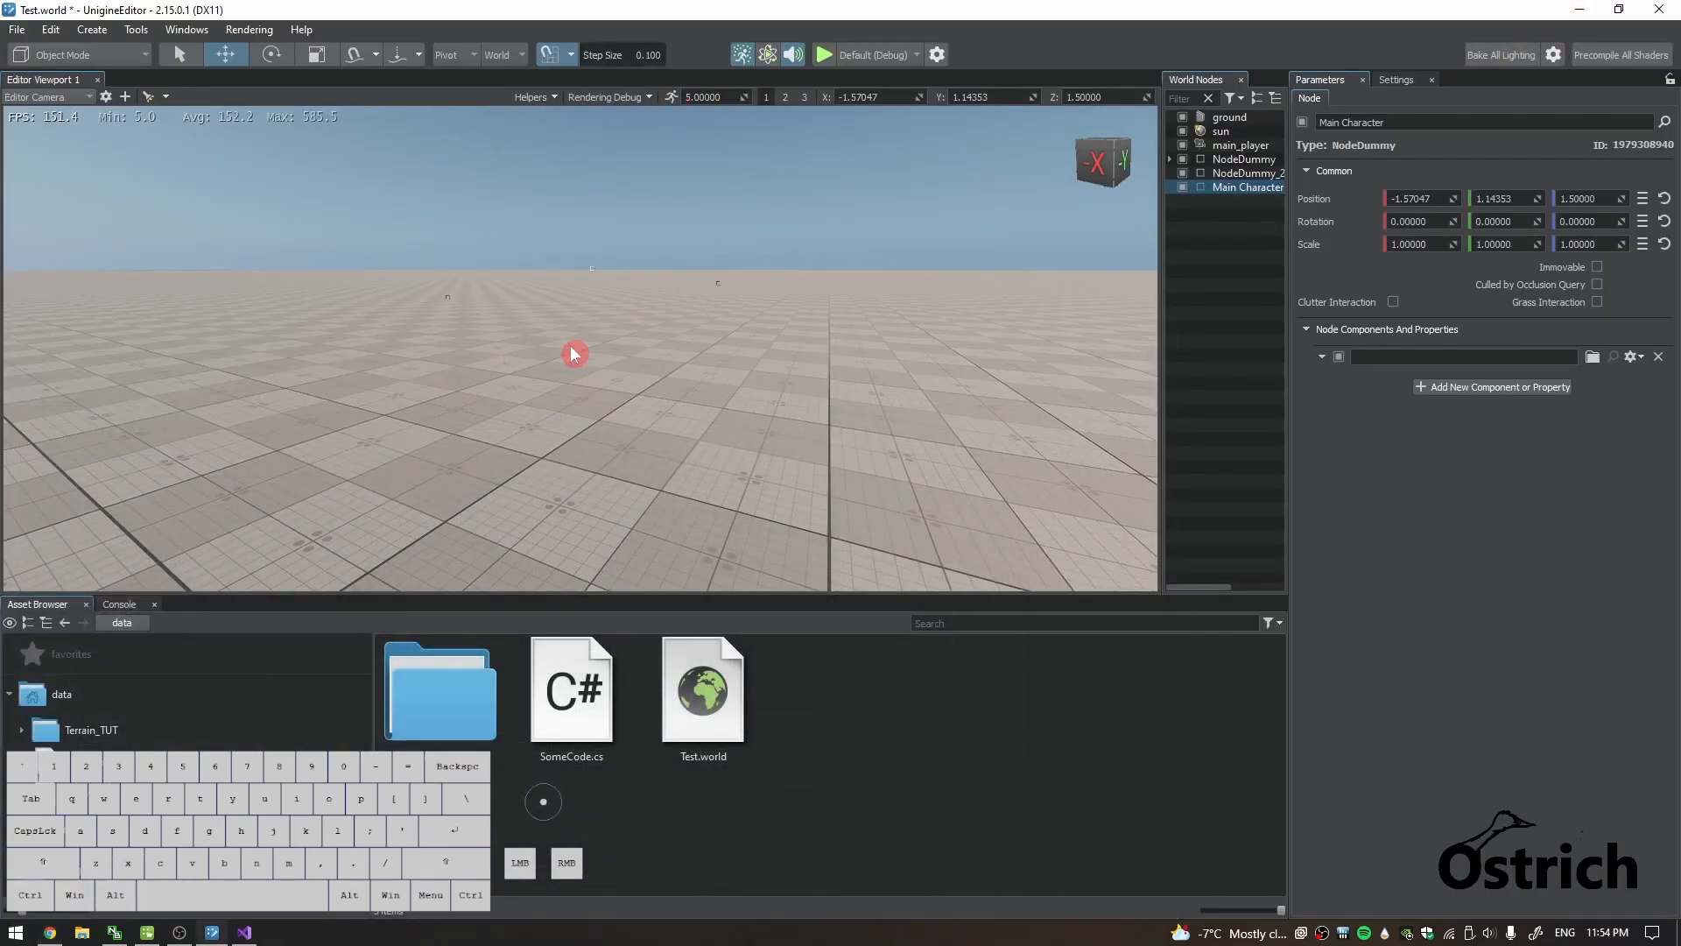
pyautogui.moveTo(448, 142)
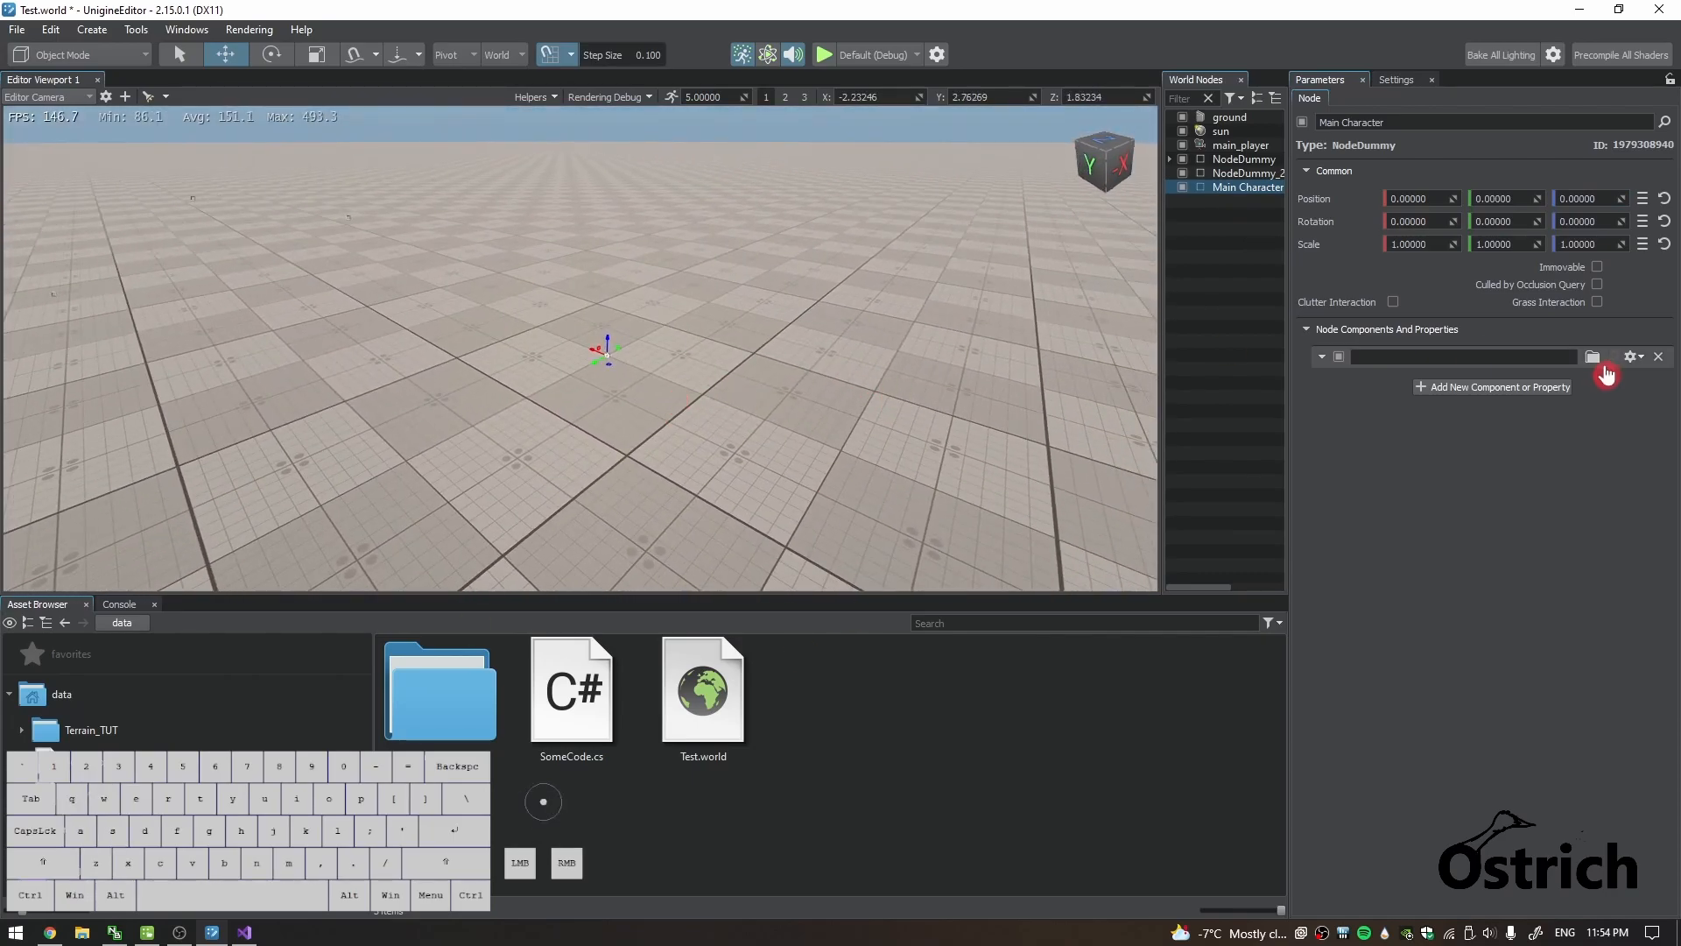
# Create a C# component named InputController via Create Code and assign it to Main Character's component slot.
pyautogui.rightClick(837, 794)
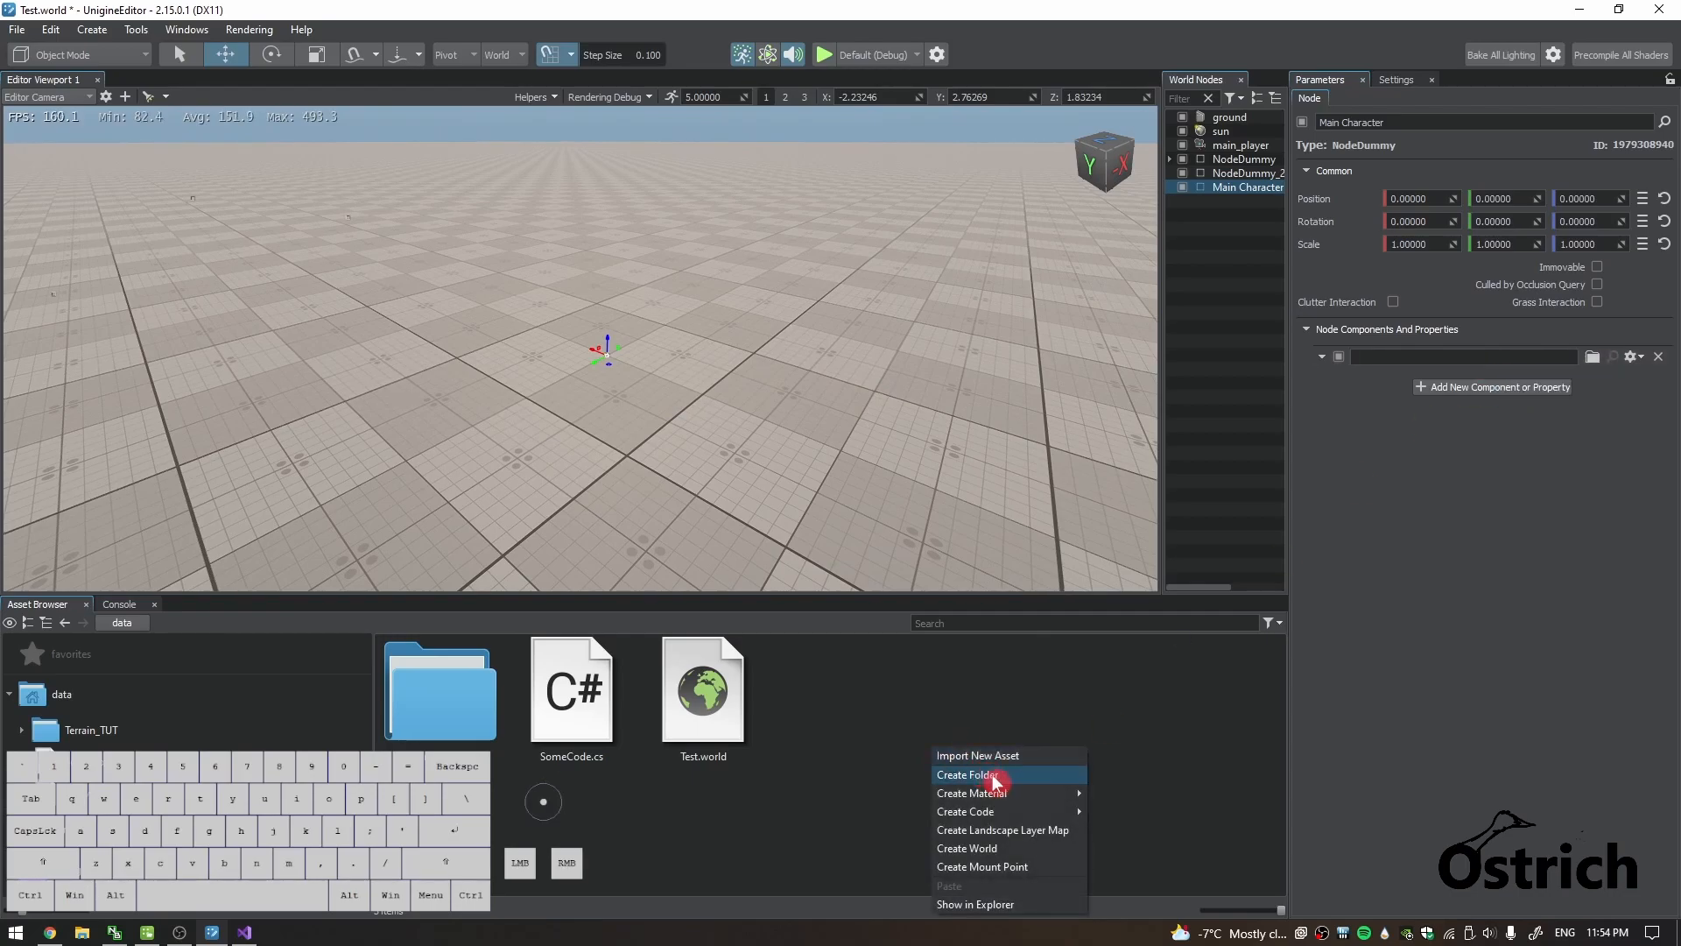
pyautogui.click(963, 811)
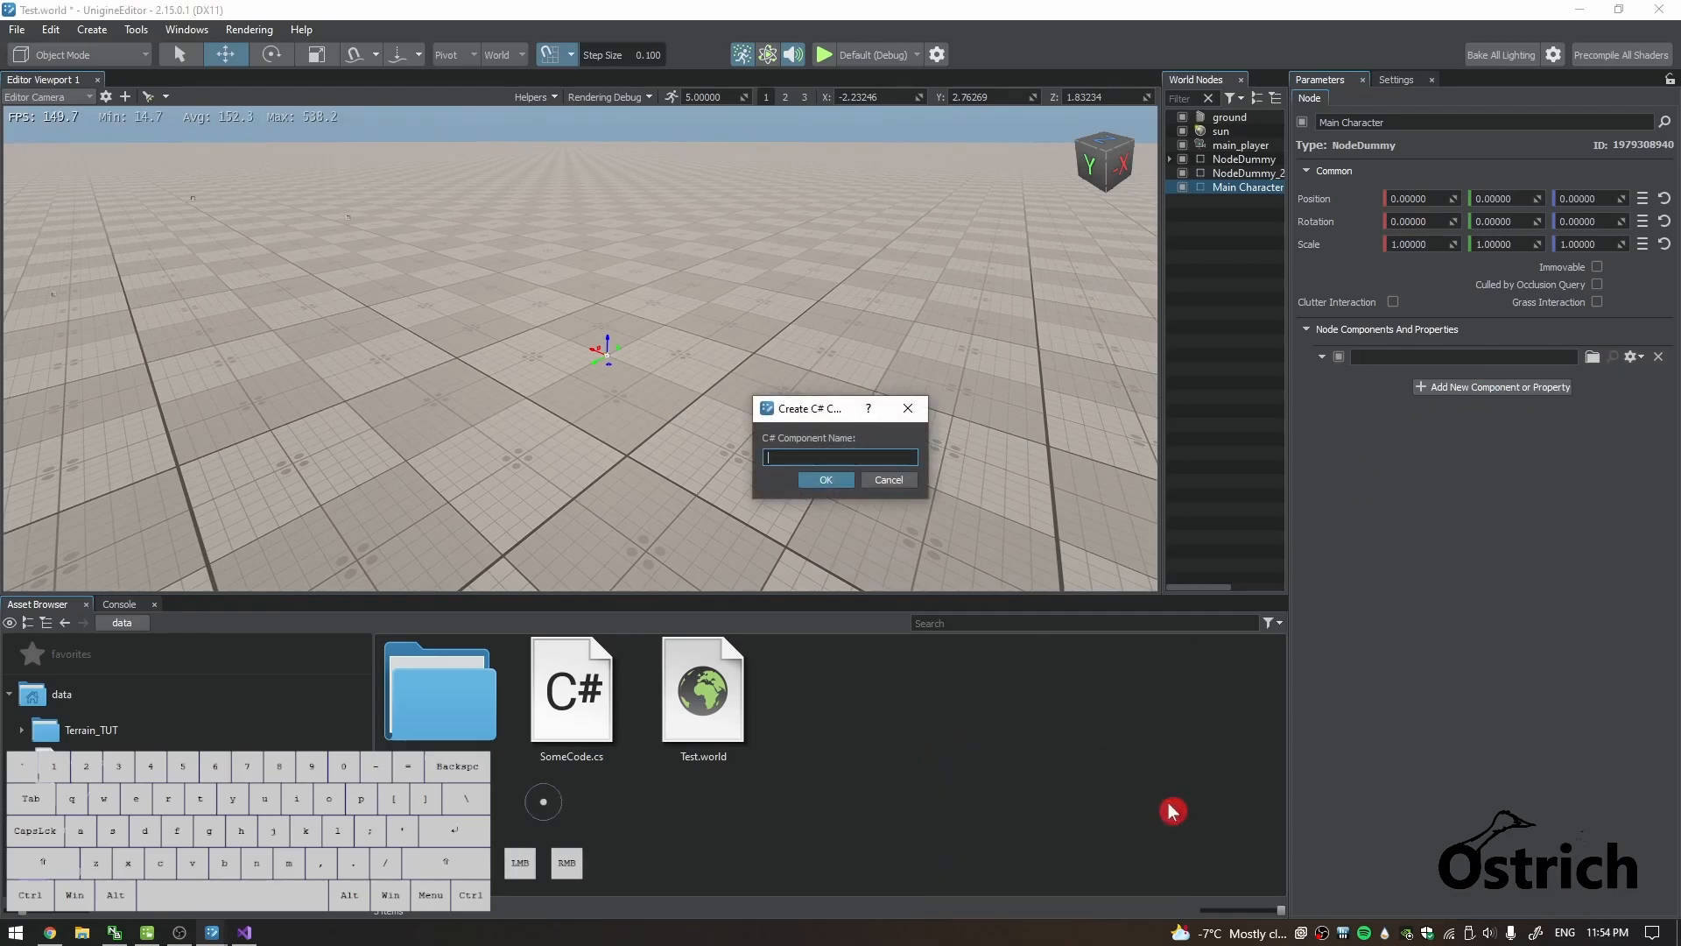
pyautogui.write('Input')
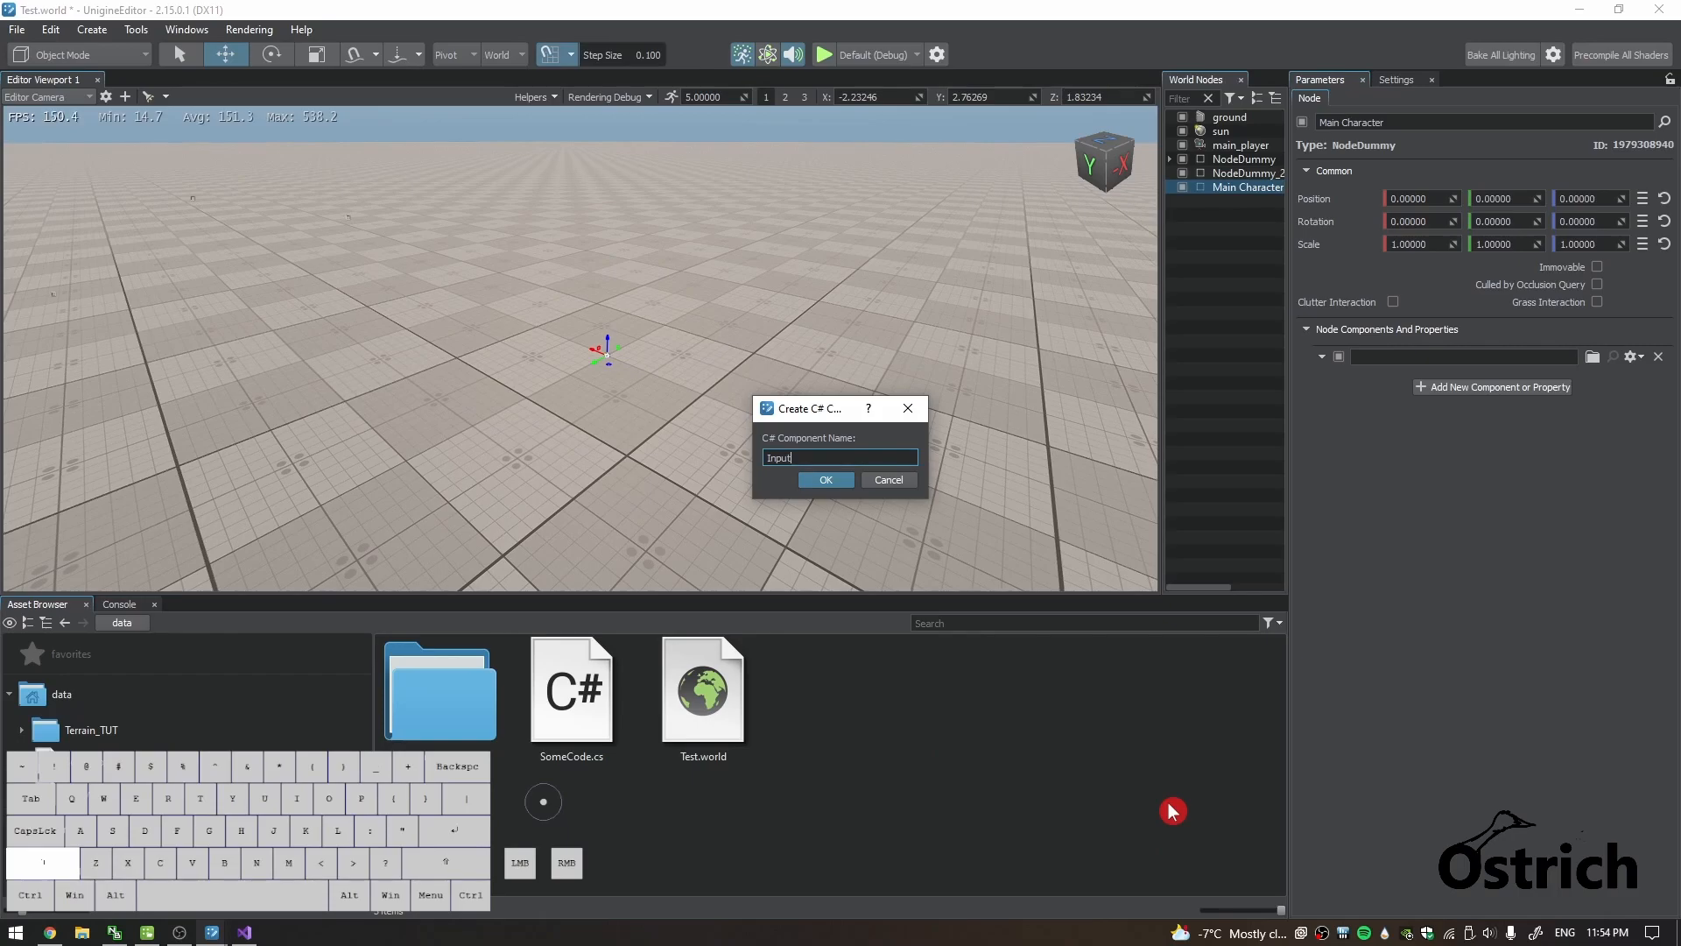
pyautogui.write('COntr')
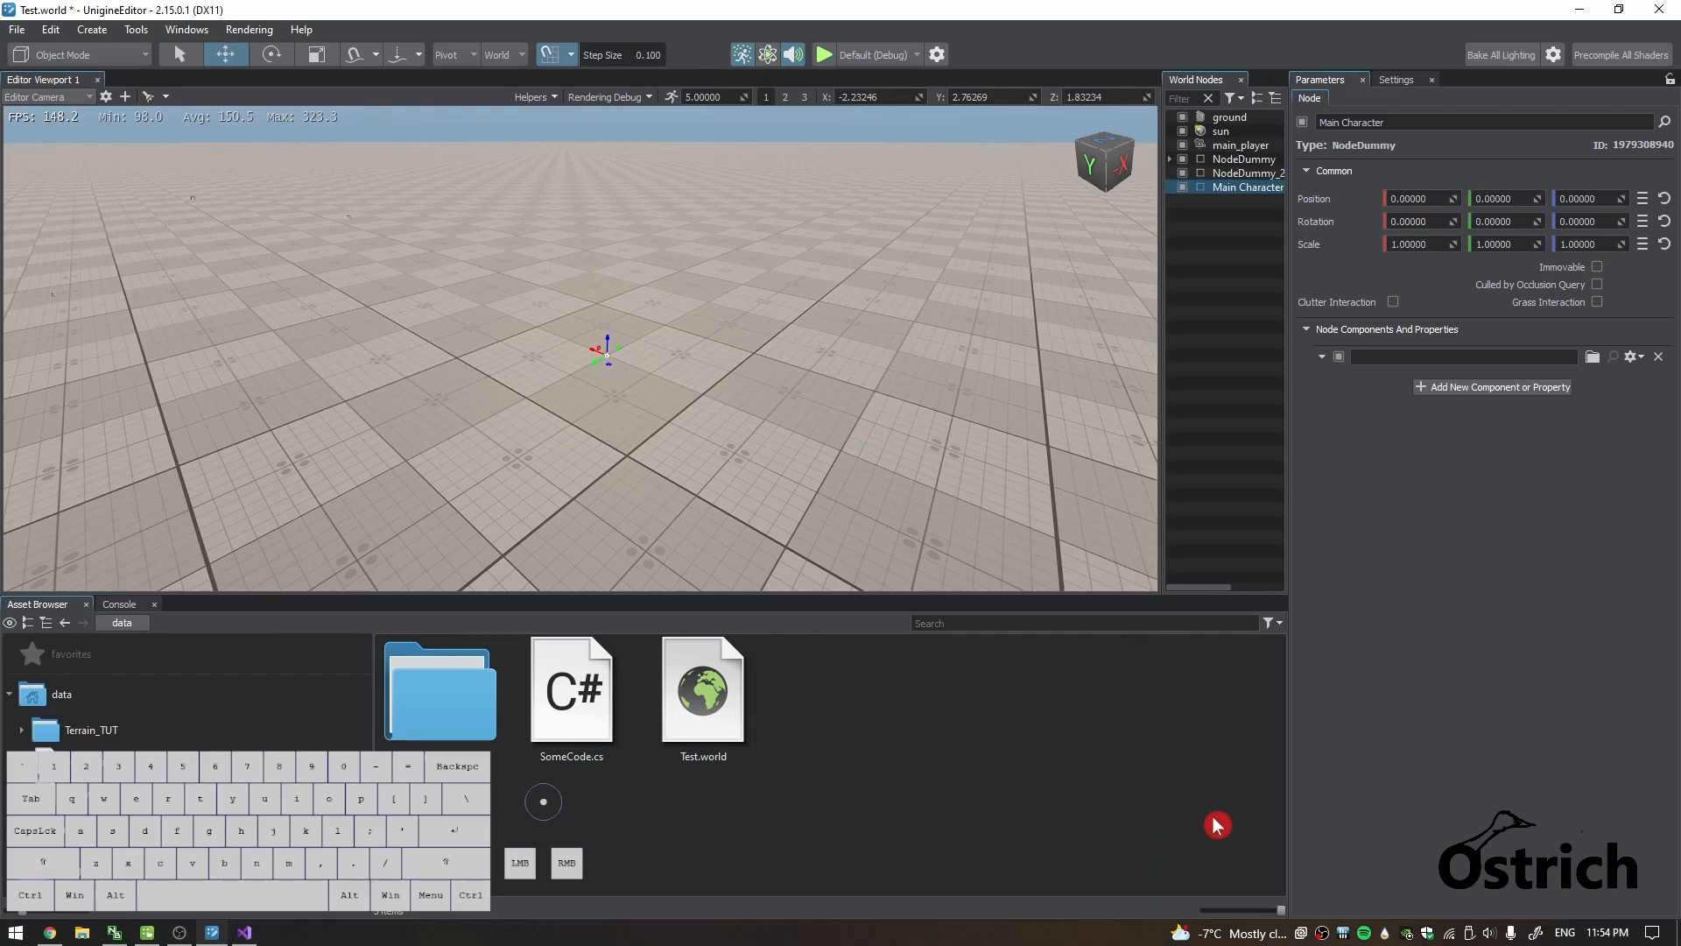
pyautogui.click(571, 691)
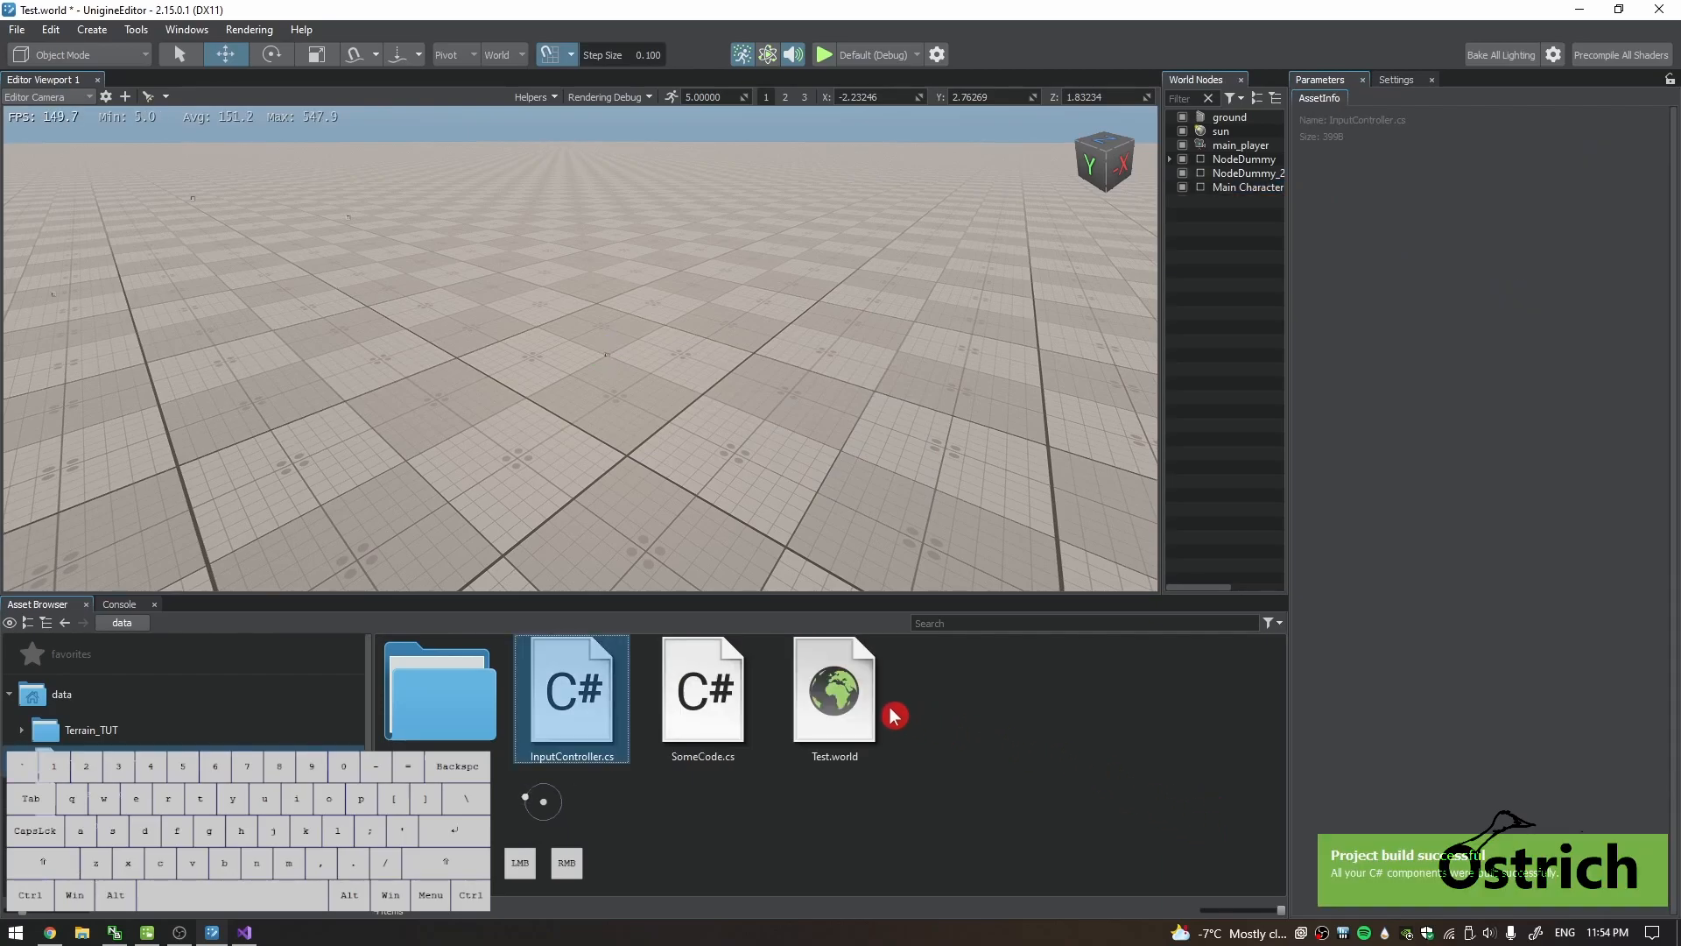
pyautogui.click(1247, 188)
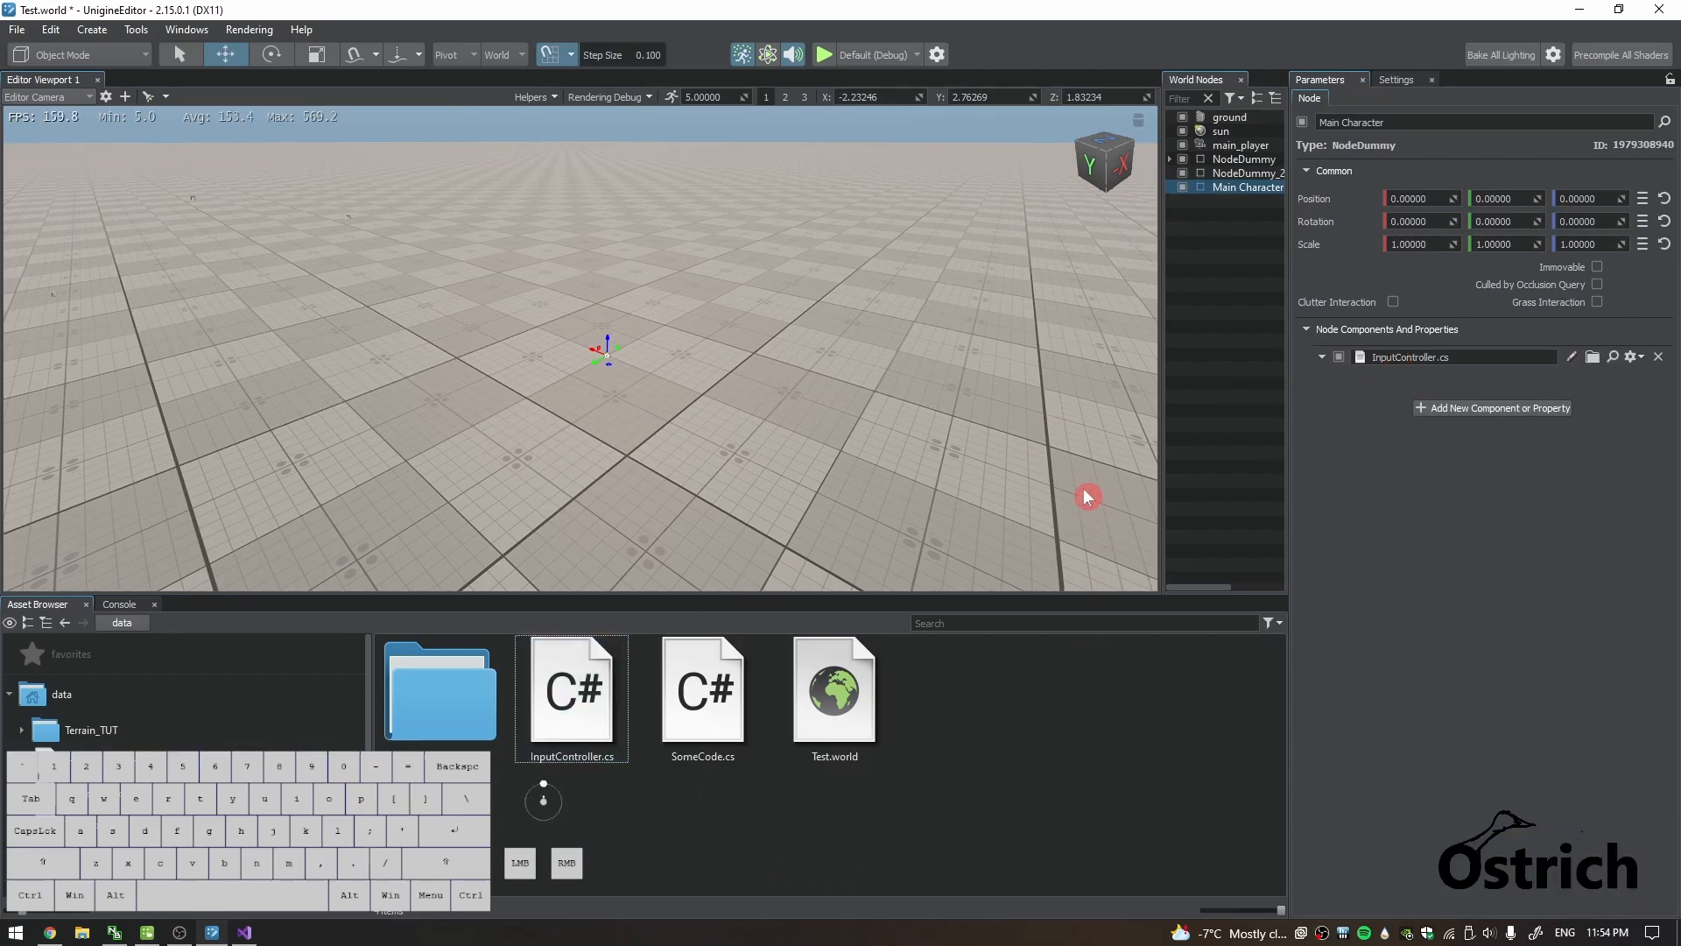
pyautogui.moveTo(884, 445)
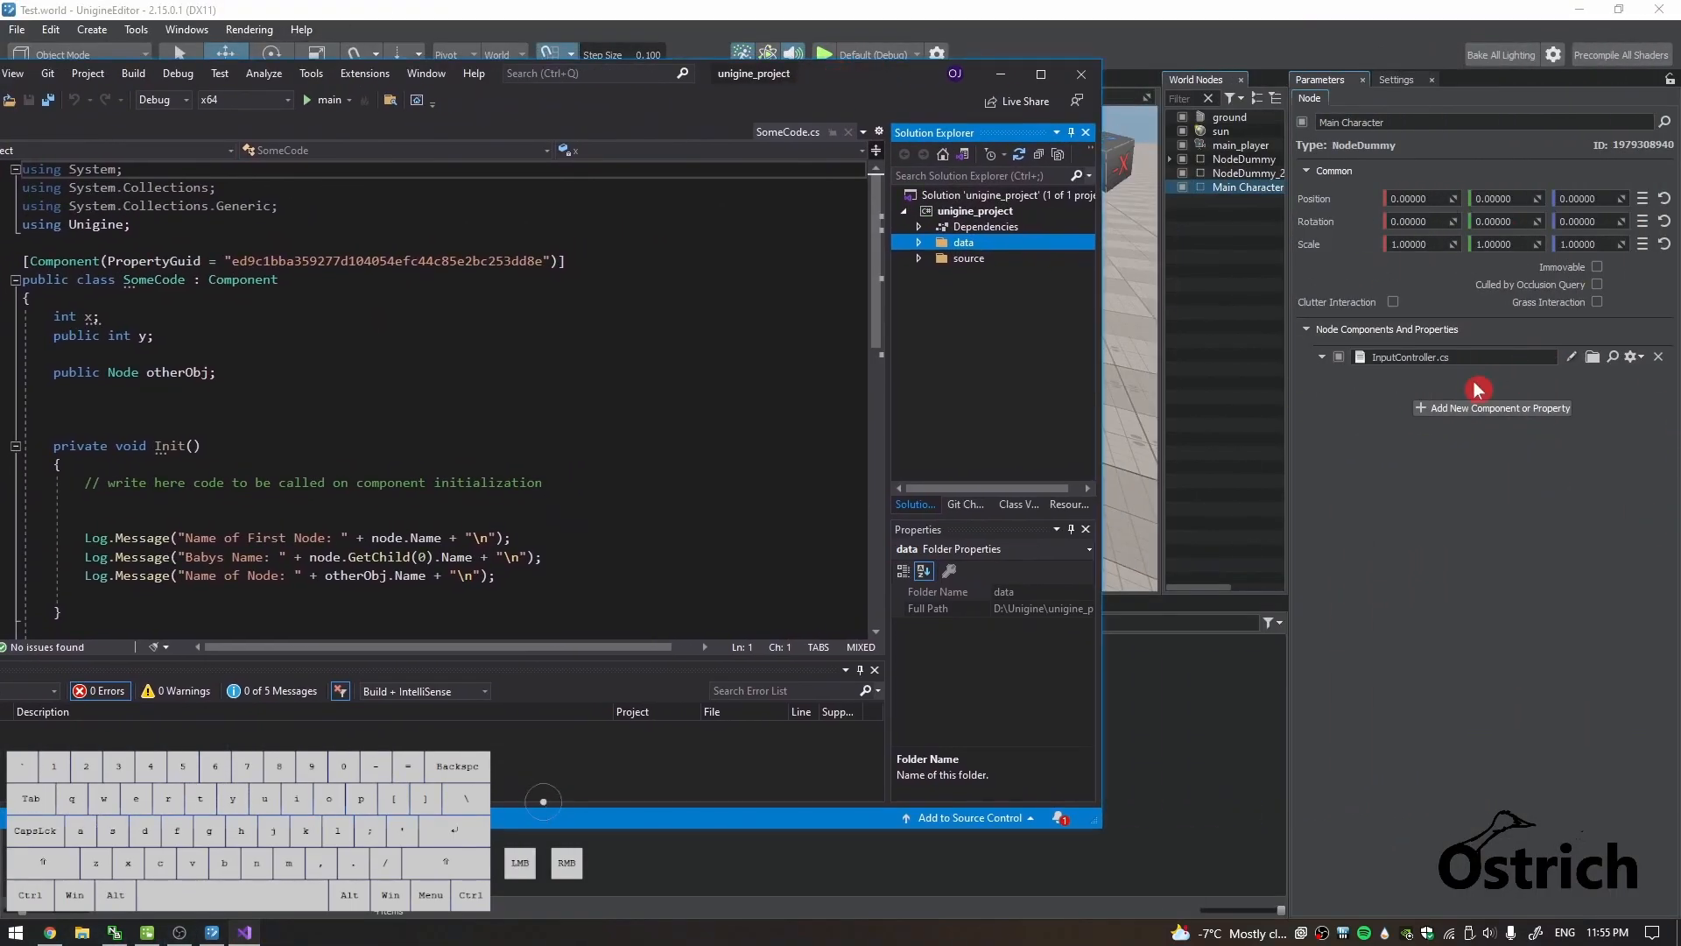
# Open InputController.cs in a maximized Visual Studio and reduce it to an empty Update method.
pyautogui.click(919, 242)
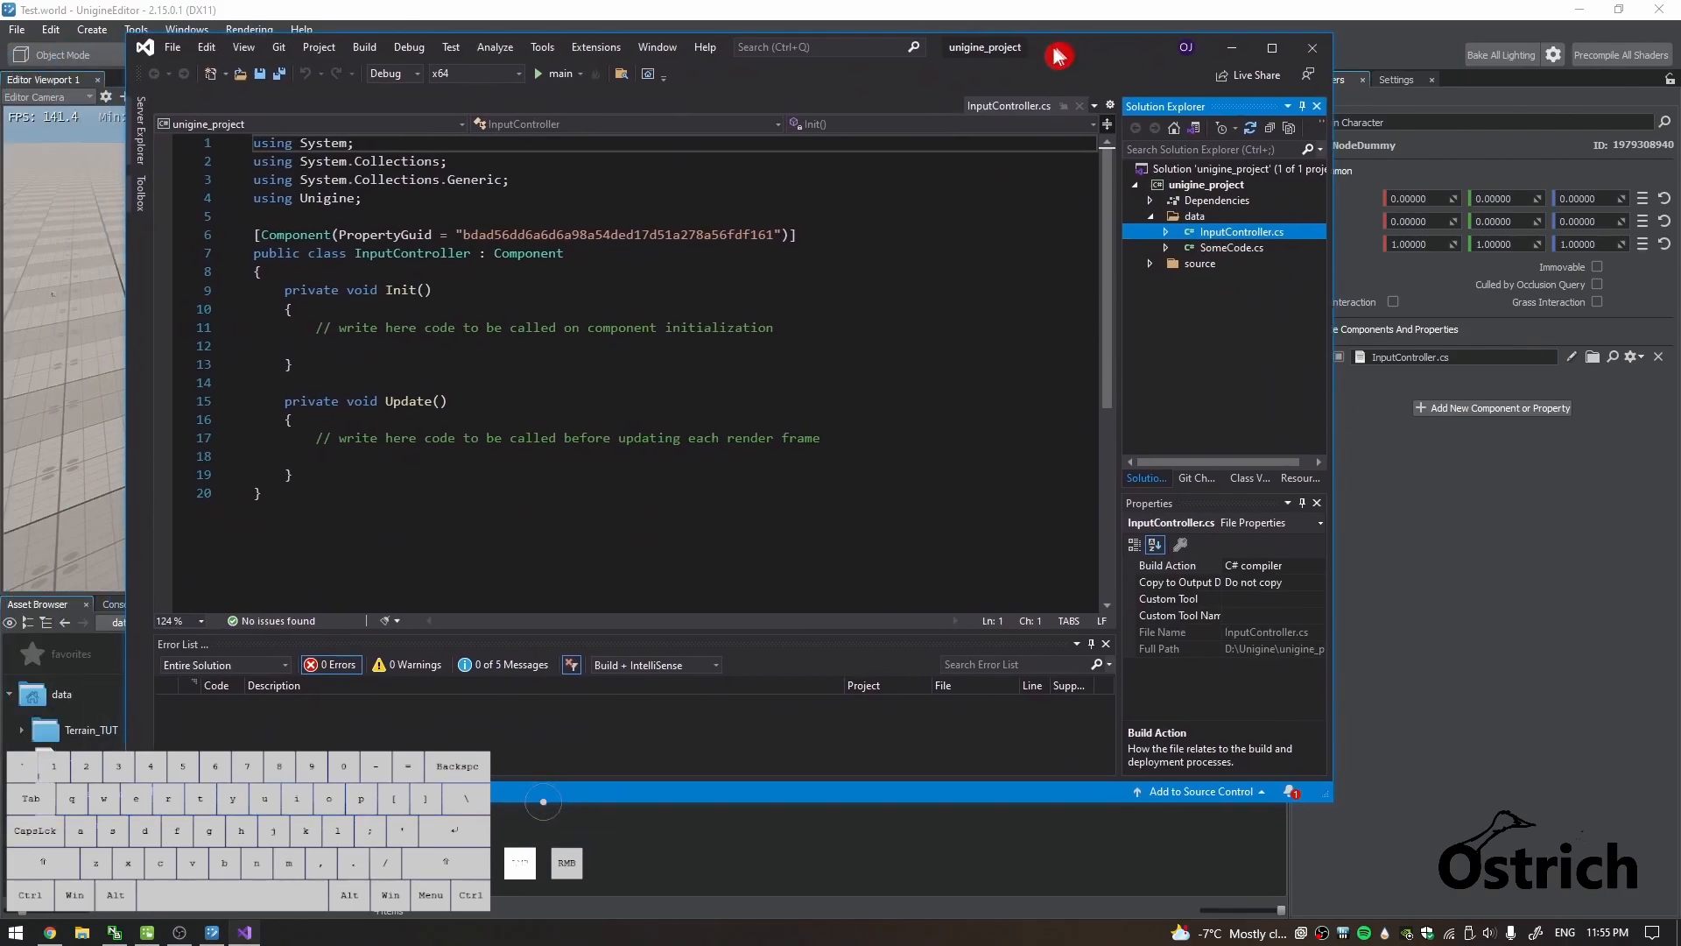
pyautogui.click(1231, 47)
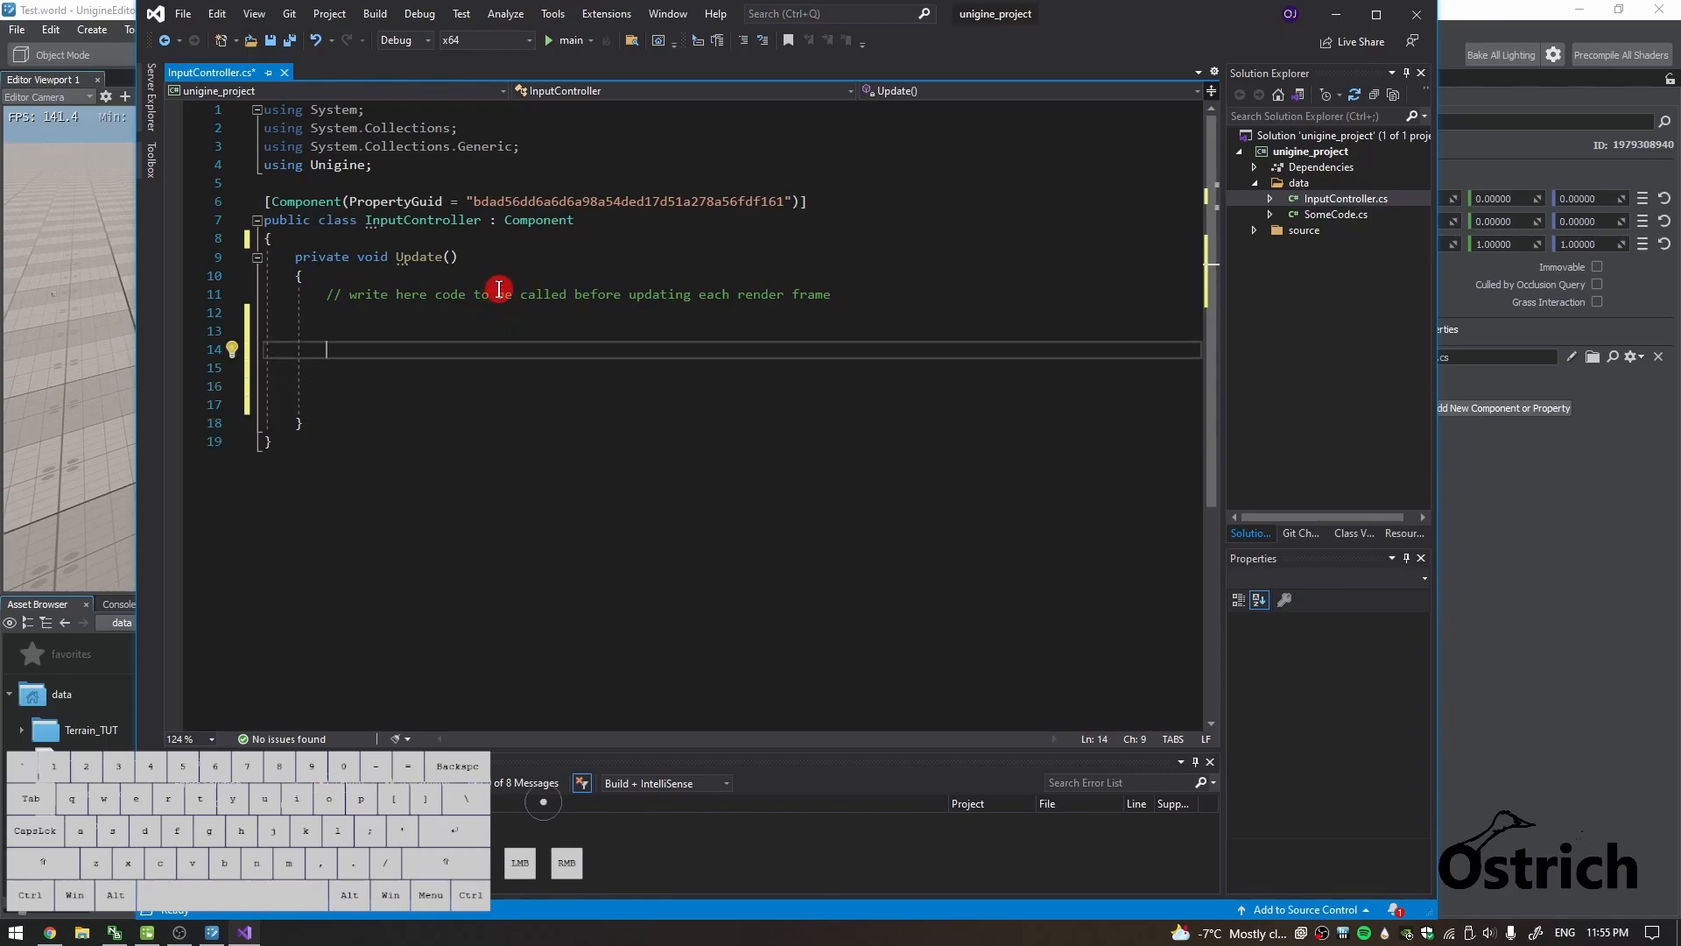
# Write if (Input.IsKeyDown(Input.KEY.X)) { Log.Message("X Pressed"); } in Update using IntelliSense.
pyautogui.write('if(')
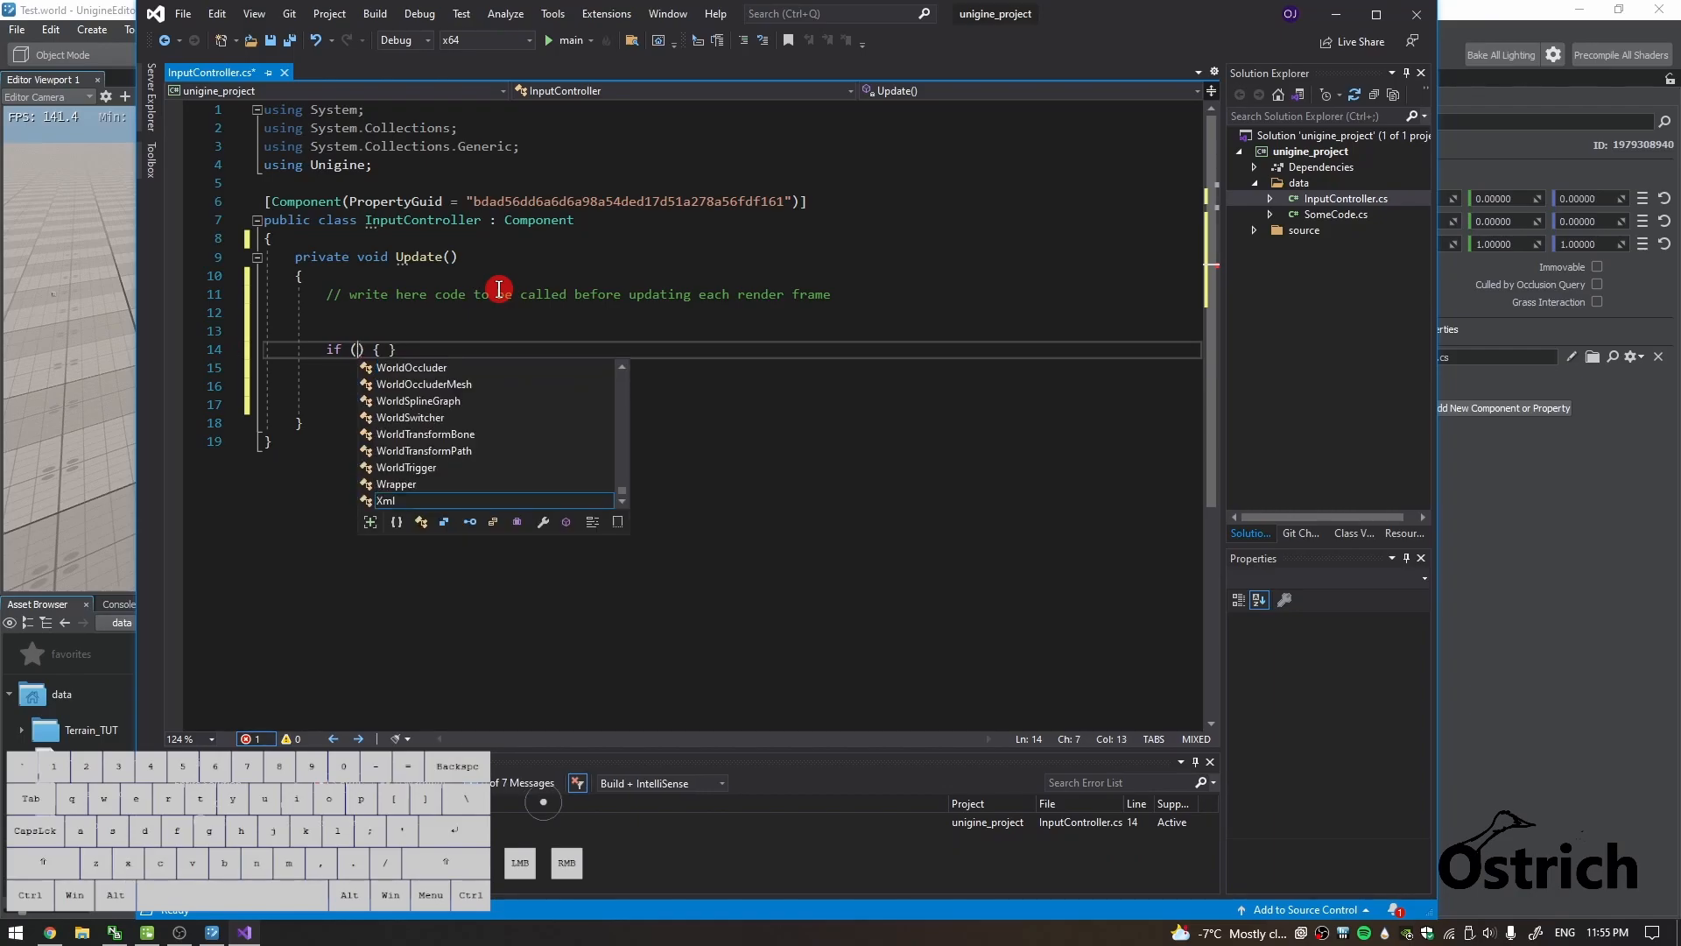
pyautogui.write('Input')
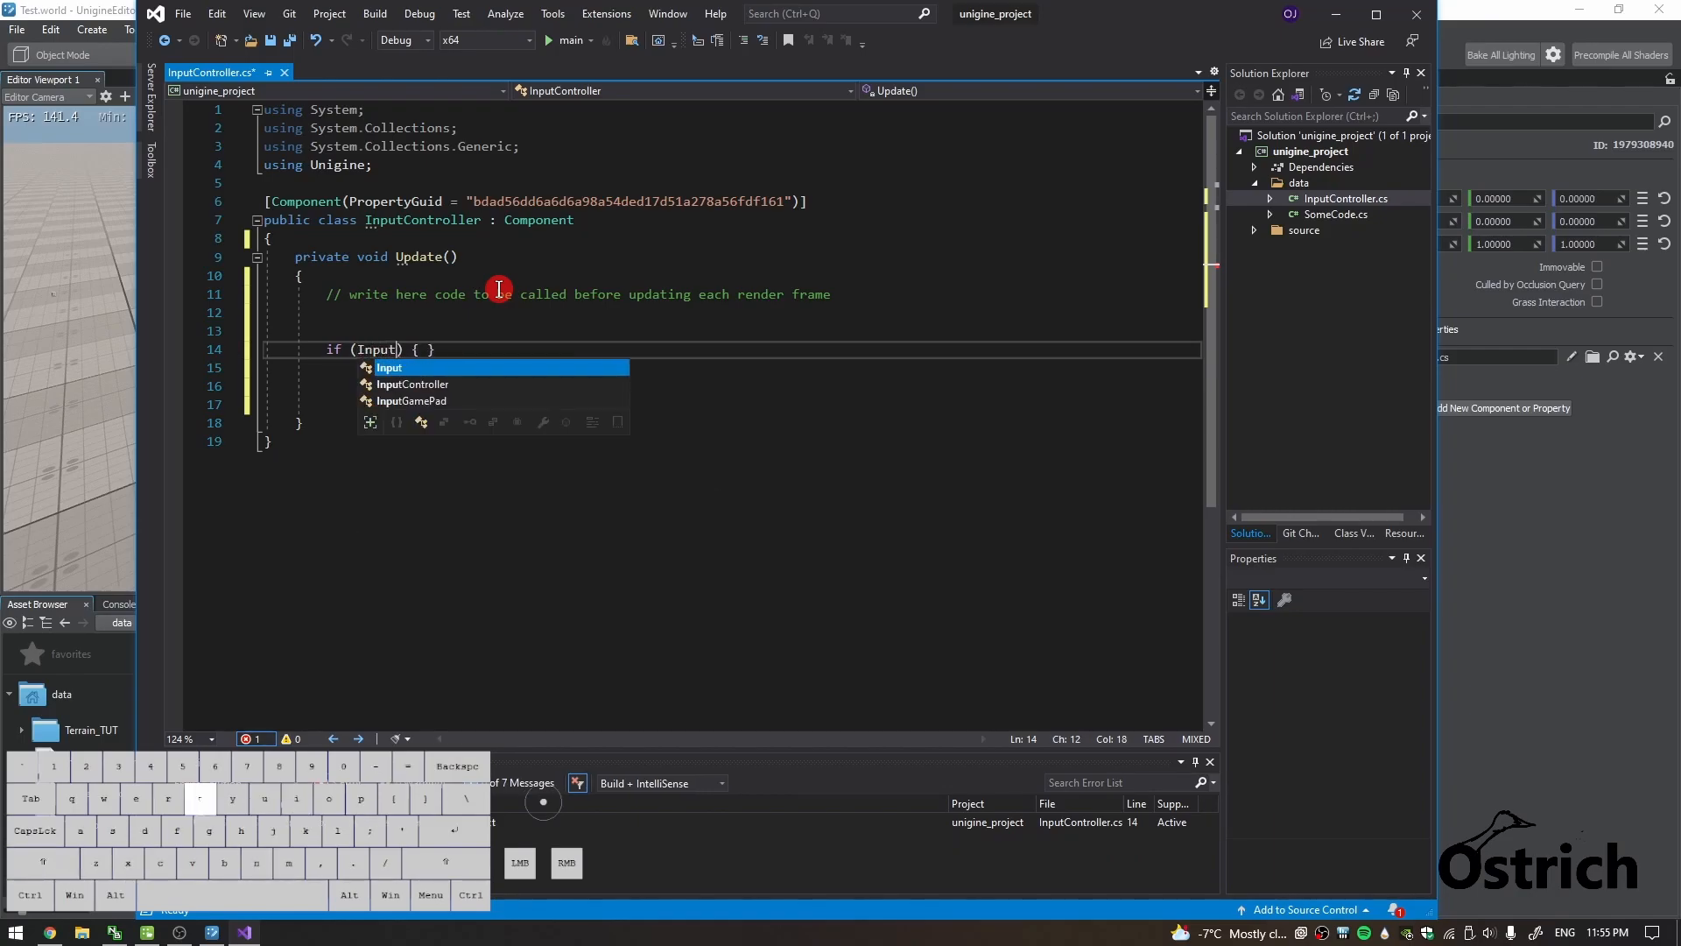
pyautogui.write('.if')
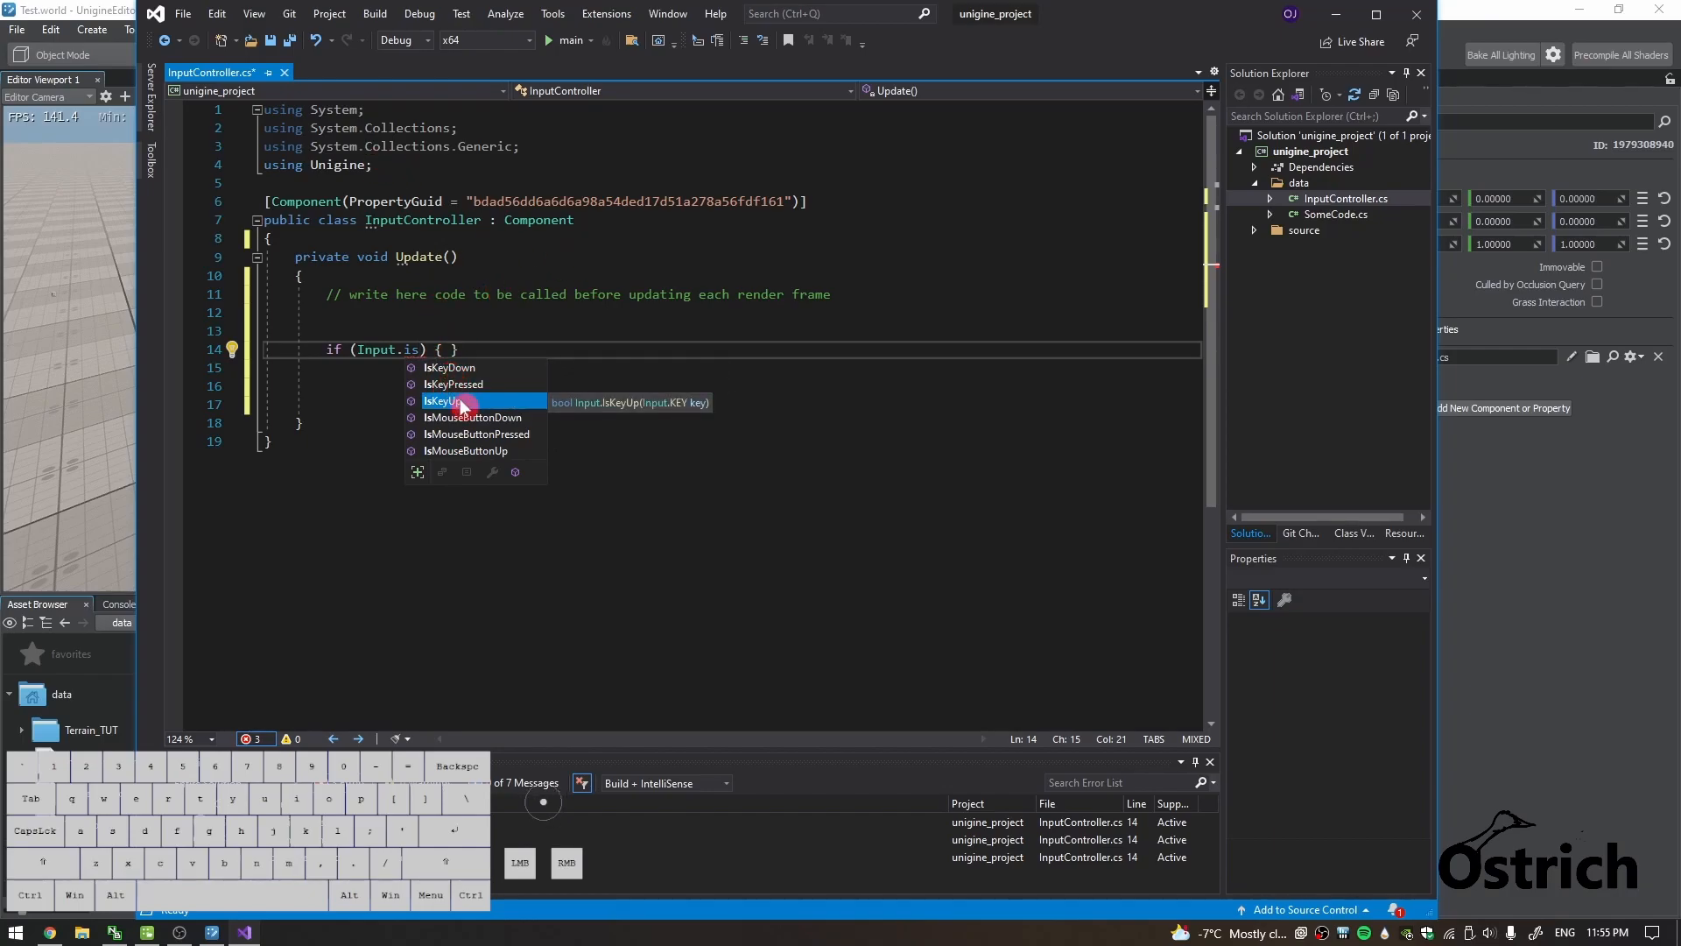
pyautogui.moveTo(479, 399)
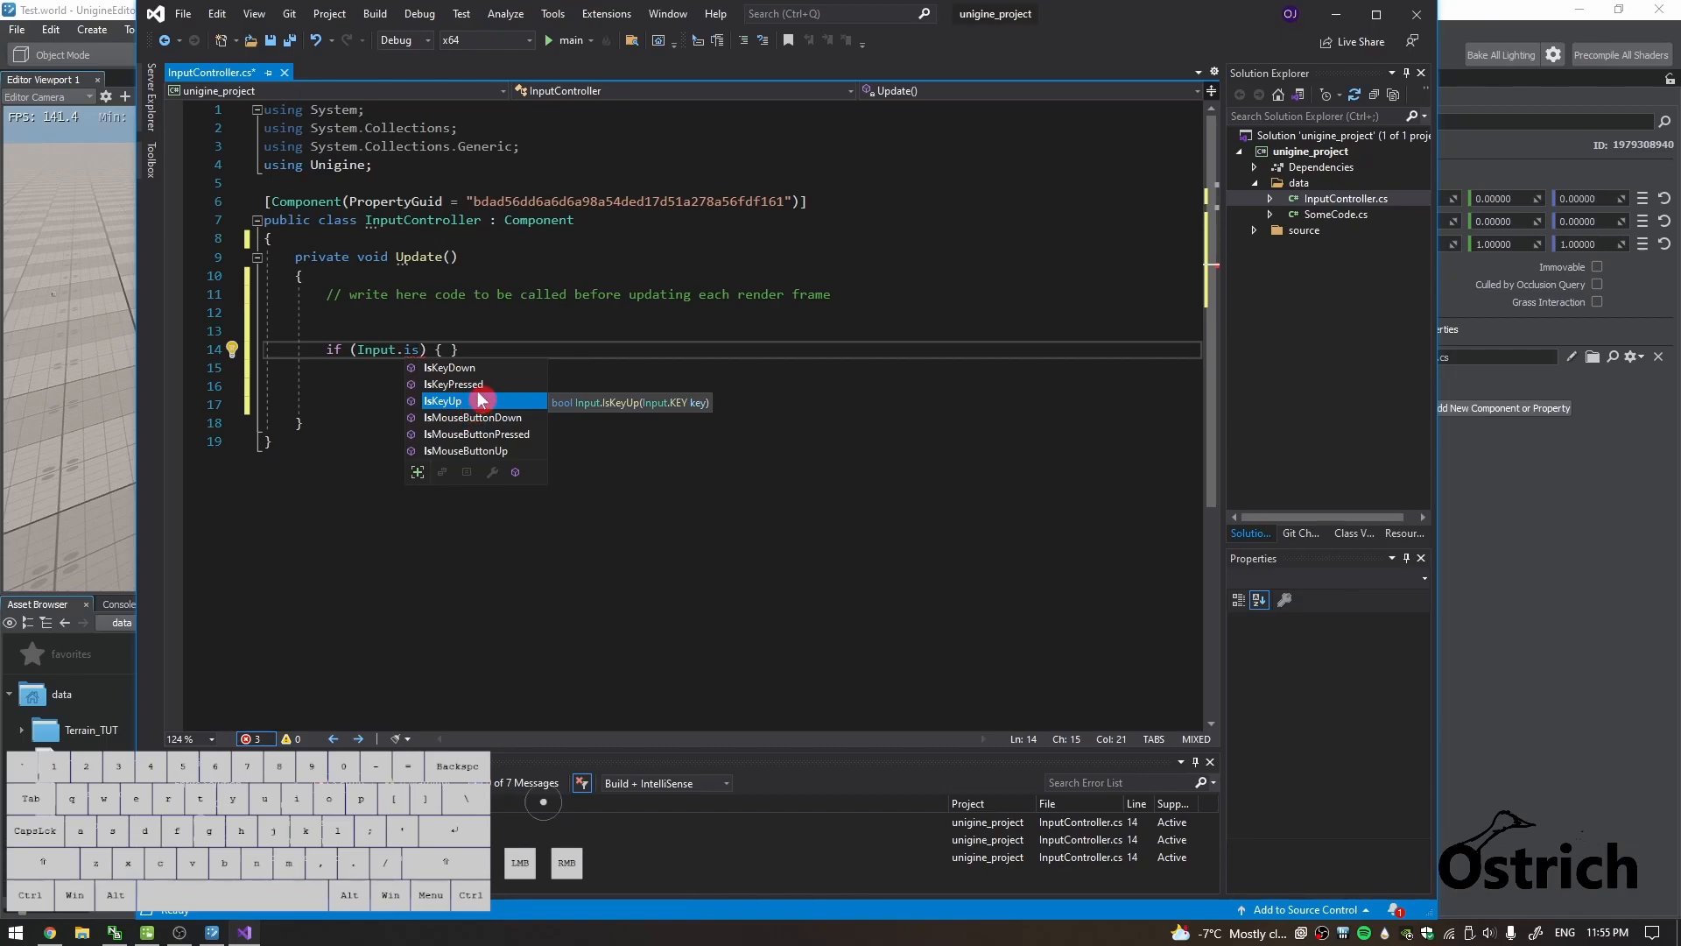
pyautogui.moveTo(477, 457)
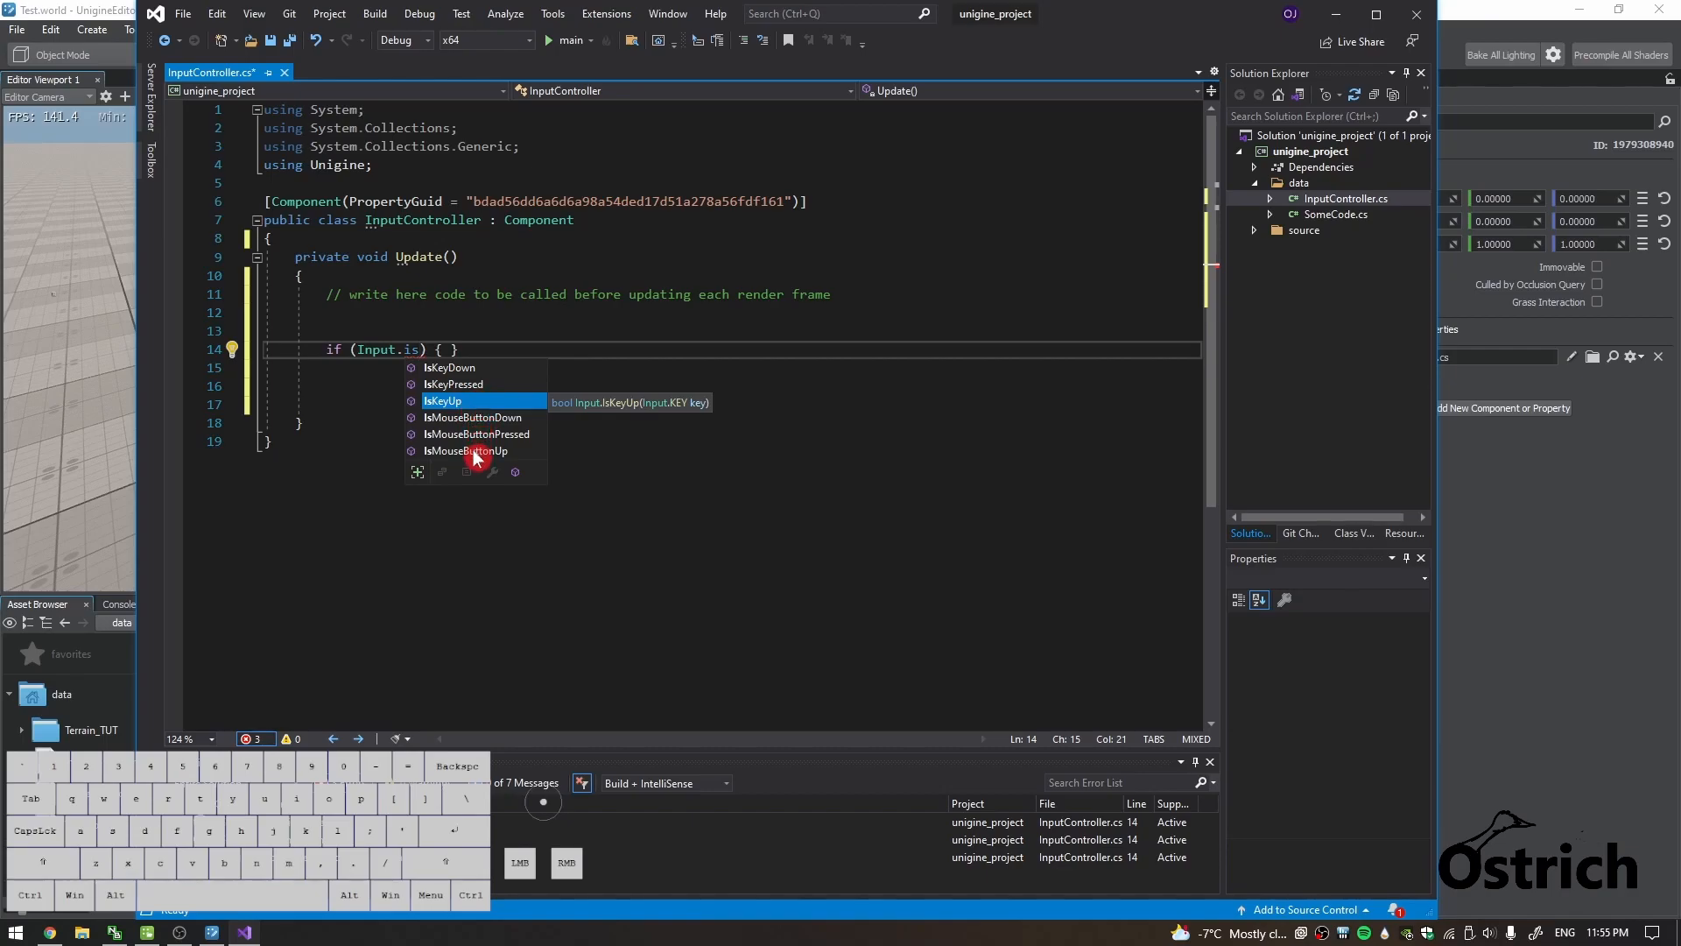
pyautogui.moveTo(457, 368)
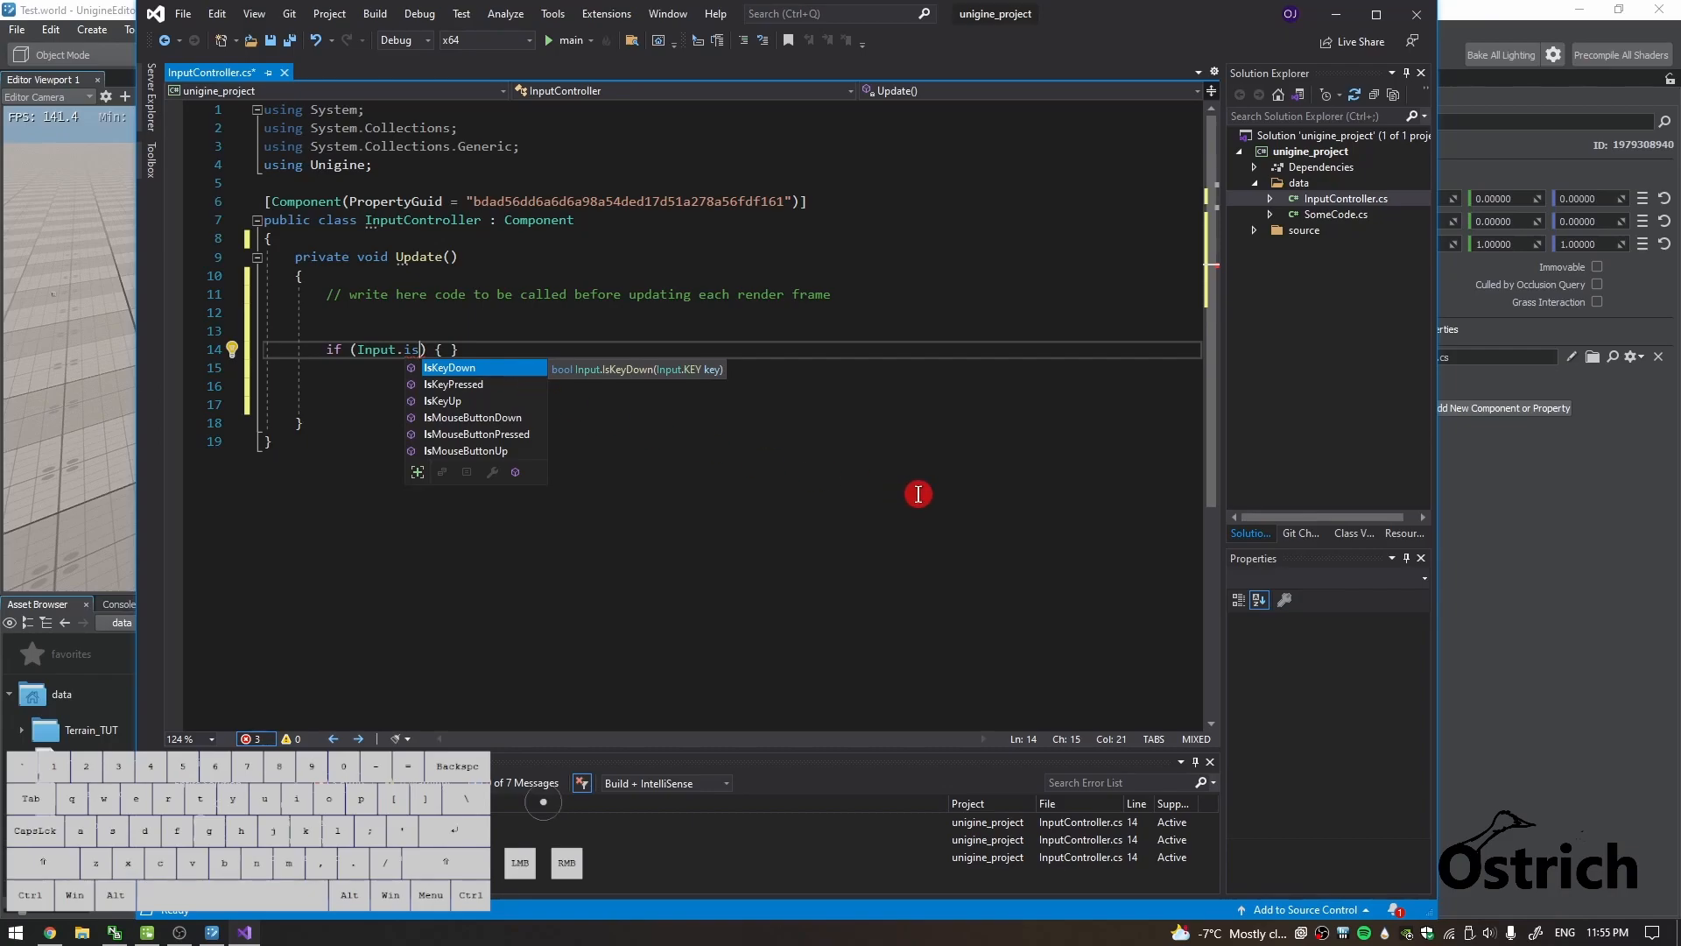
pyautogui.moveTo(517, 384)
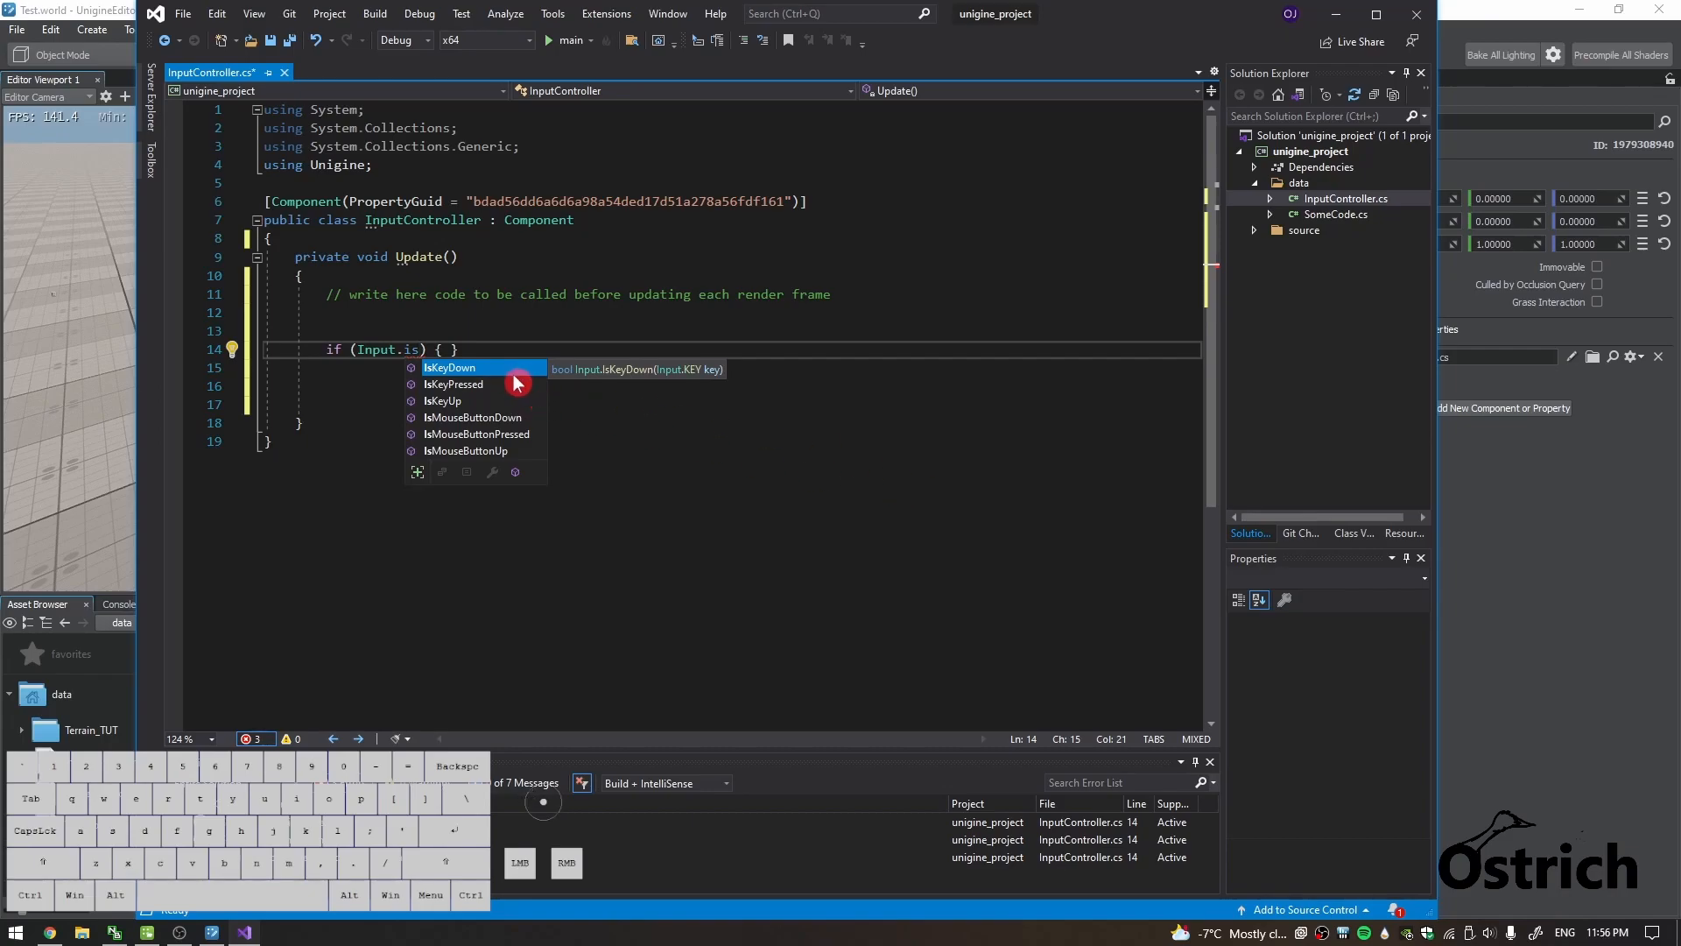
pyautogui.moveTo(452, 383)
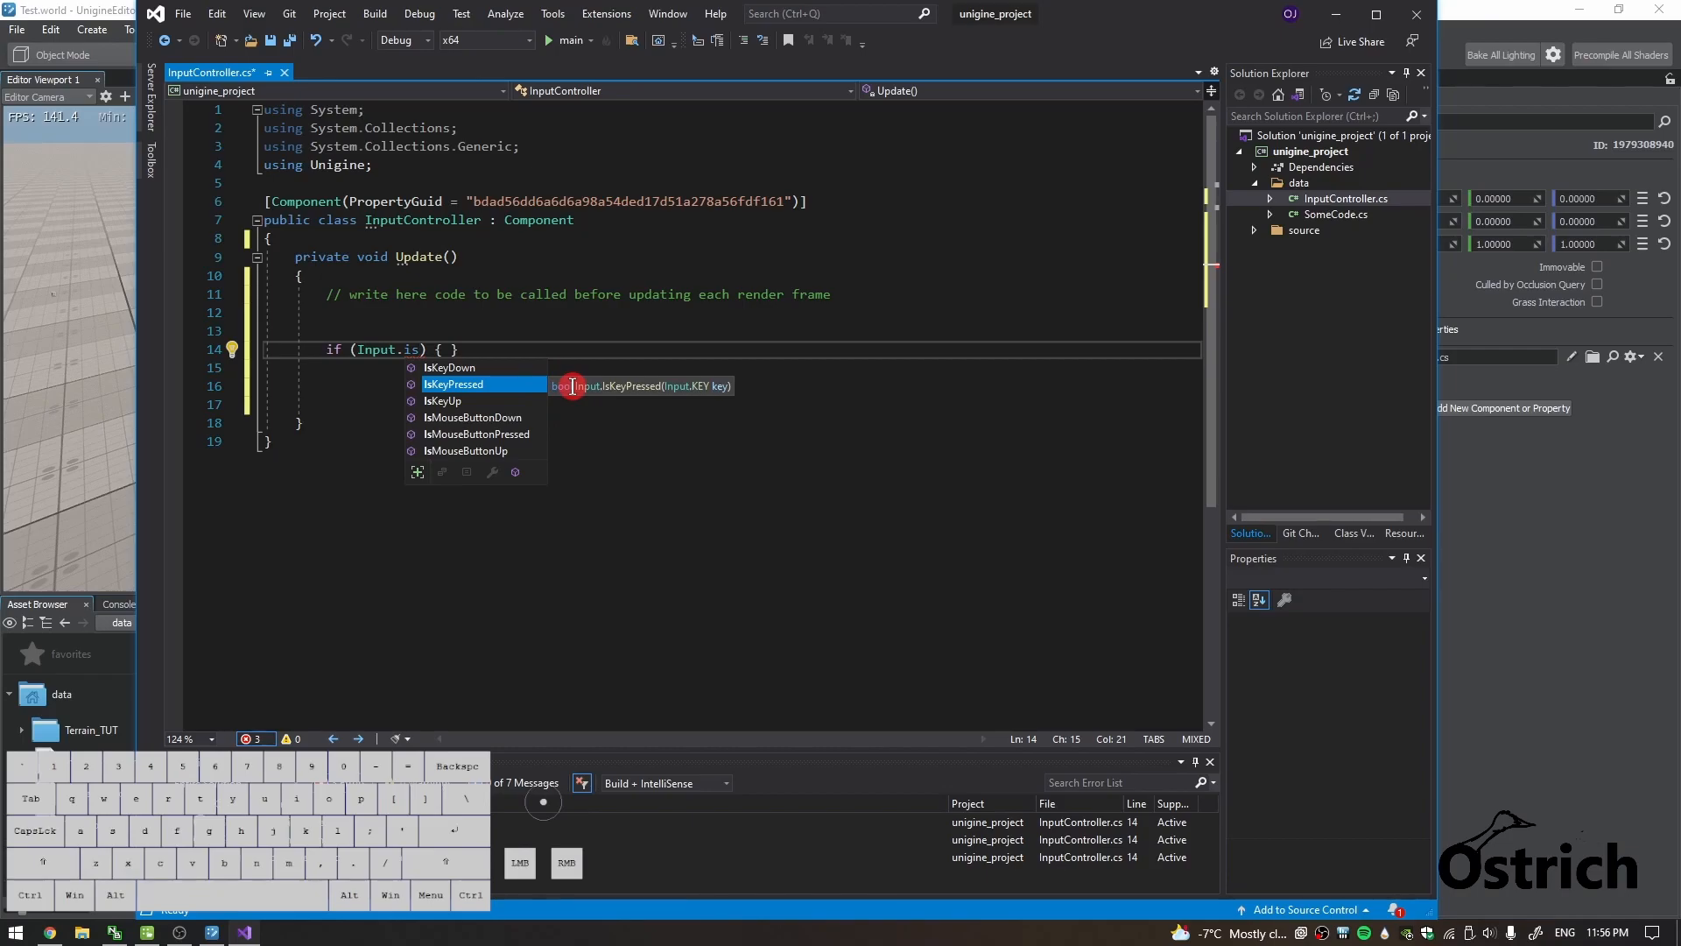
pyautogui.moveTo(527, 438)
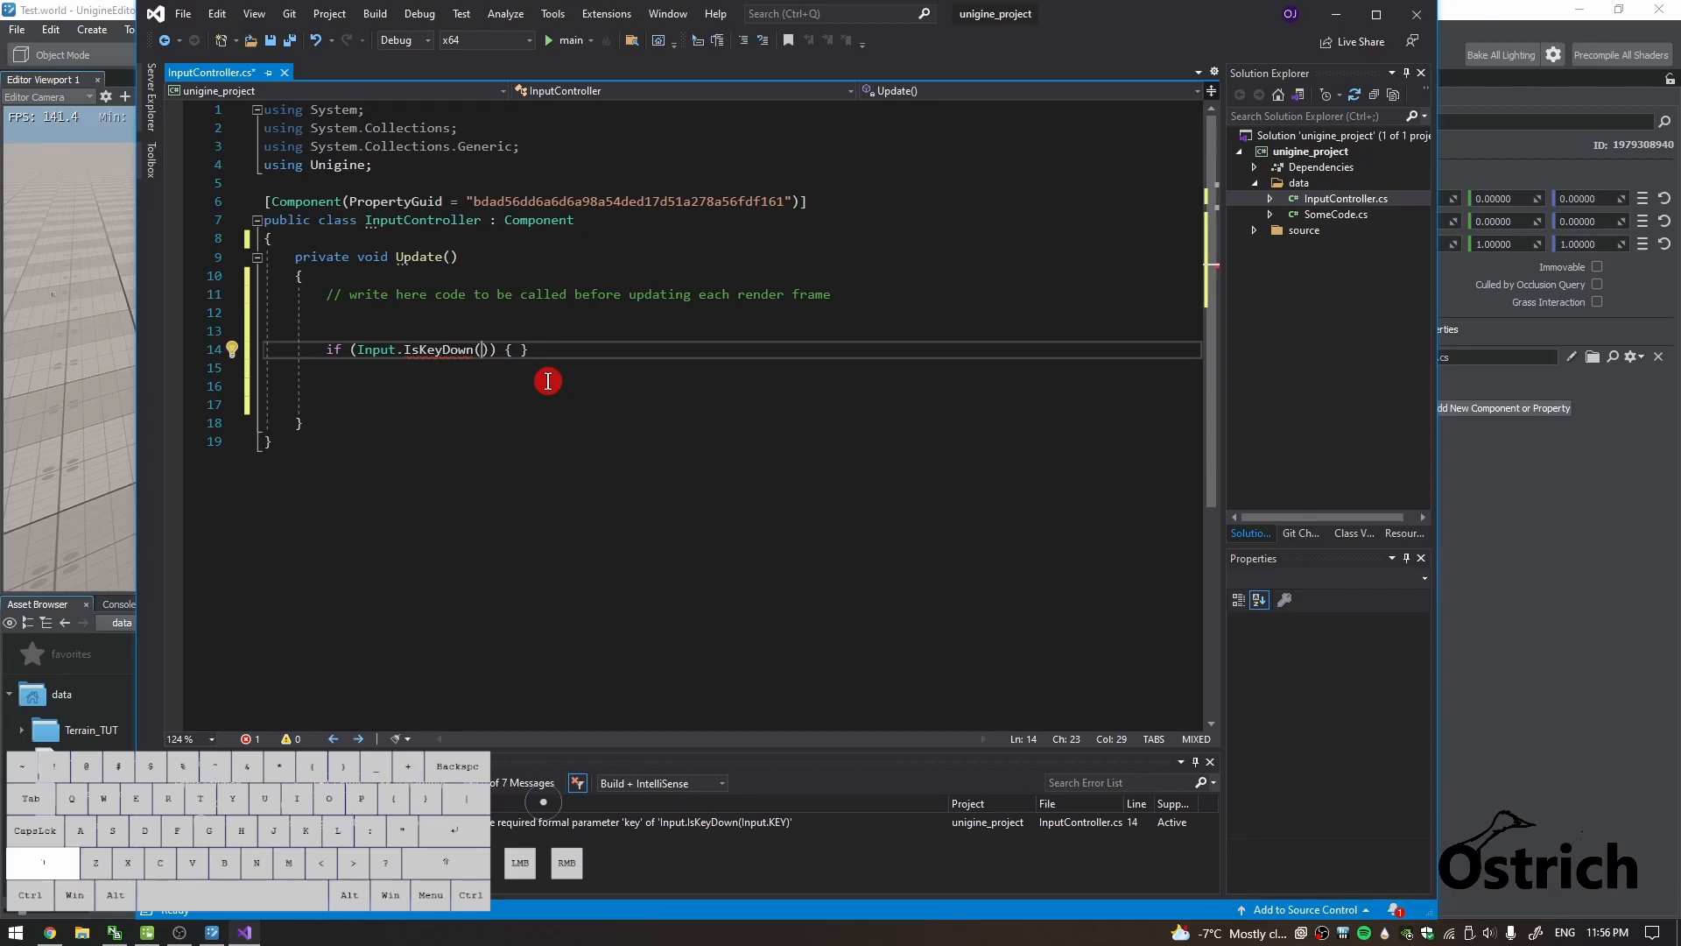
pyautogui.write('Input.')
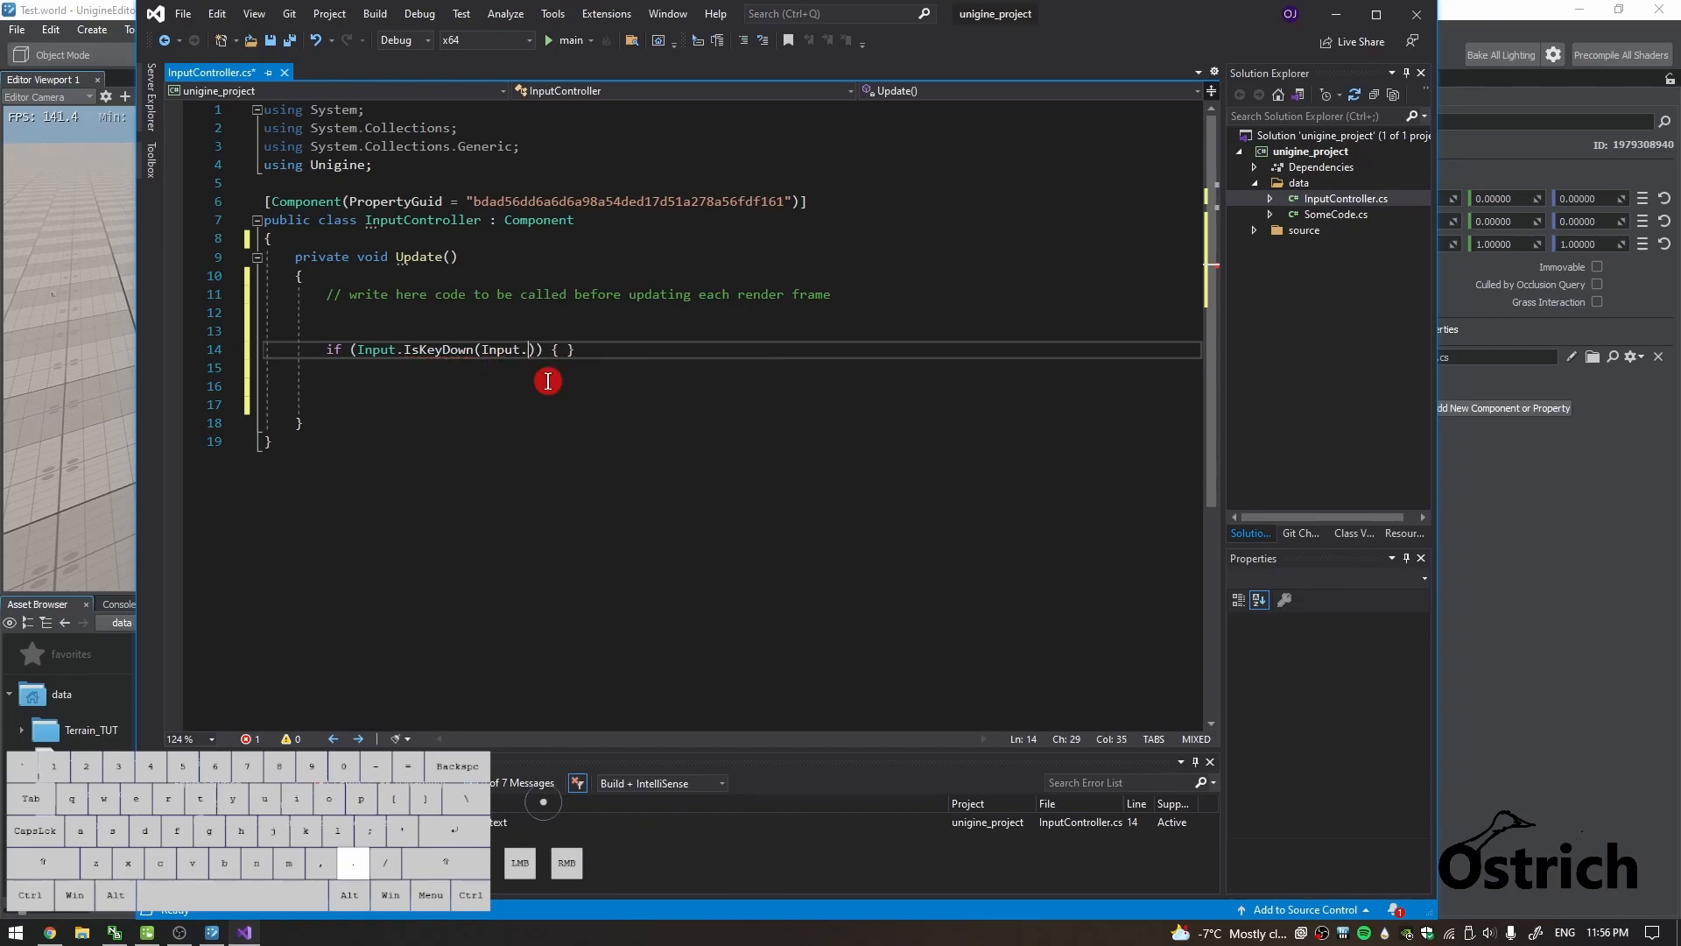
pyautogui.write('ke')
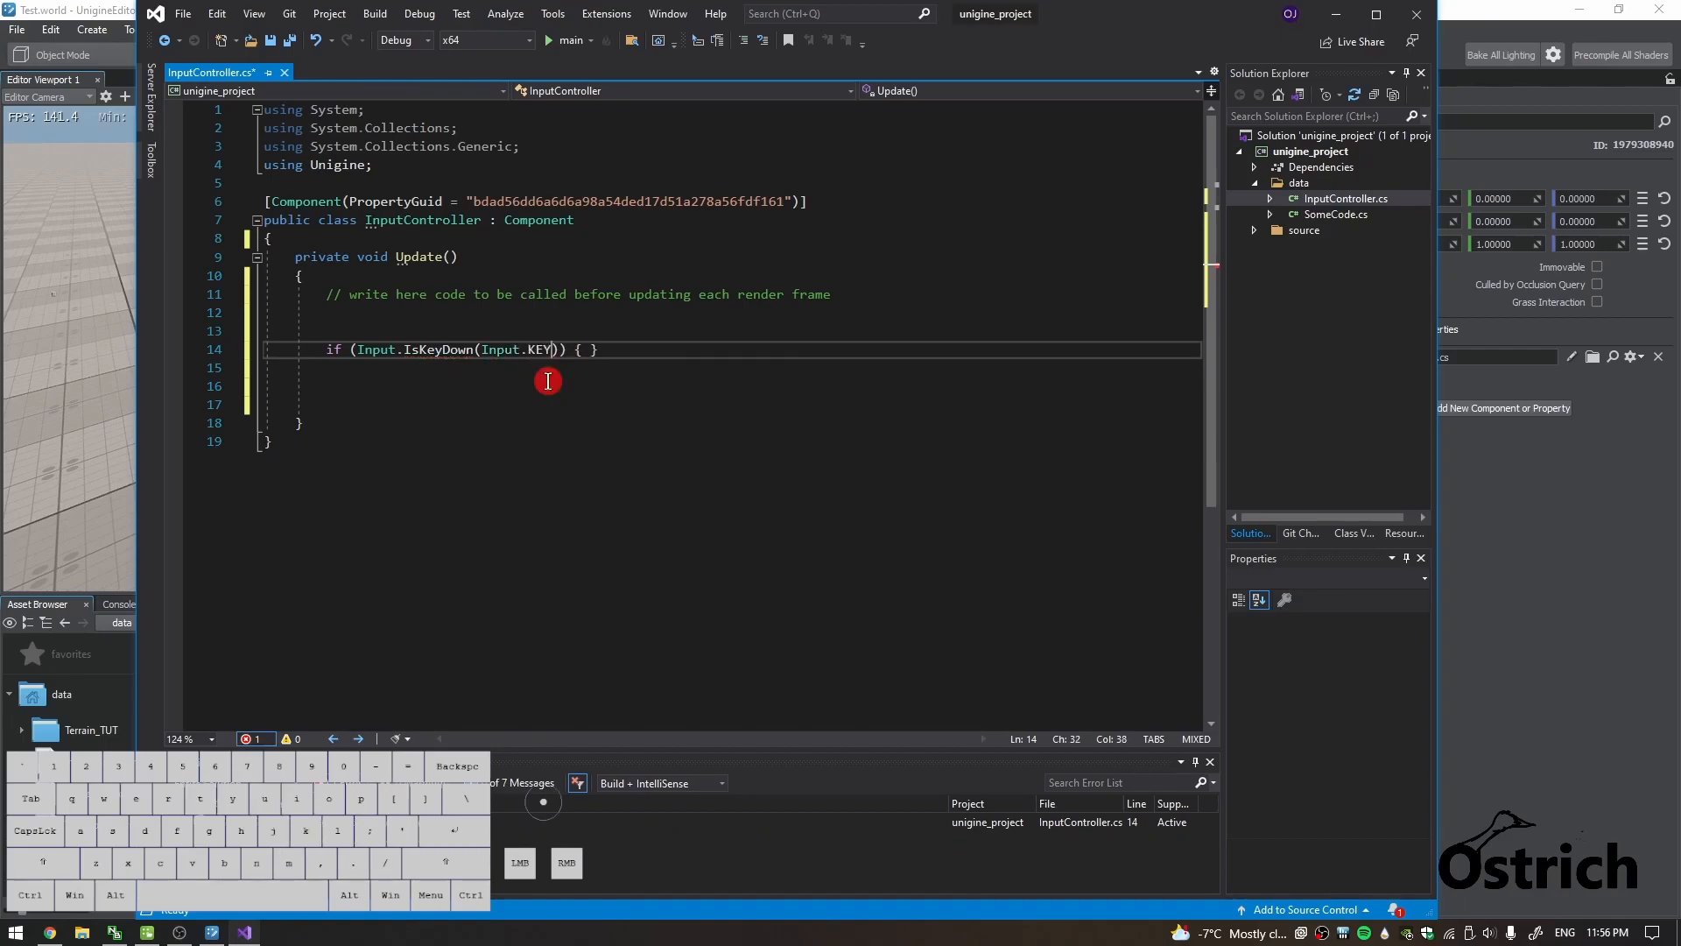
pyautogui.write('.')
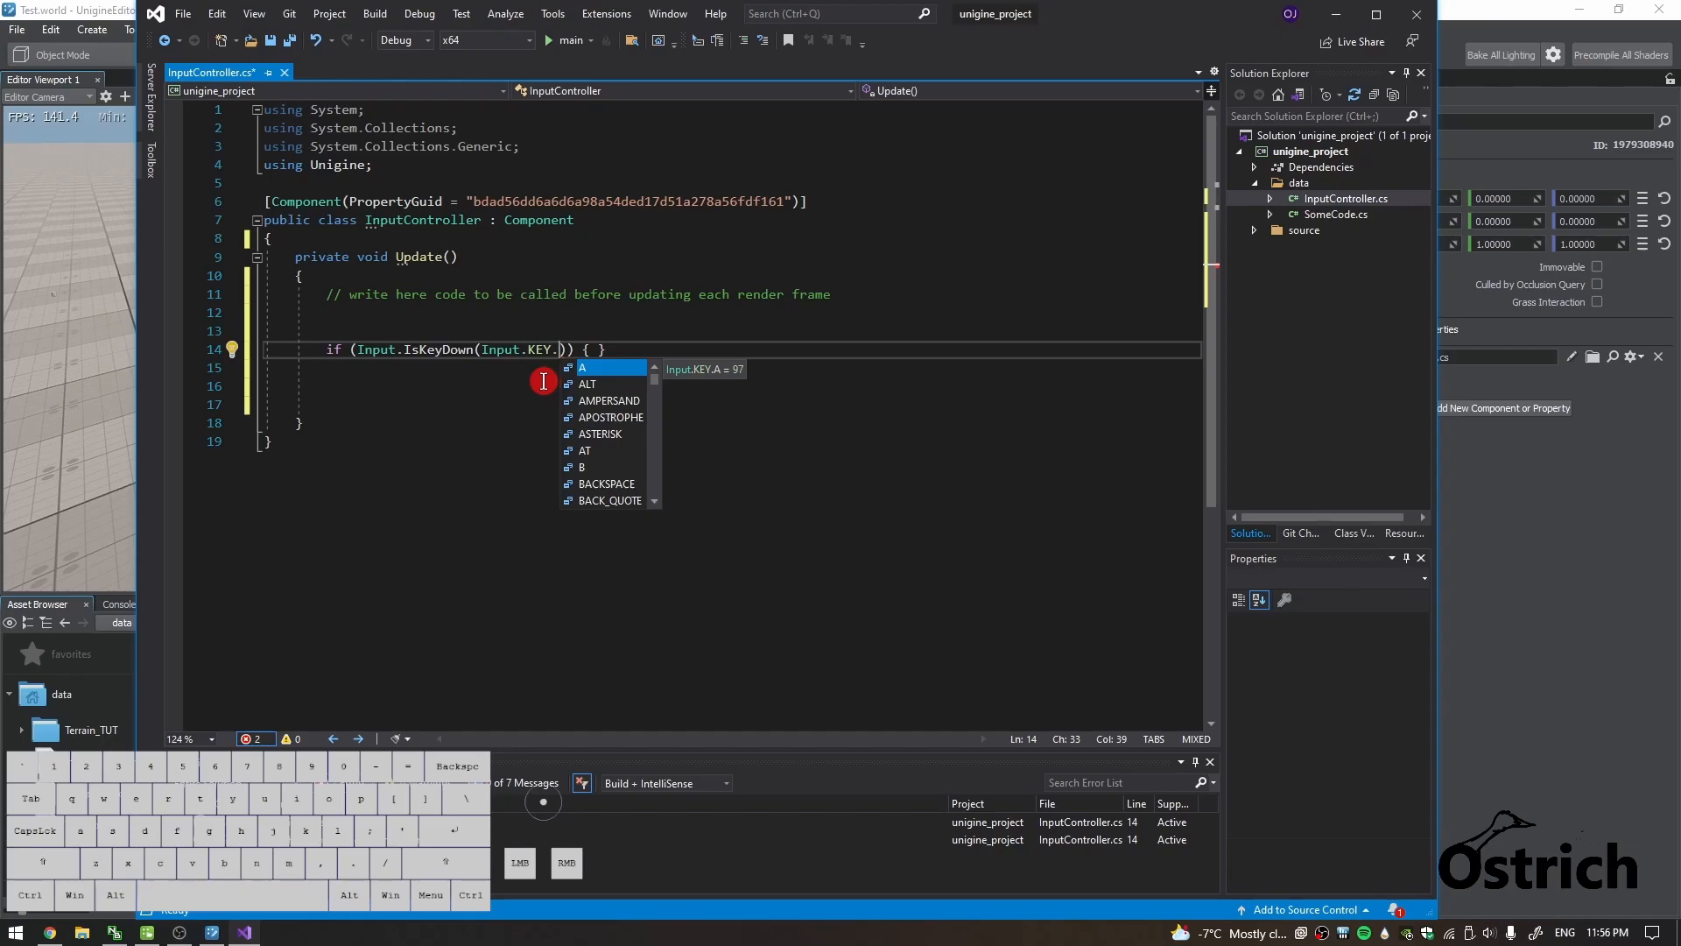
pyautogui.write('X')
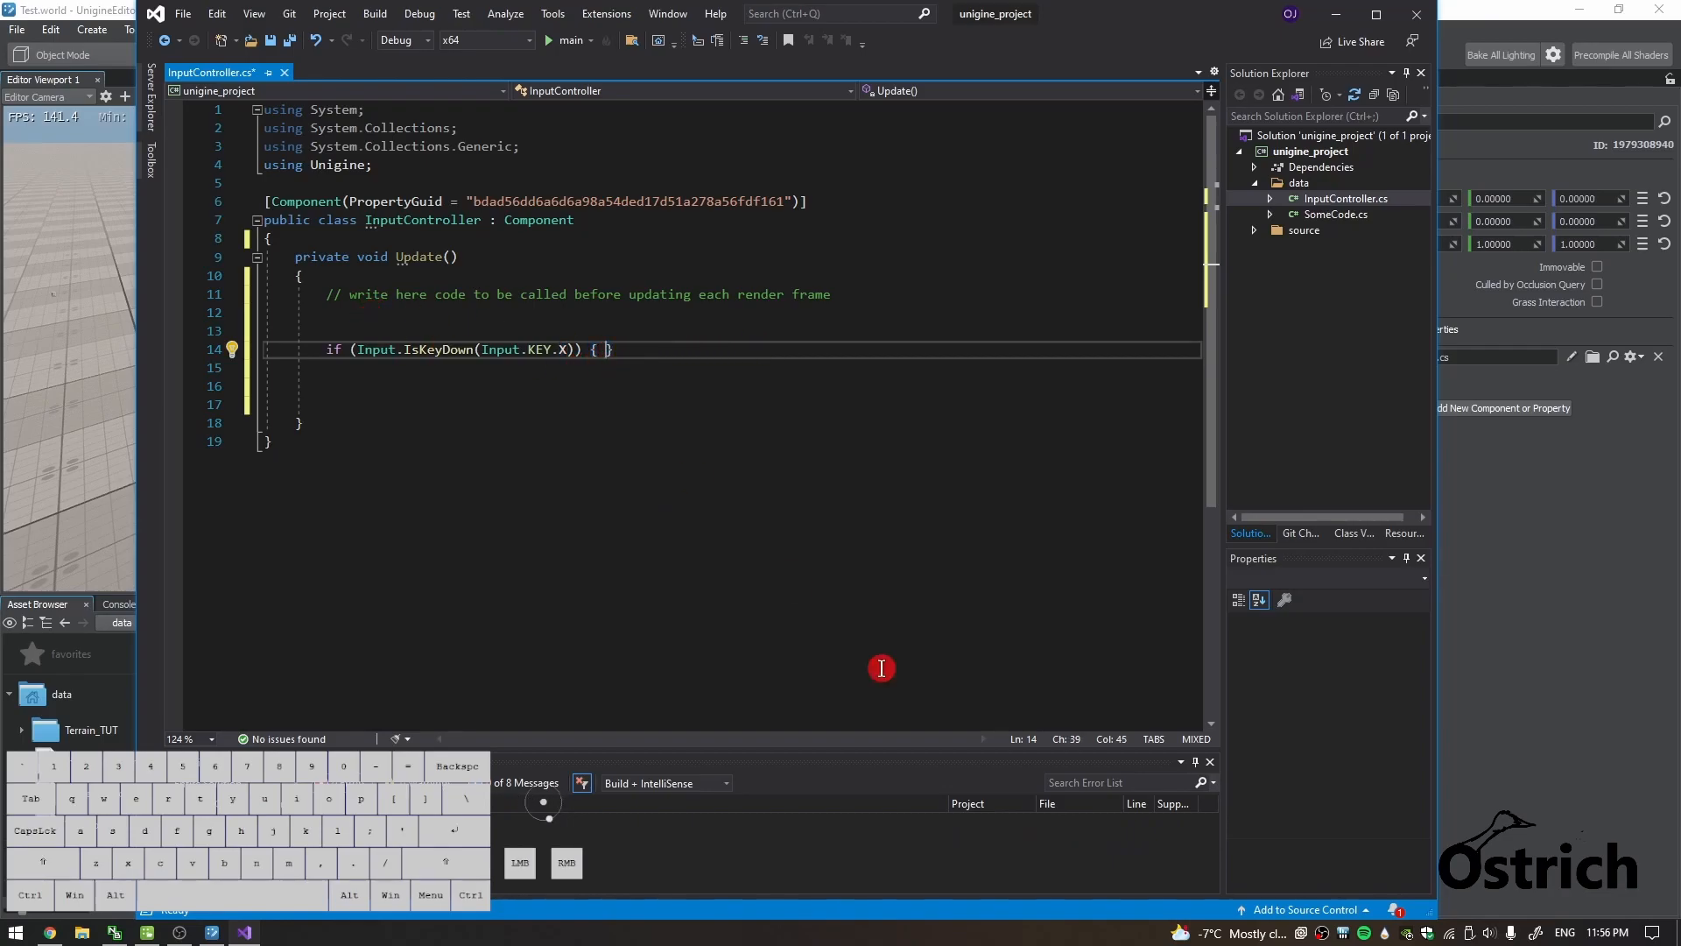
pyautogui.write('Log.Message(":");')
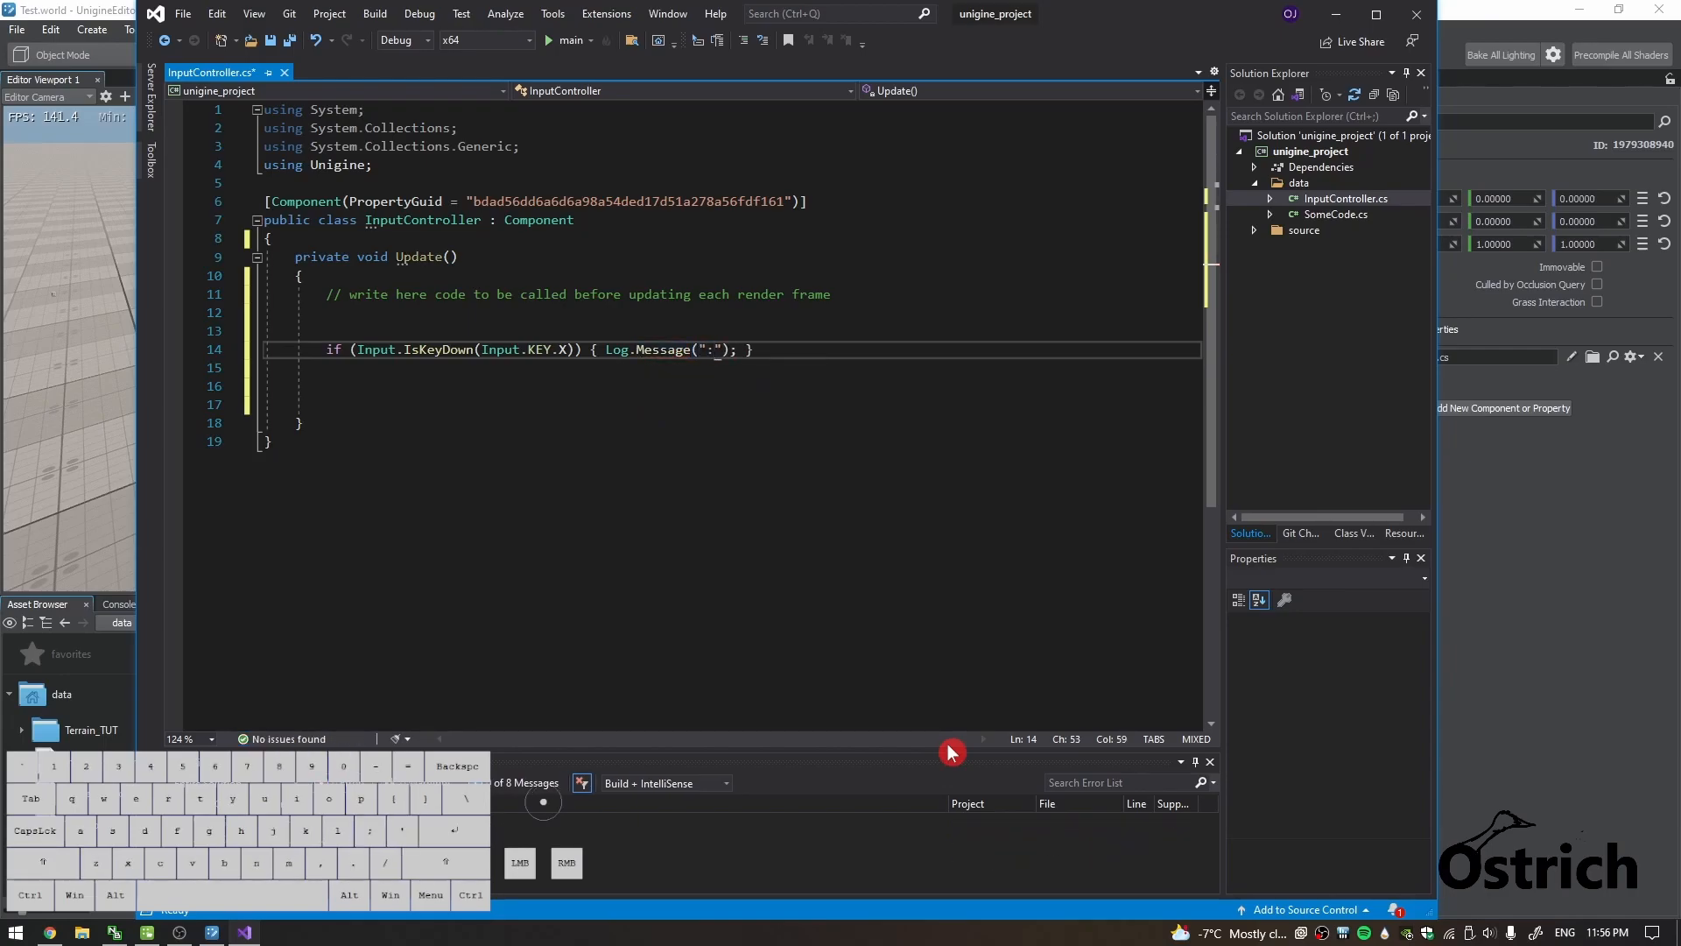
pyautogui.write('X Pressed')
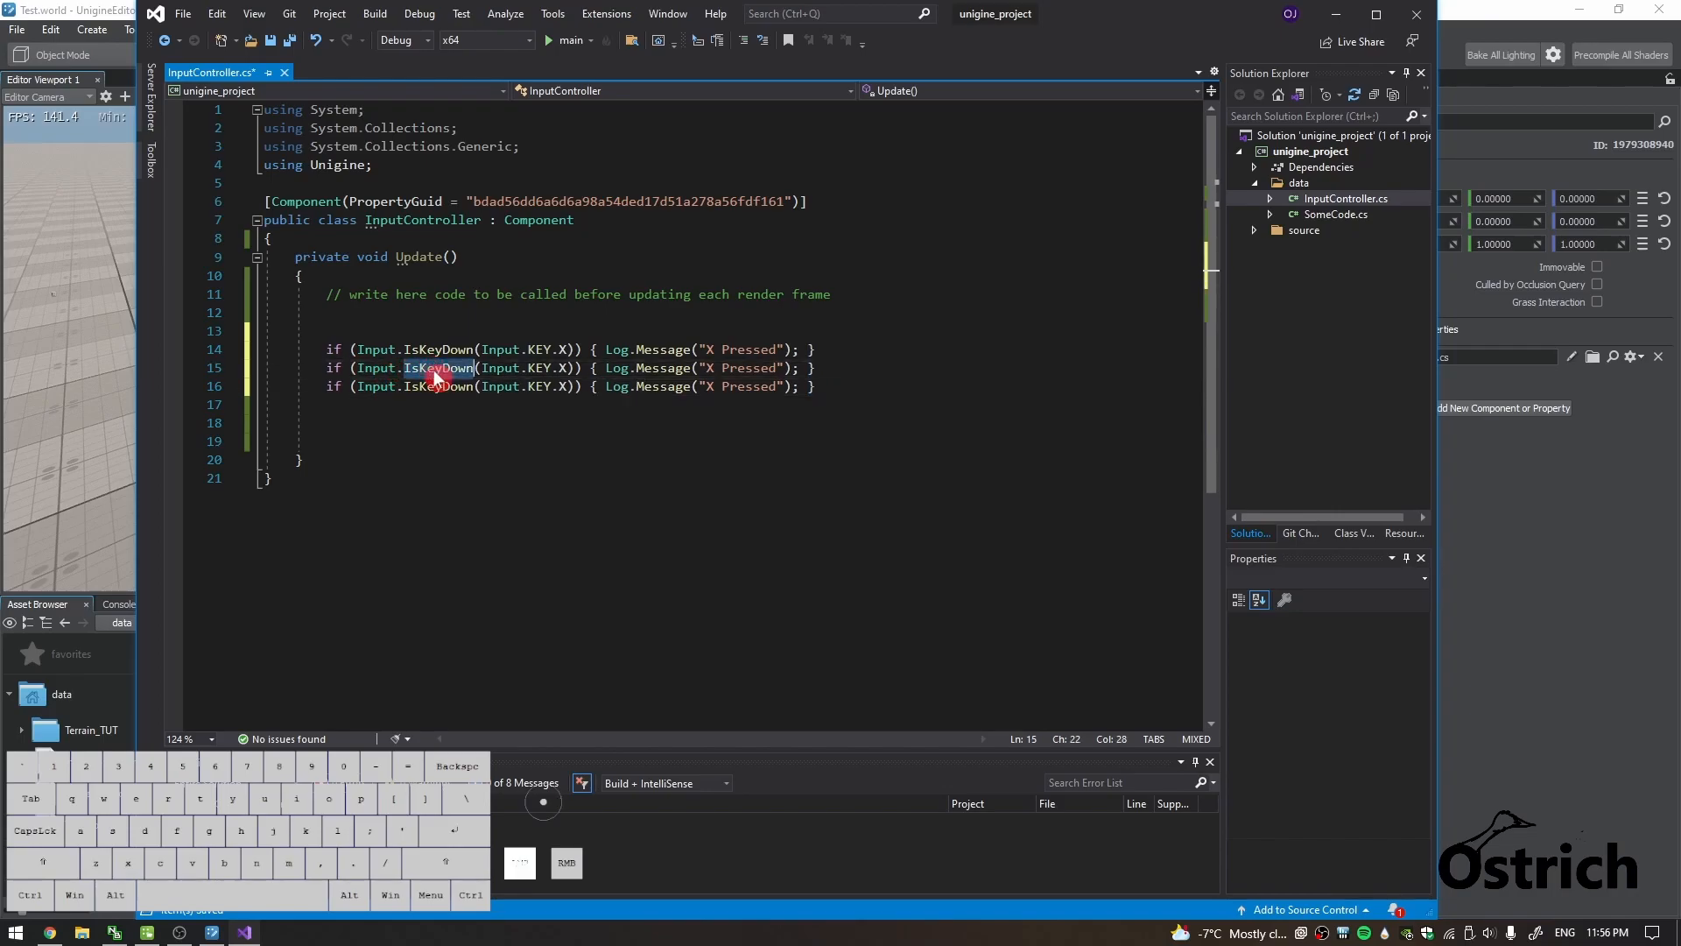
# Duplicate the check as IsKeyPressed for KEY.C logging C Pressed and IsKeyUp for KEY.V logging V Pressed.
pyautogui.write('iske')
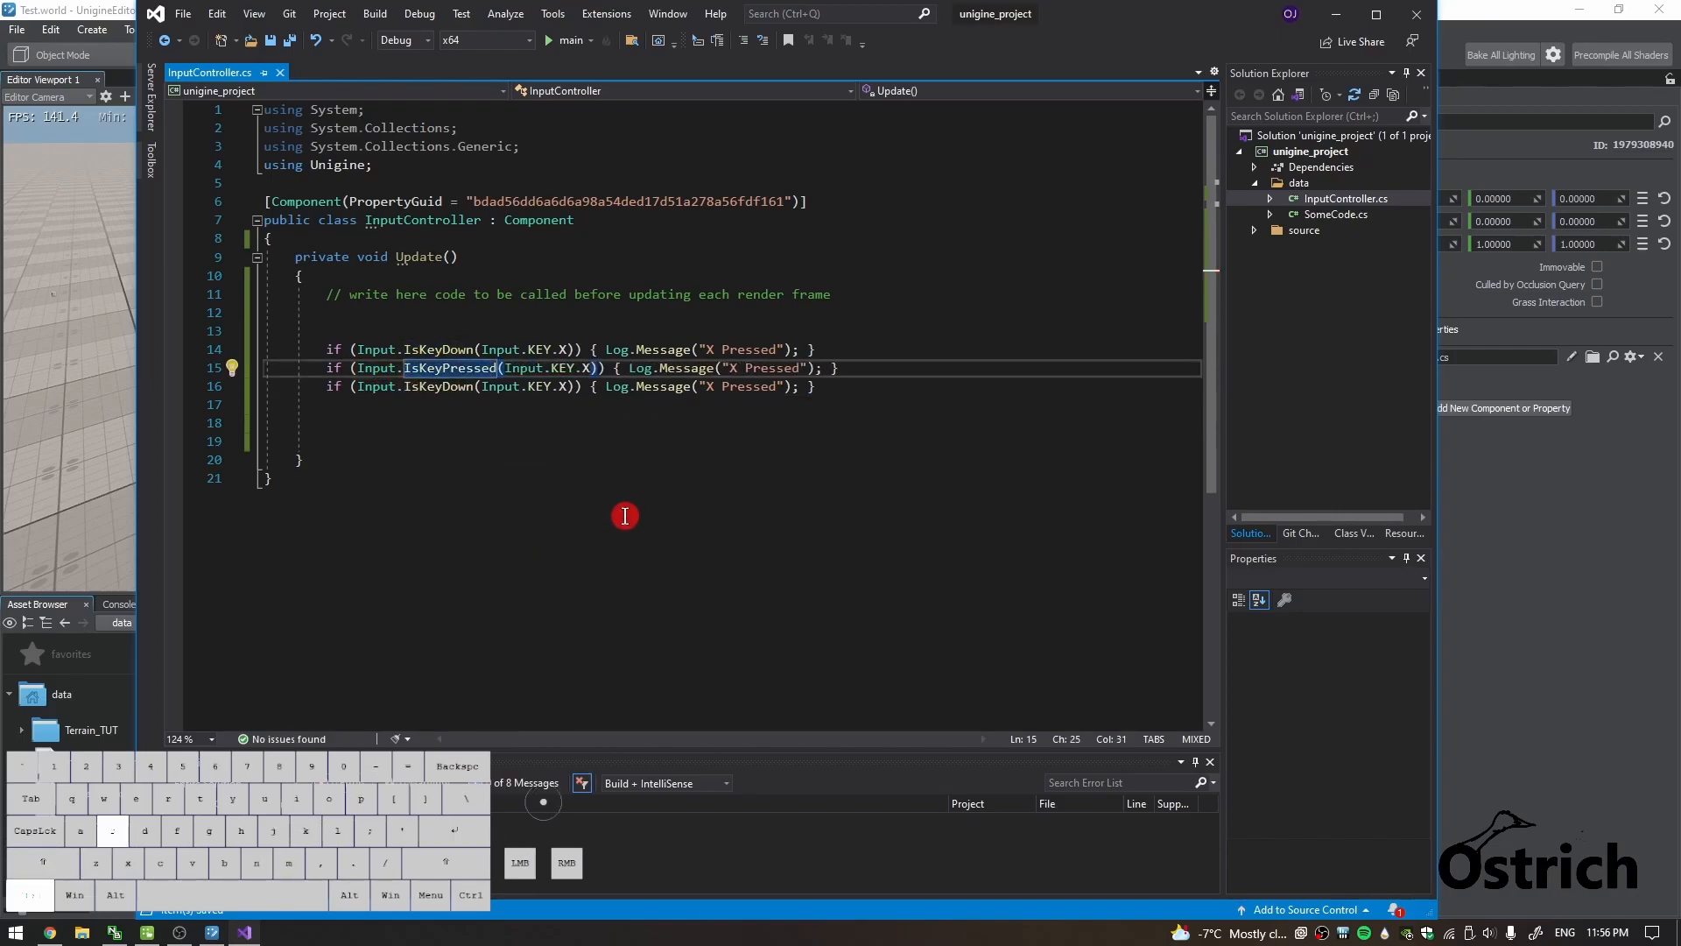
pyautogui.write('IsKe')
pyautogui.write('C')
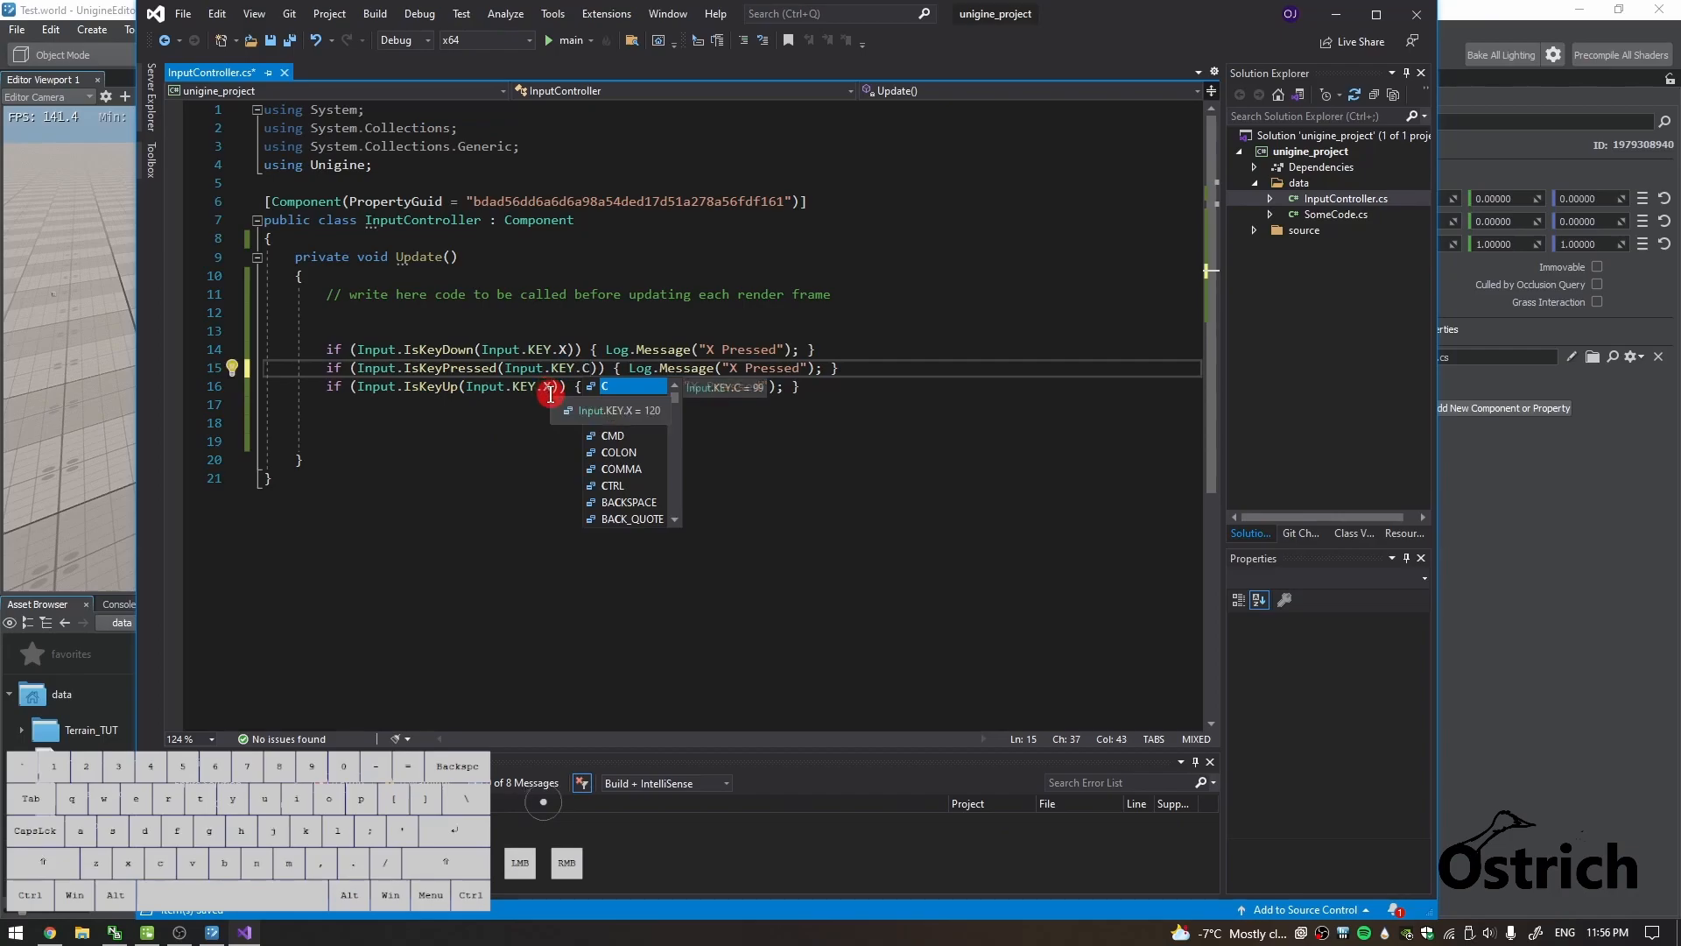
pyautogui.write('V')
pyautogui.write('C')
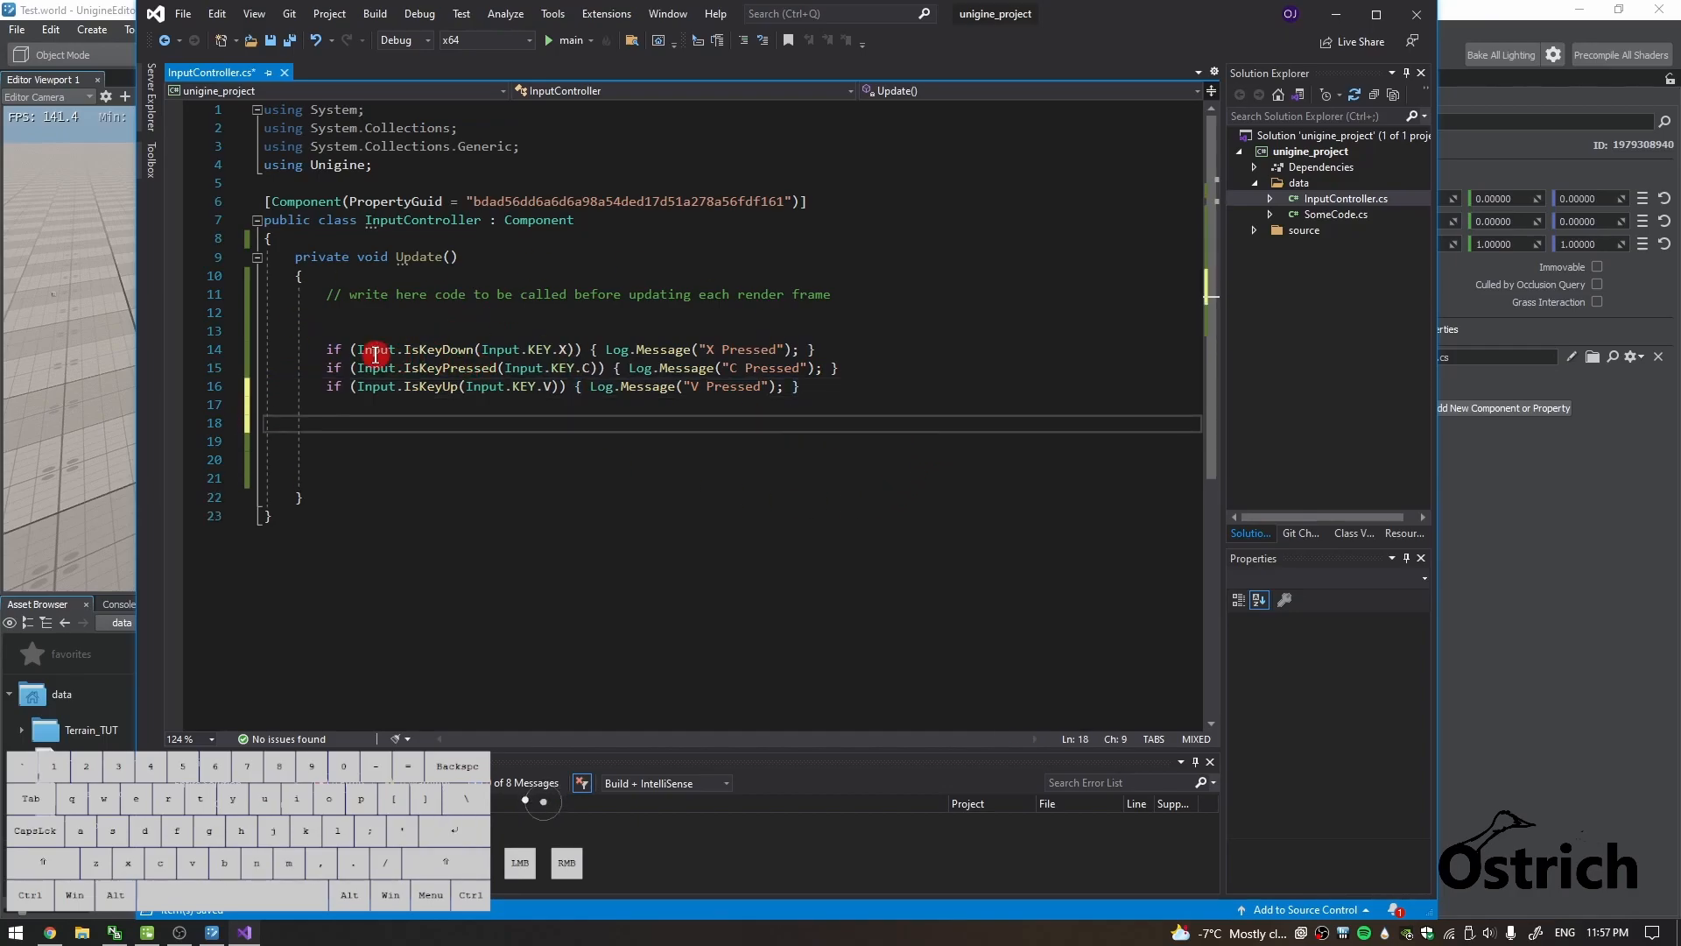
pyautogui.moveTo(814, 394)
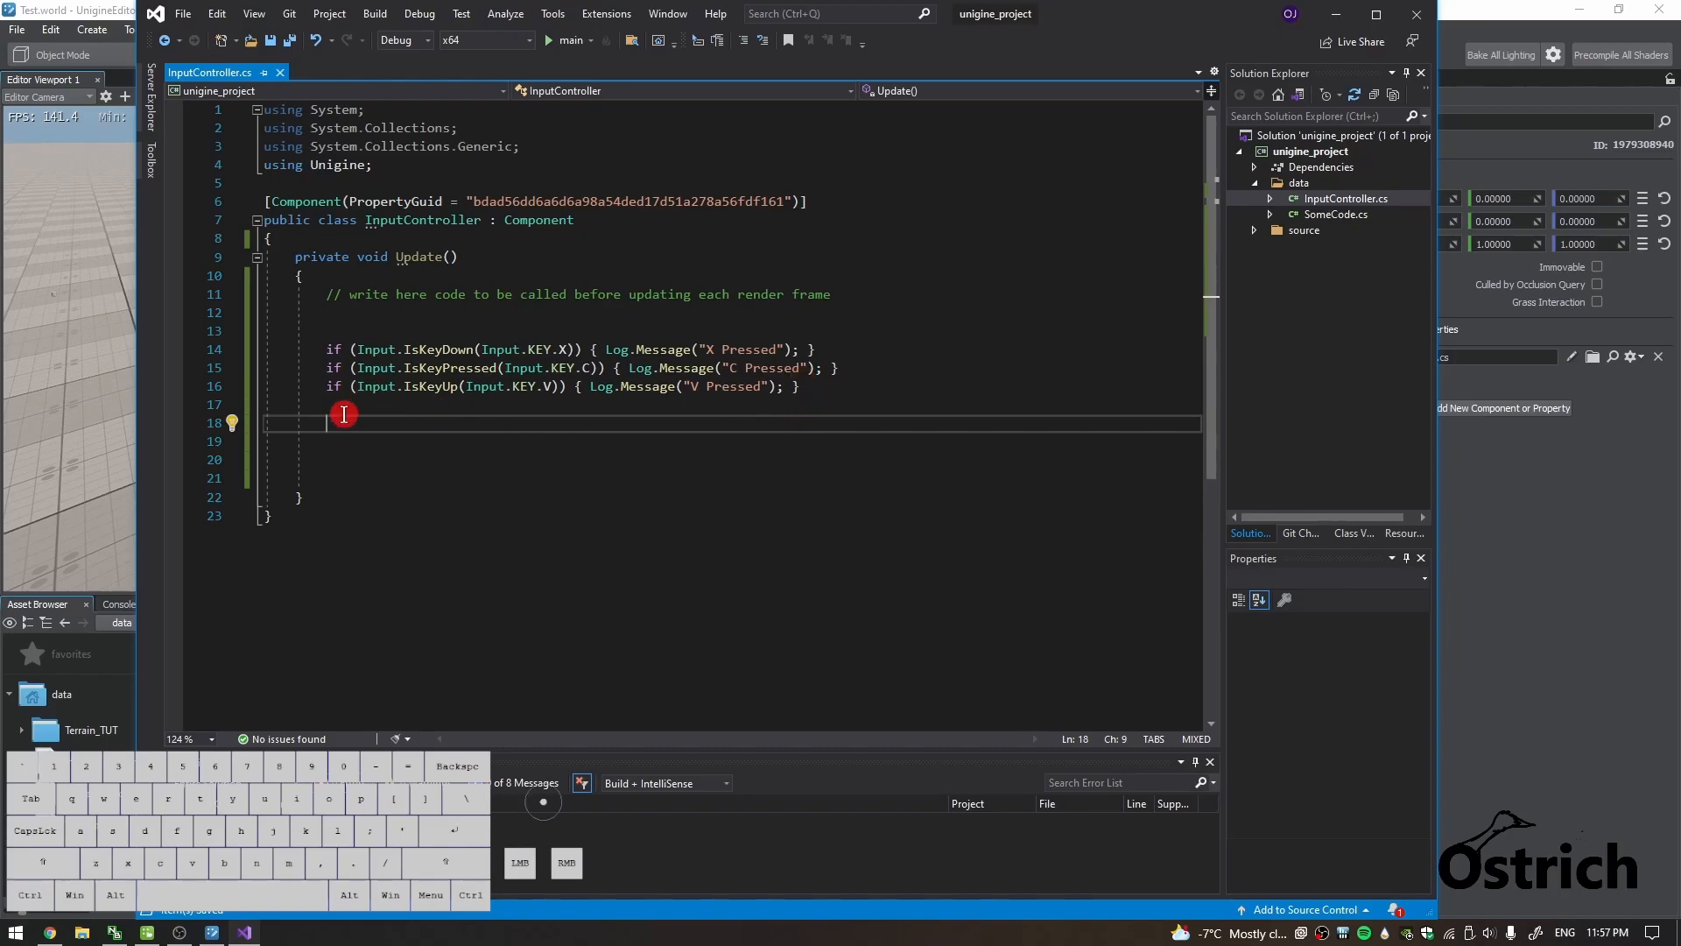
# Add an IsMouseButtonDown(Input.MOUSE_BUTTON.LEFT) check logging LMB Pressed and end every message with \n.
pyautogui.write('if (Input.IsKeyDown(Input.KEY.X)) { Log.Message("X Pressed"); }')
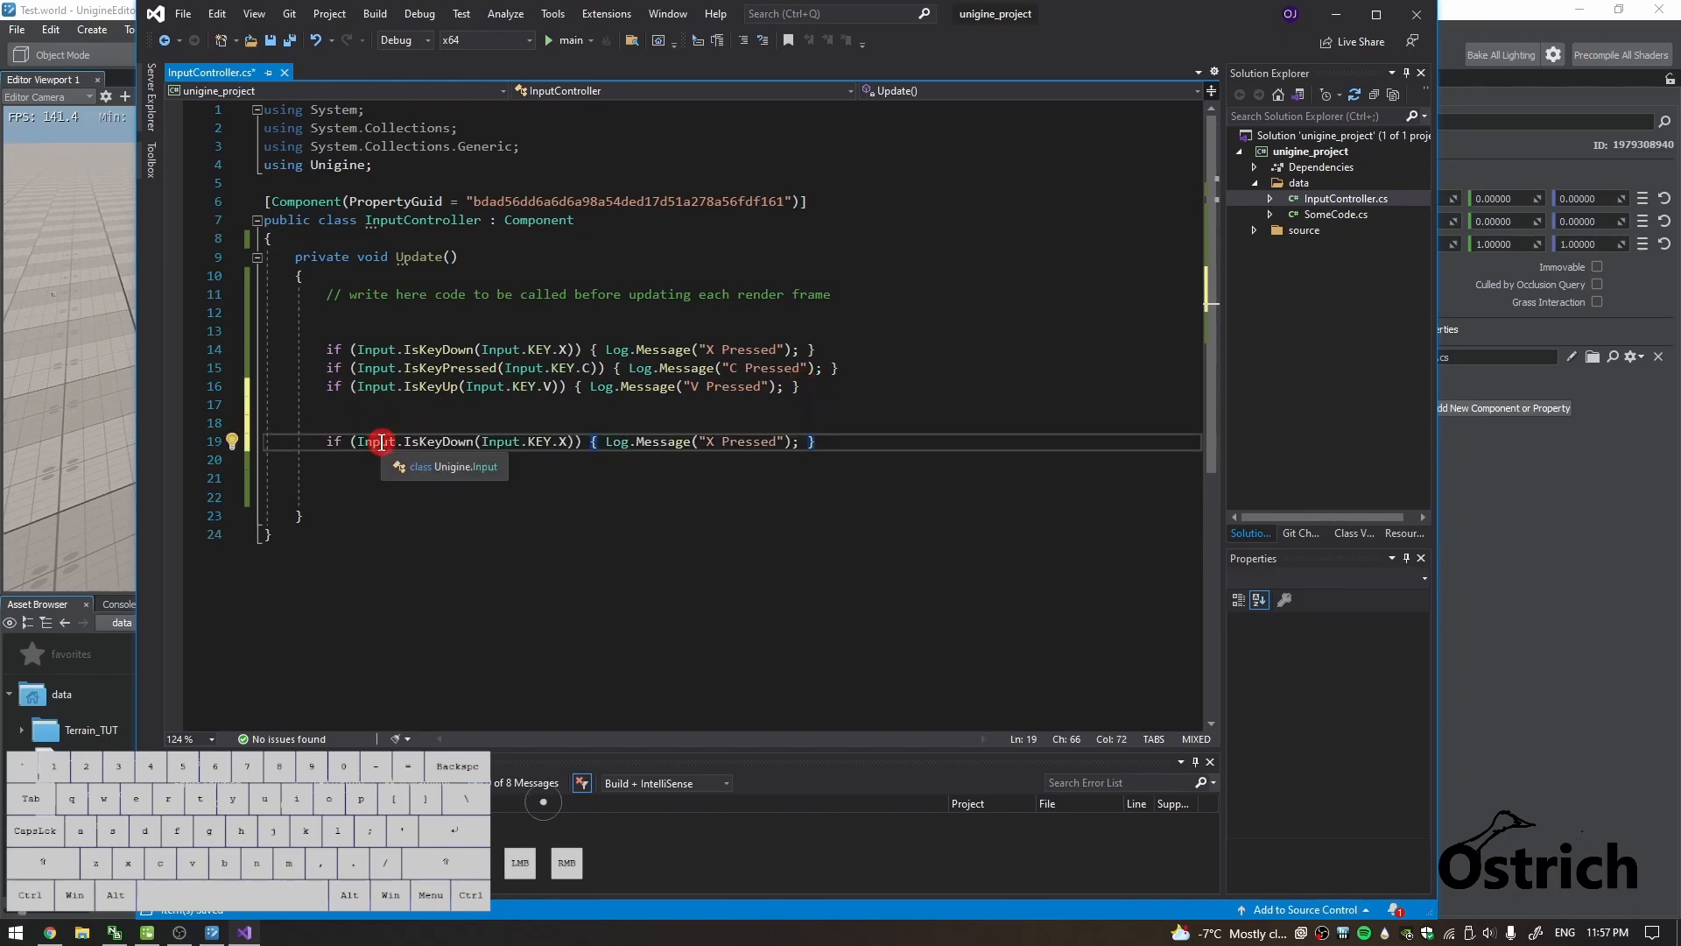
pyautogui.doubleClick(436, 441)
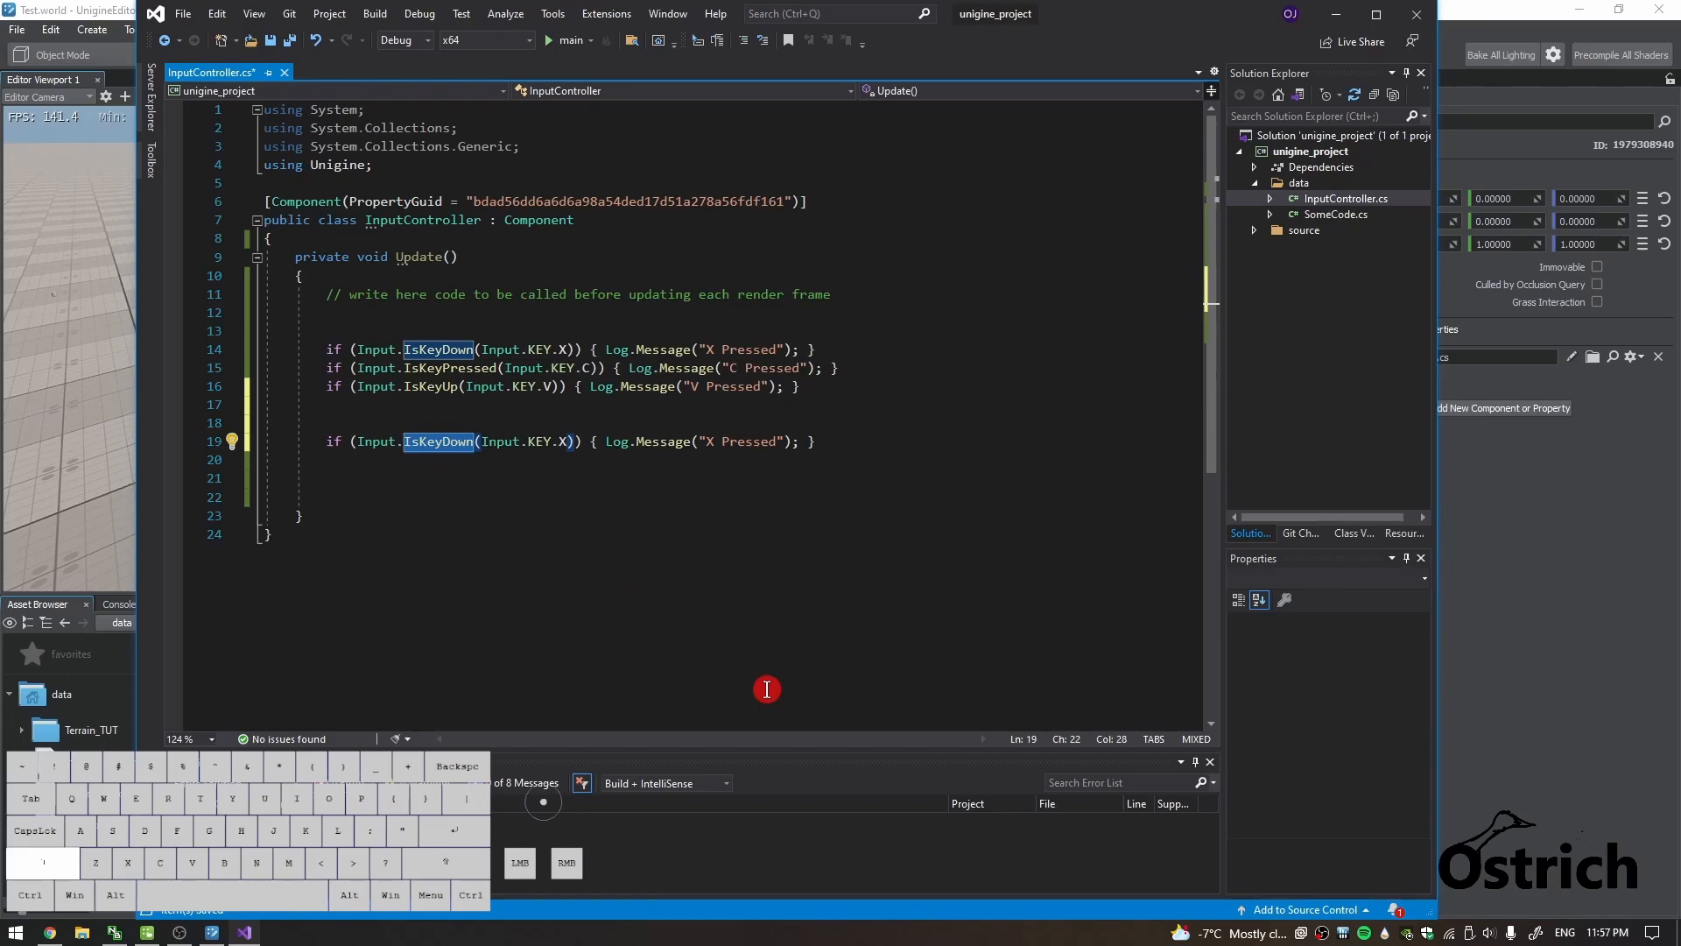
pyautogui.write('Ismo')
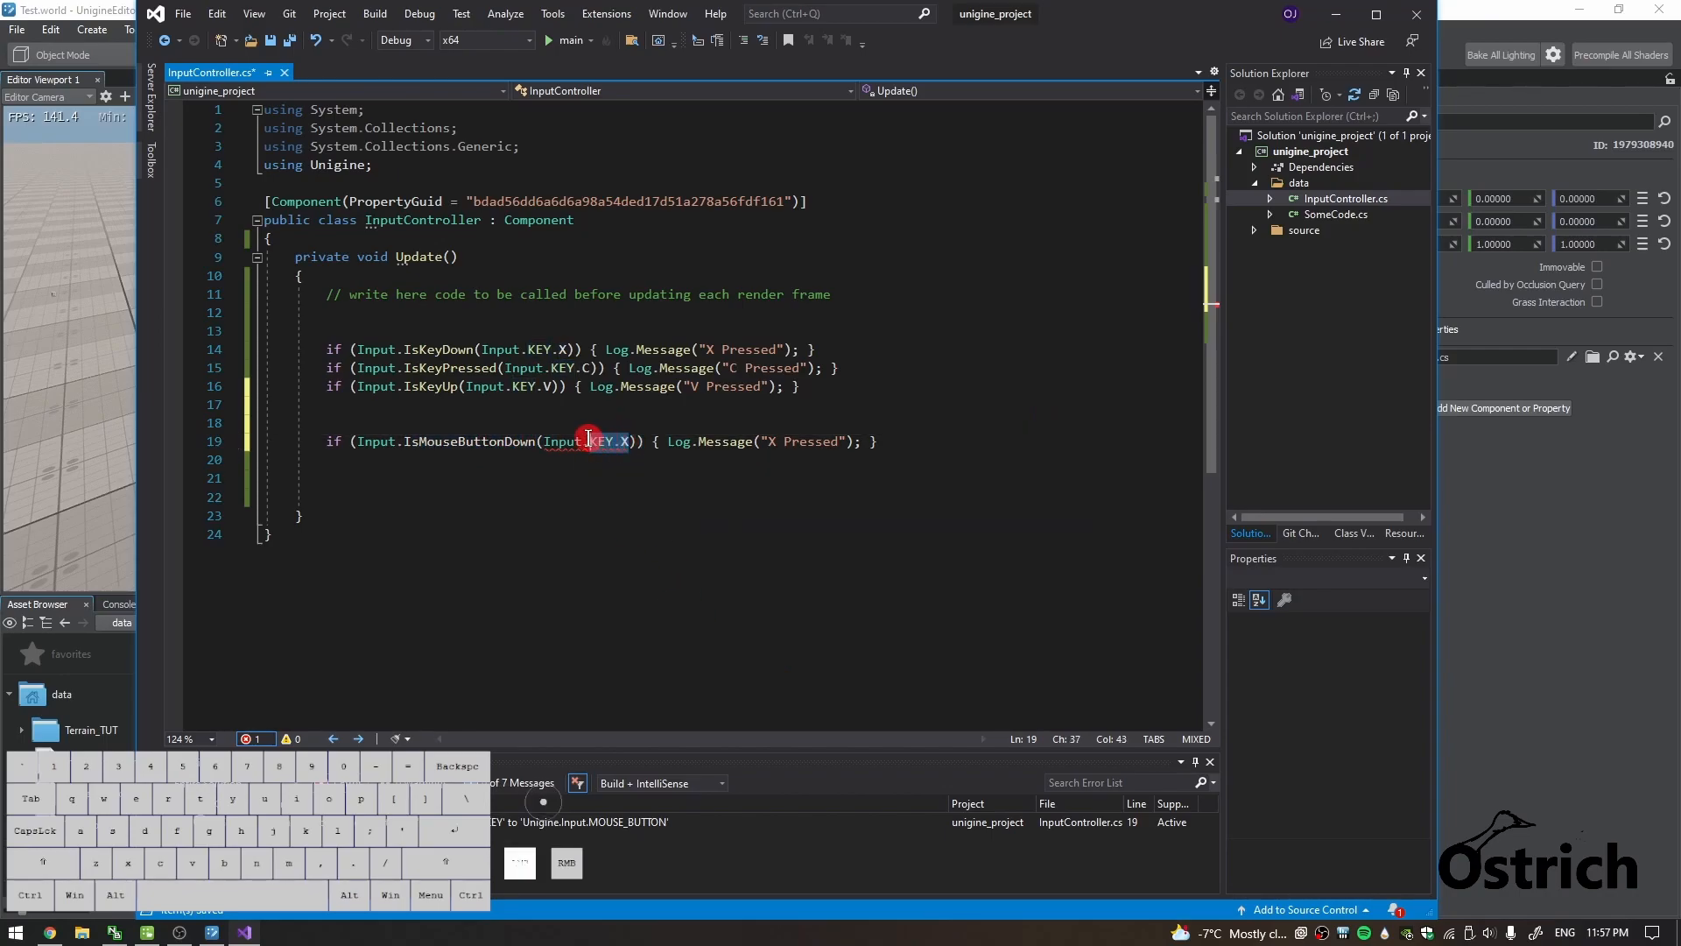
pyautogui.press('Backspace')
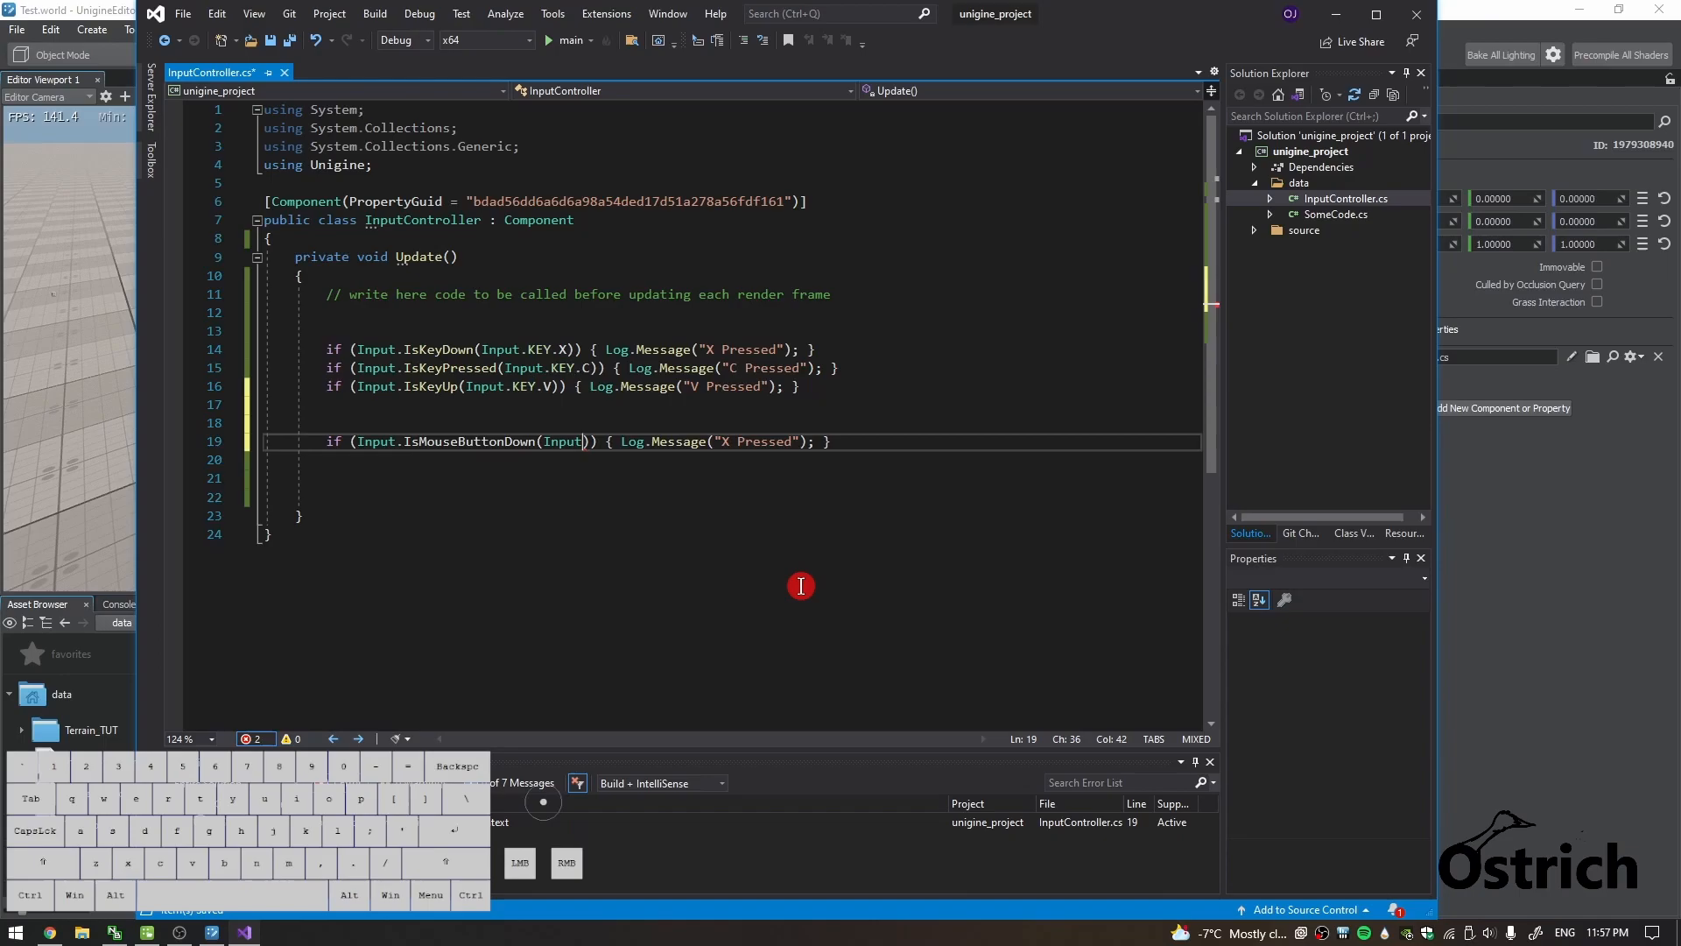
pyautogui.write('mou')
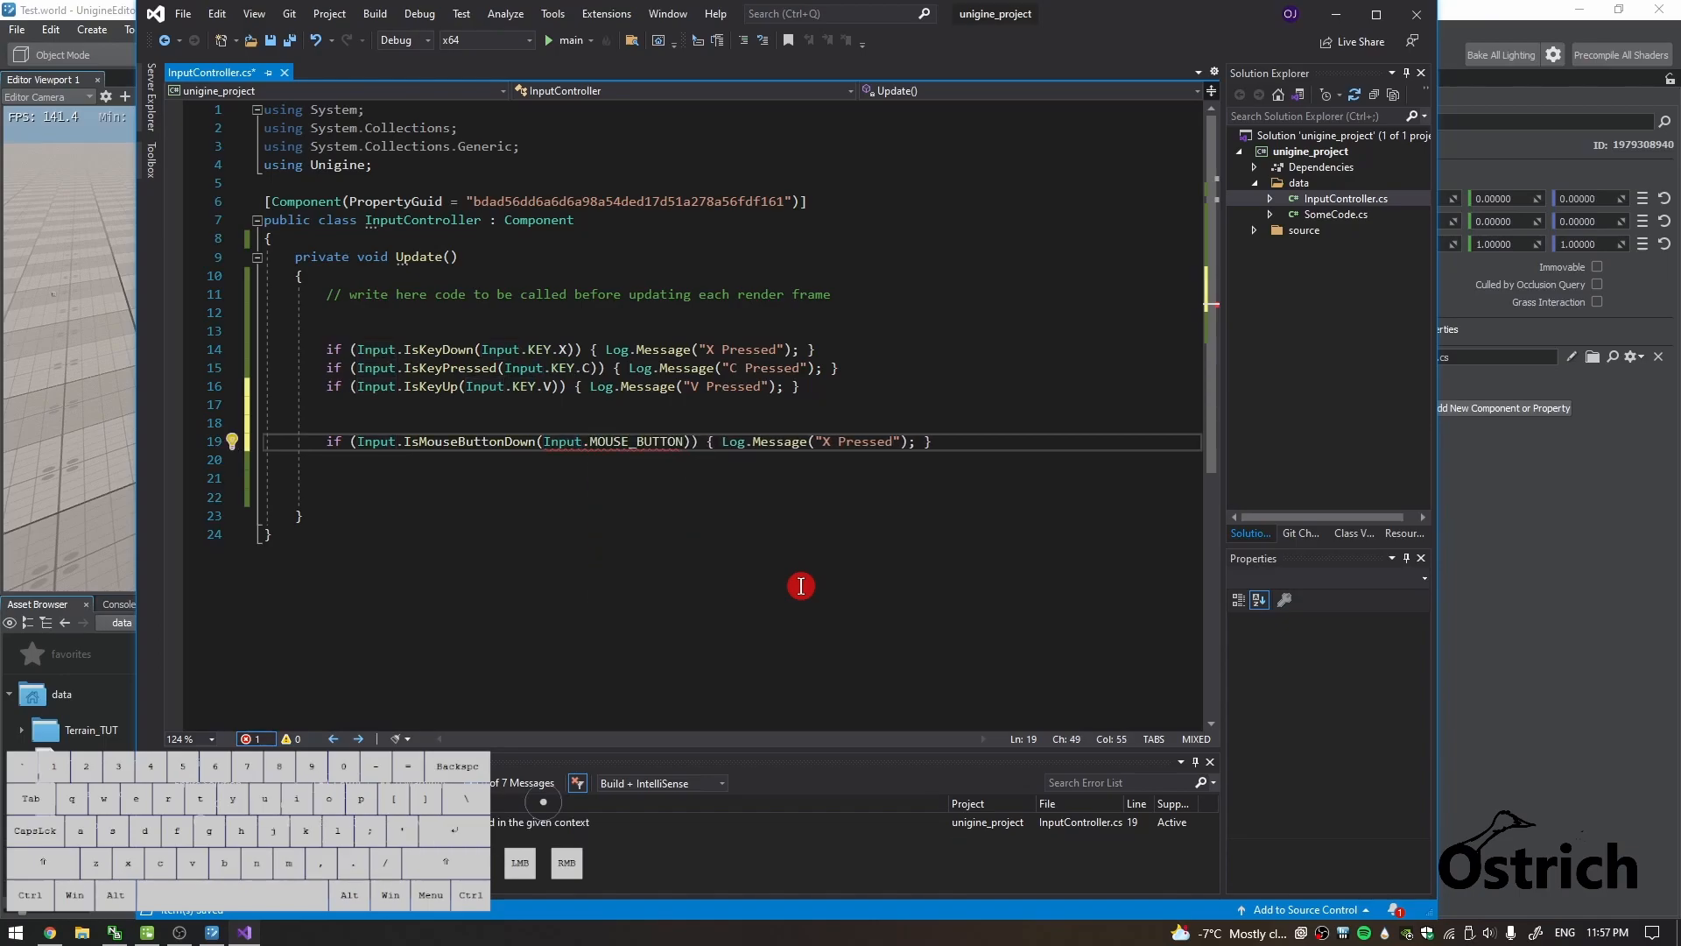
pyautogui.write('.LEFT')
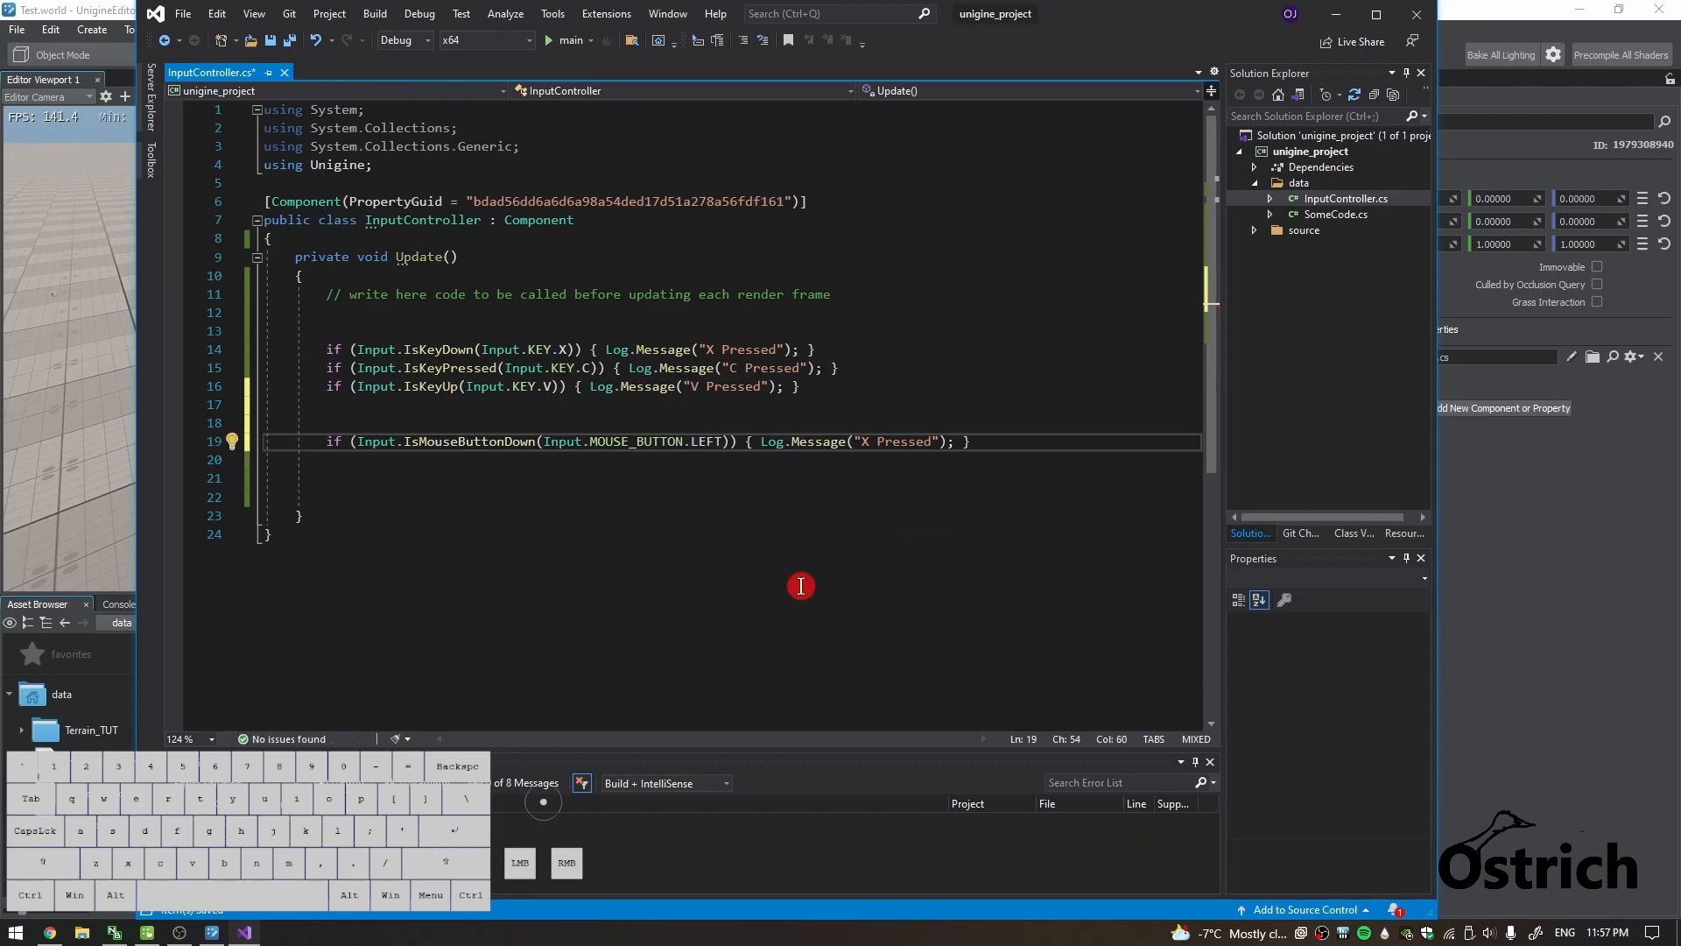
pyautogui.moveTo(868, 441)
pyautogui.write('LMB')
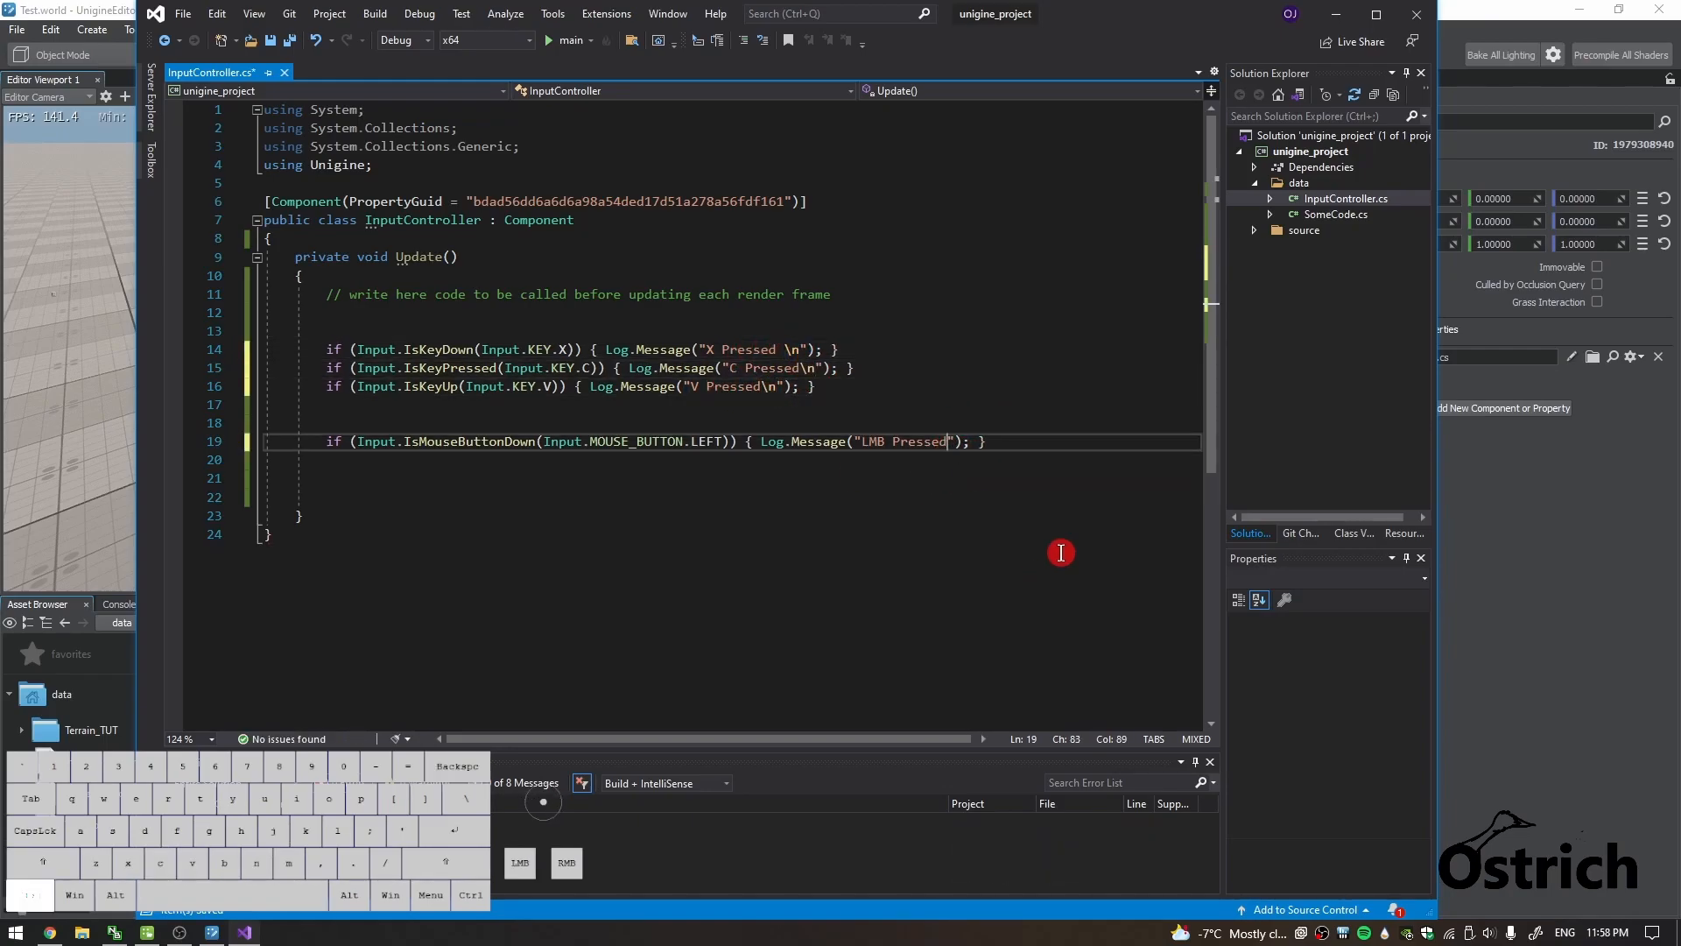
pyautogui.write('\\n')
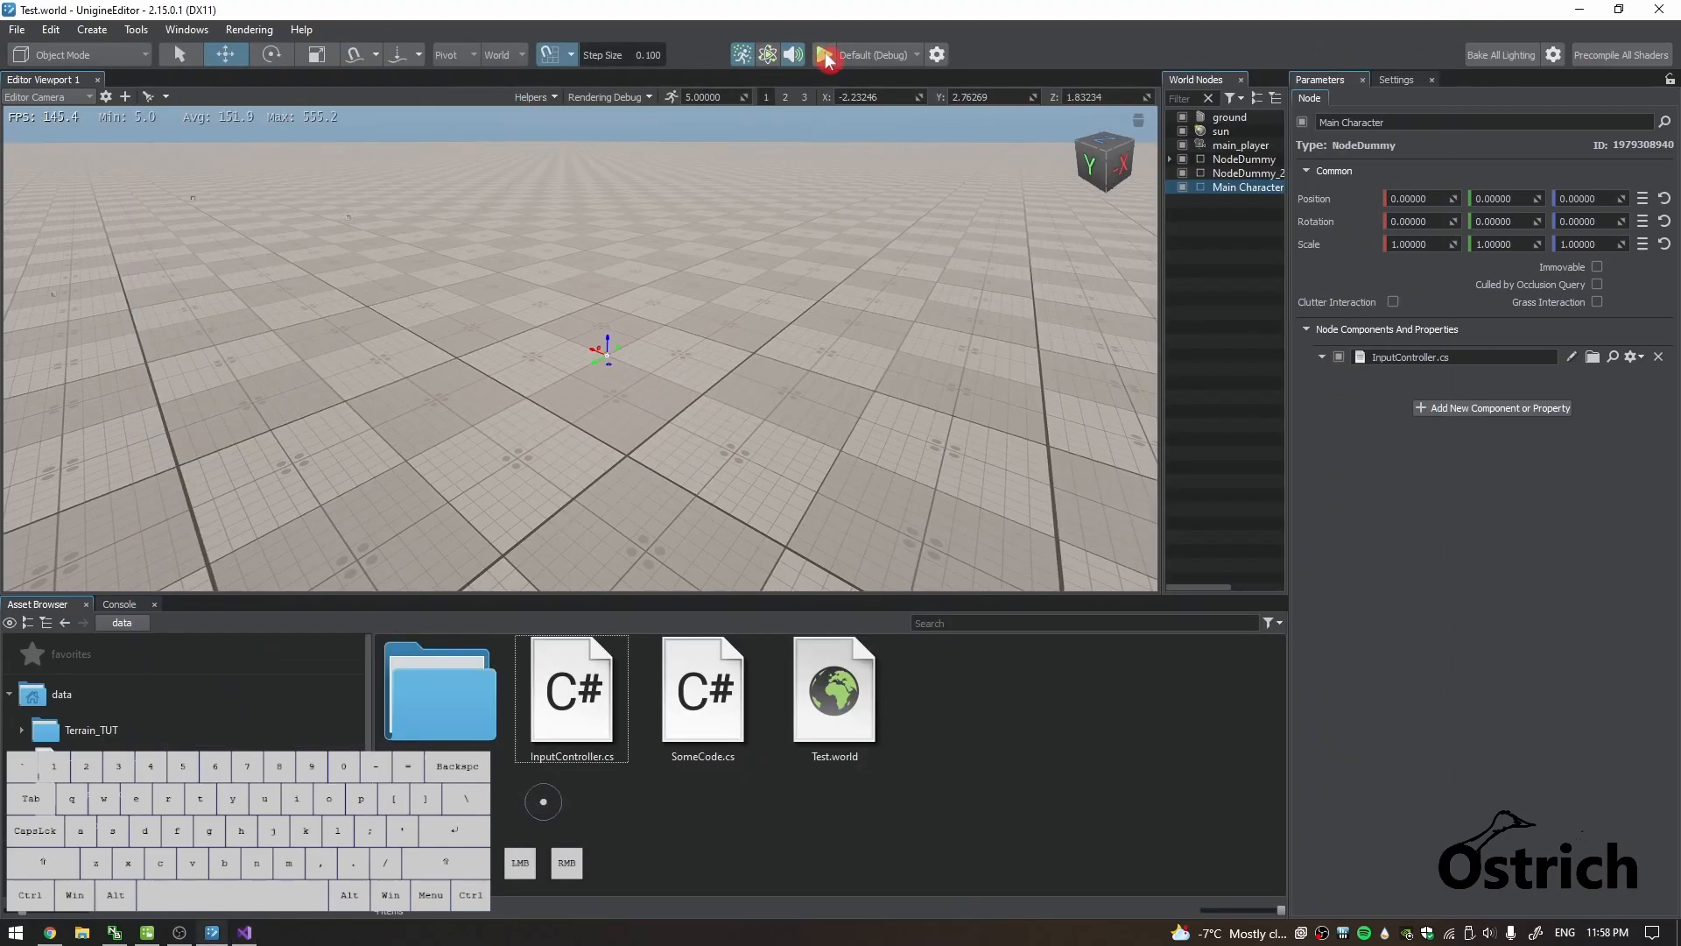
# Run the world and press X, C and V in the engine window to see the press messages logged.
pyautogui.click(823, 54)
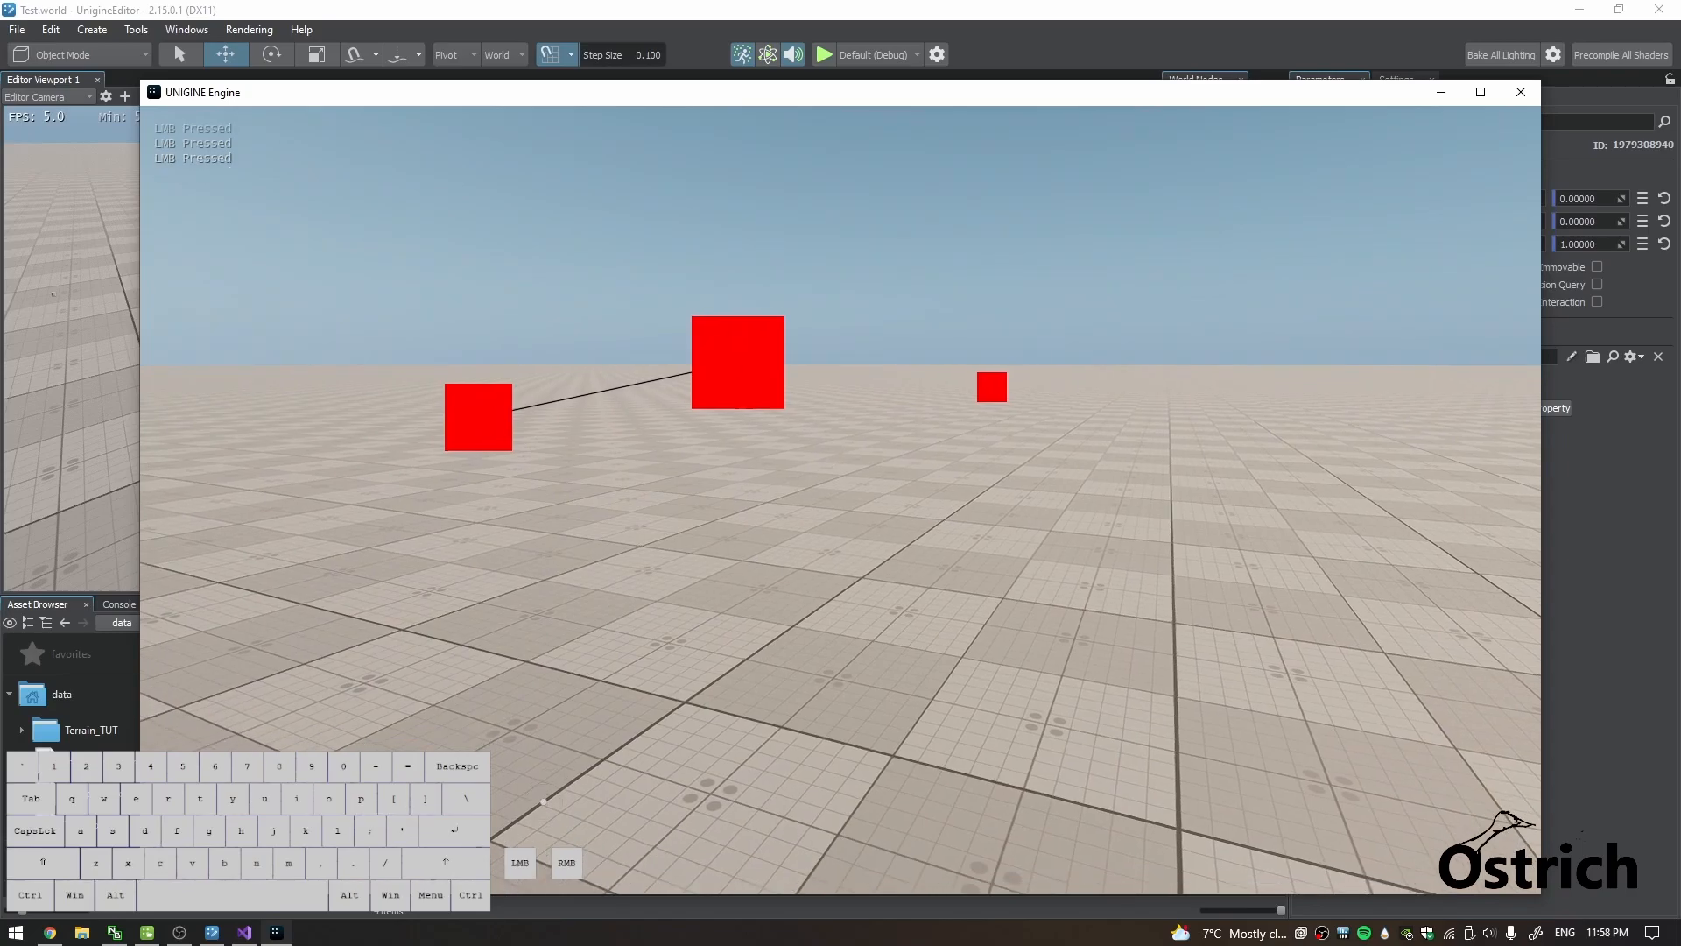
pyautogui.press('x')
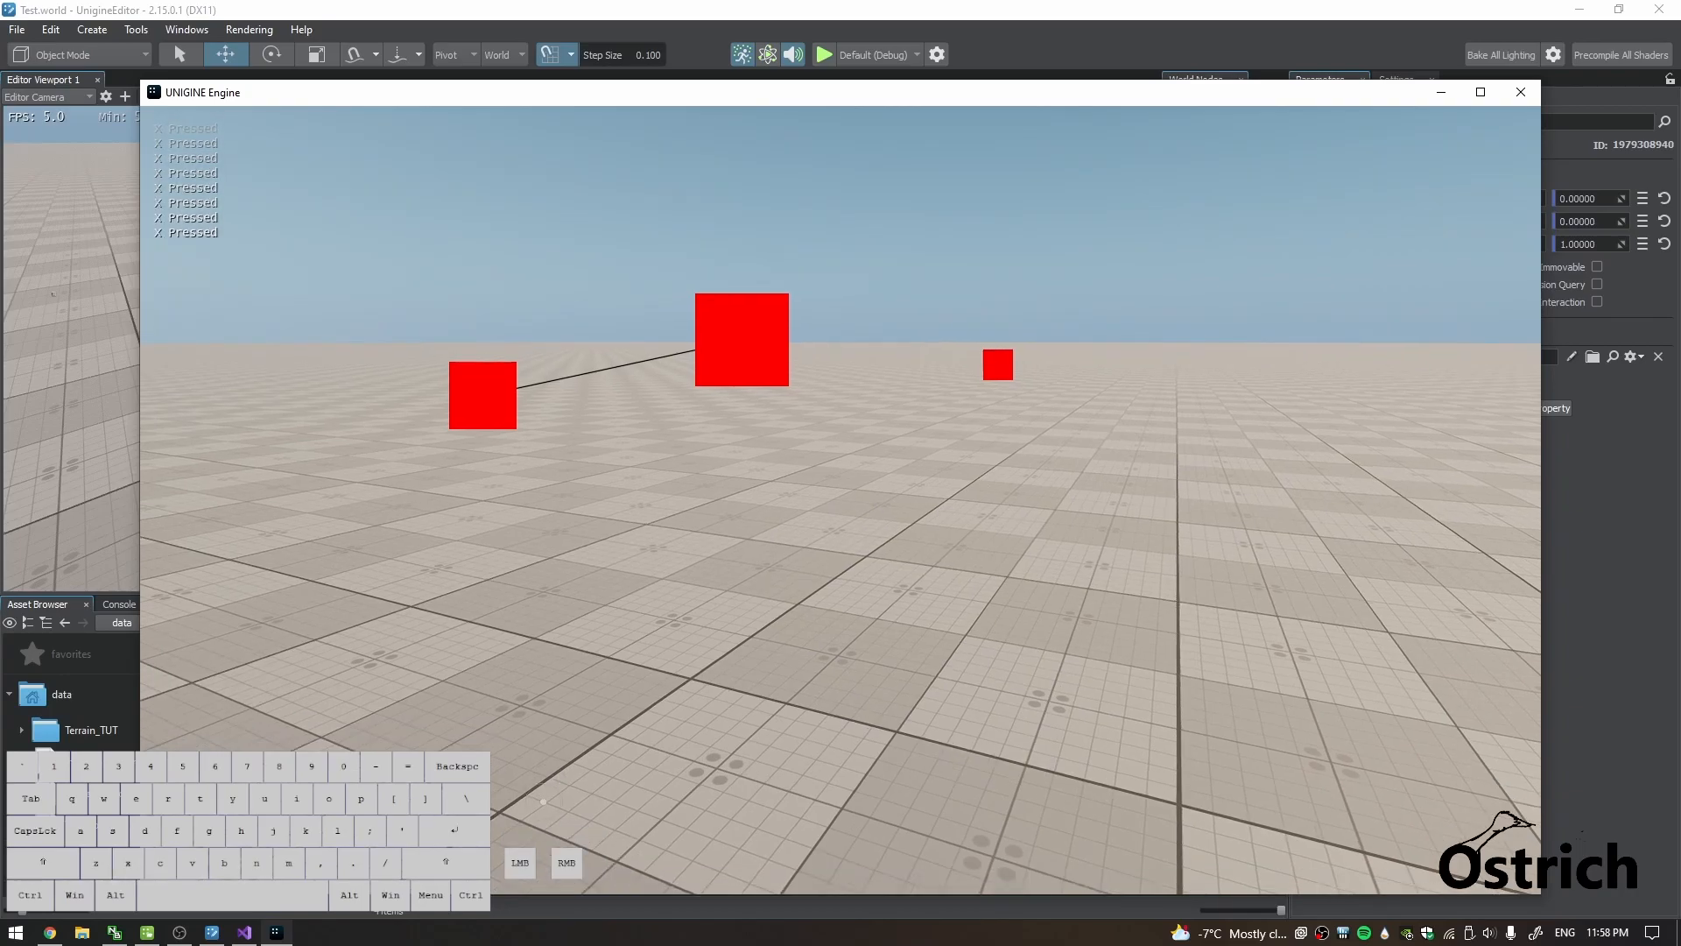
pyautogui.press('c')
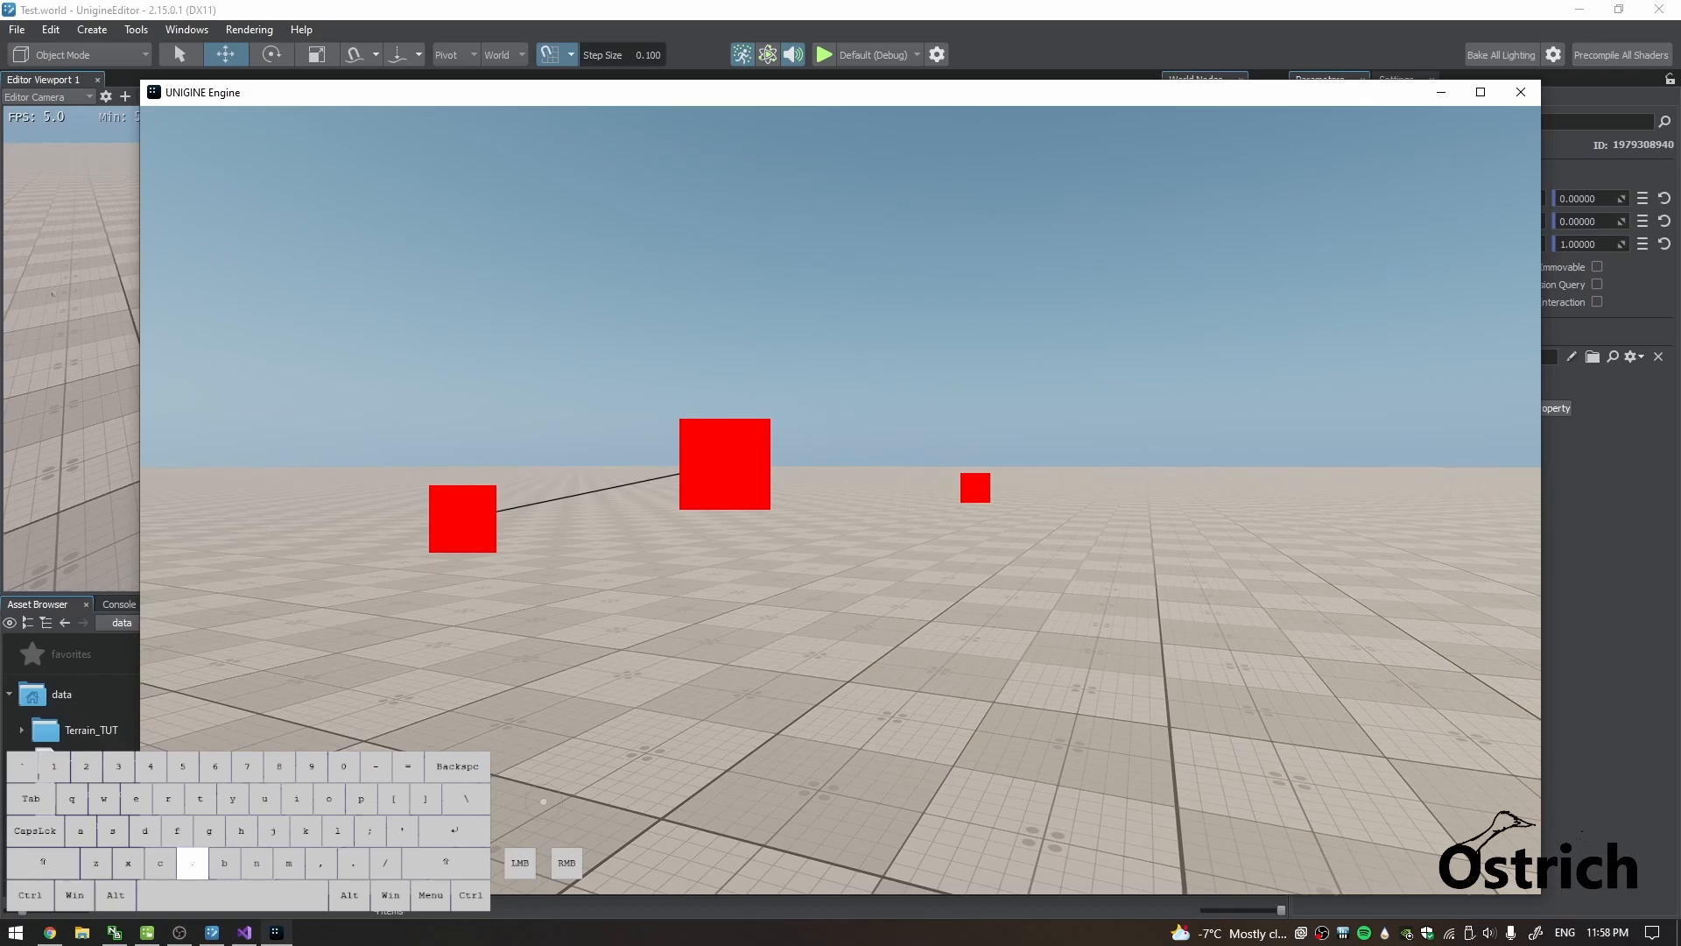
pyautogui.press('v')
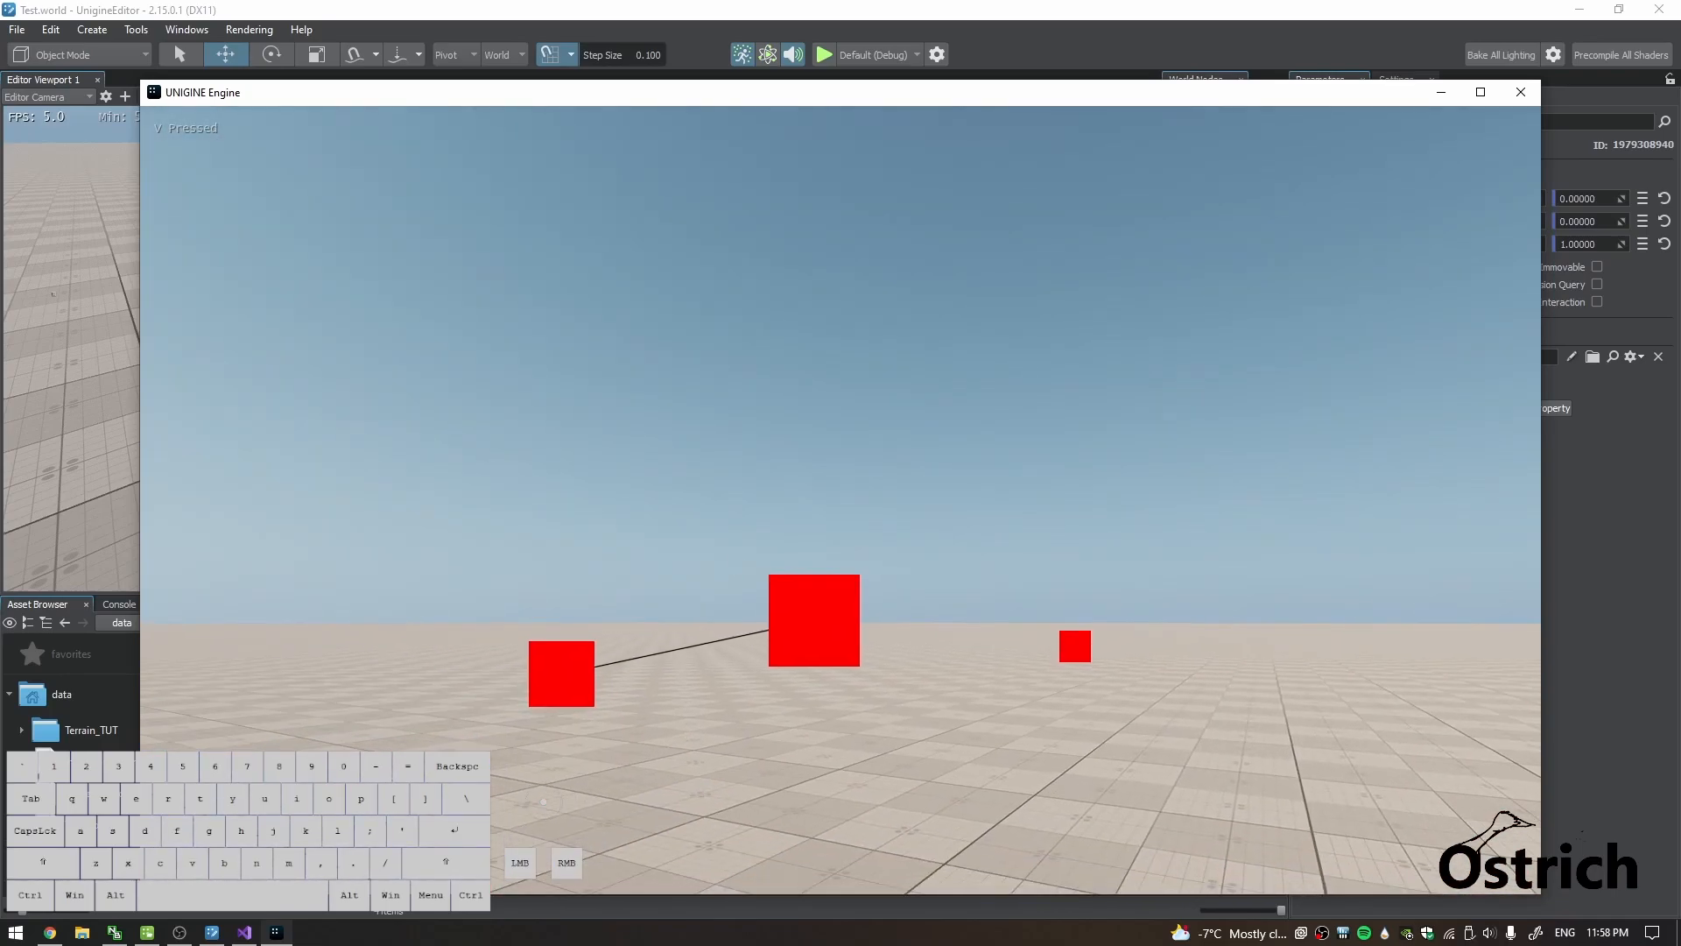
# Return to the component code, review the Input class key reference, then go back to InputController.cs.
pyautogui.click(1520, 91)
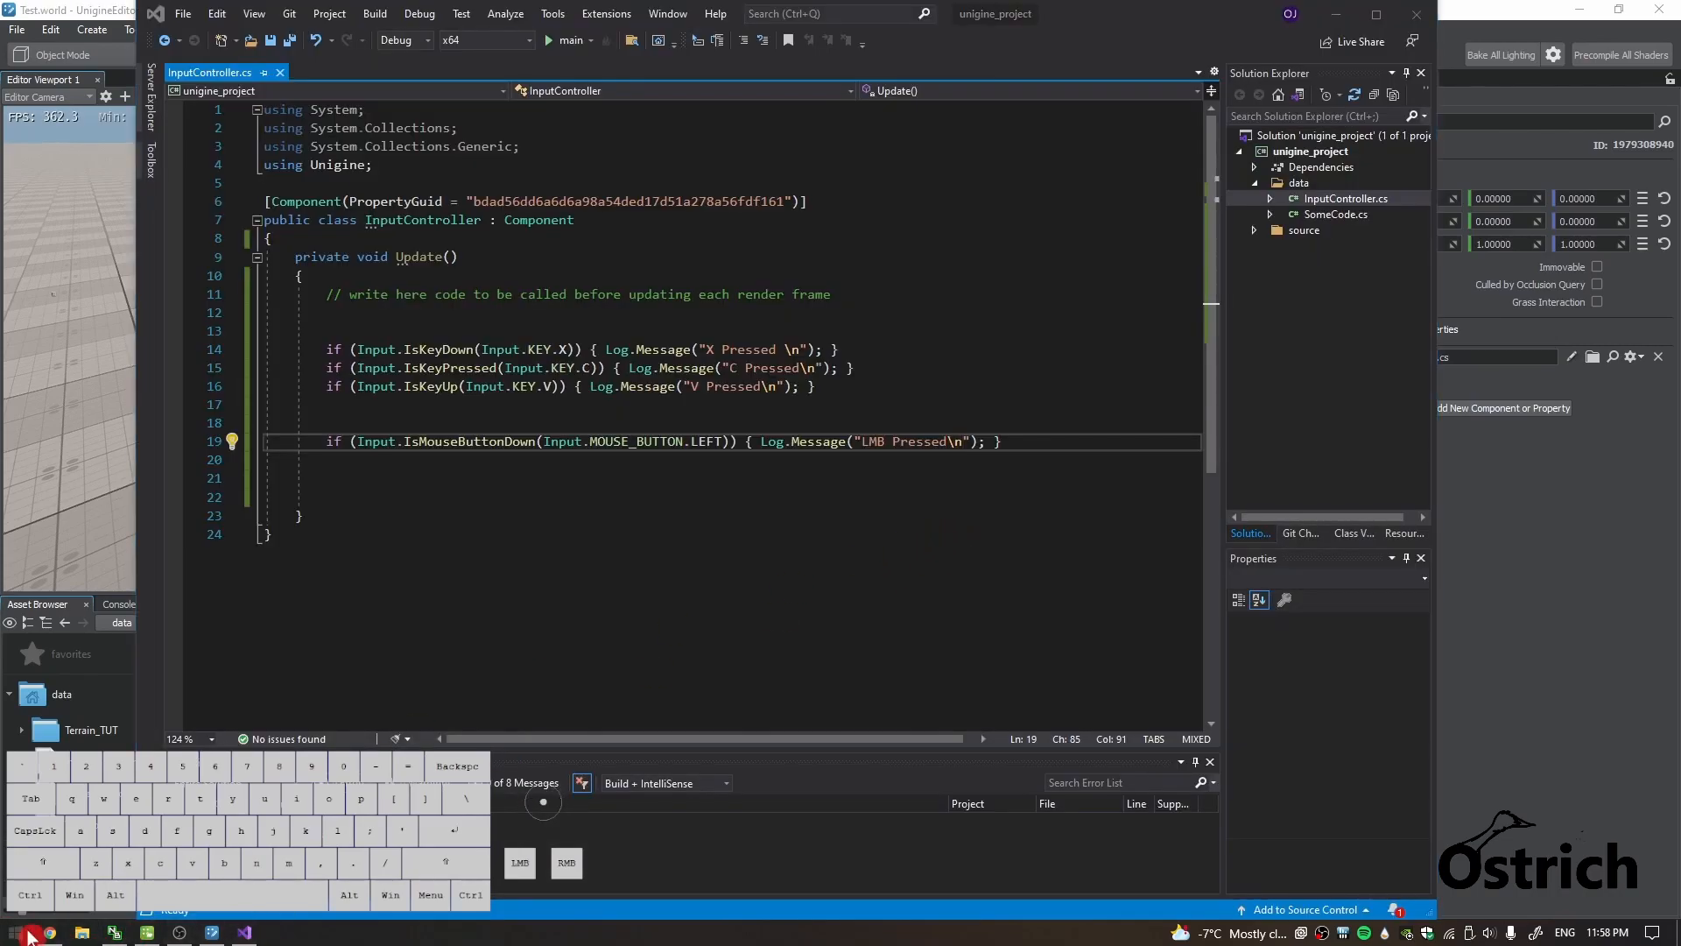
pyautogui.click(52, 932)
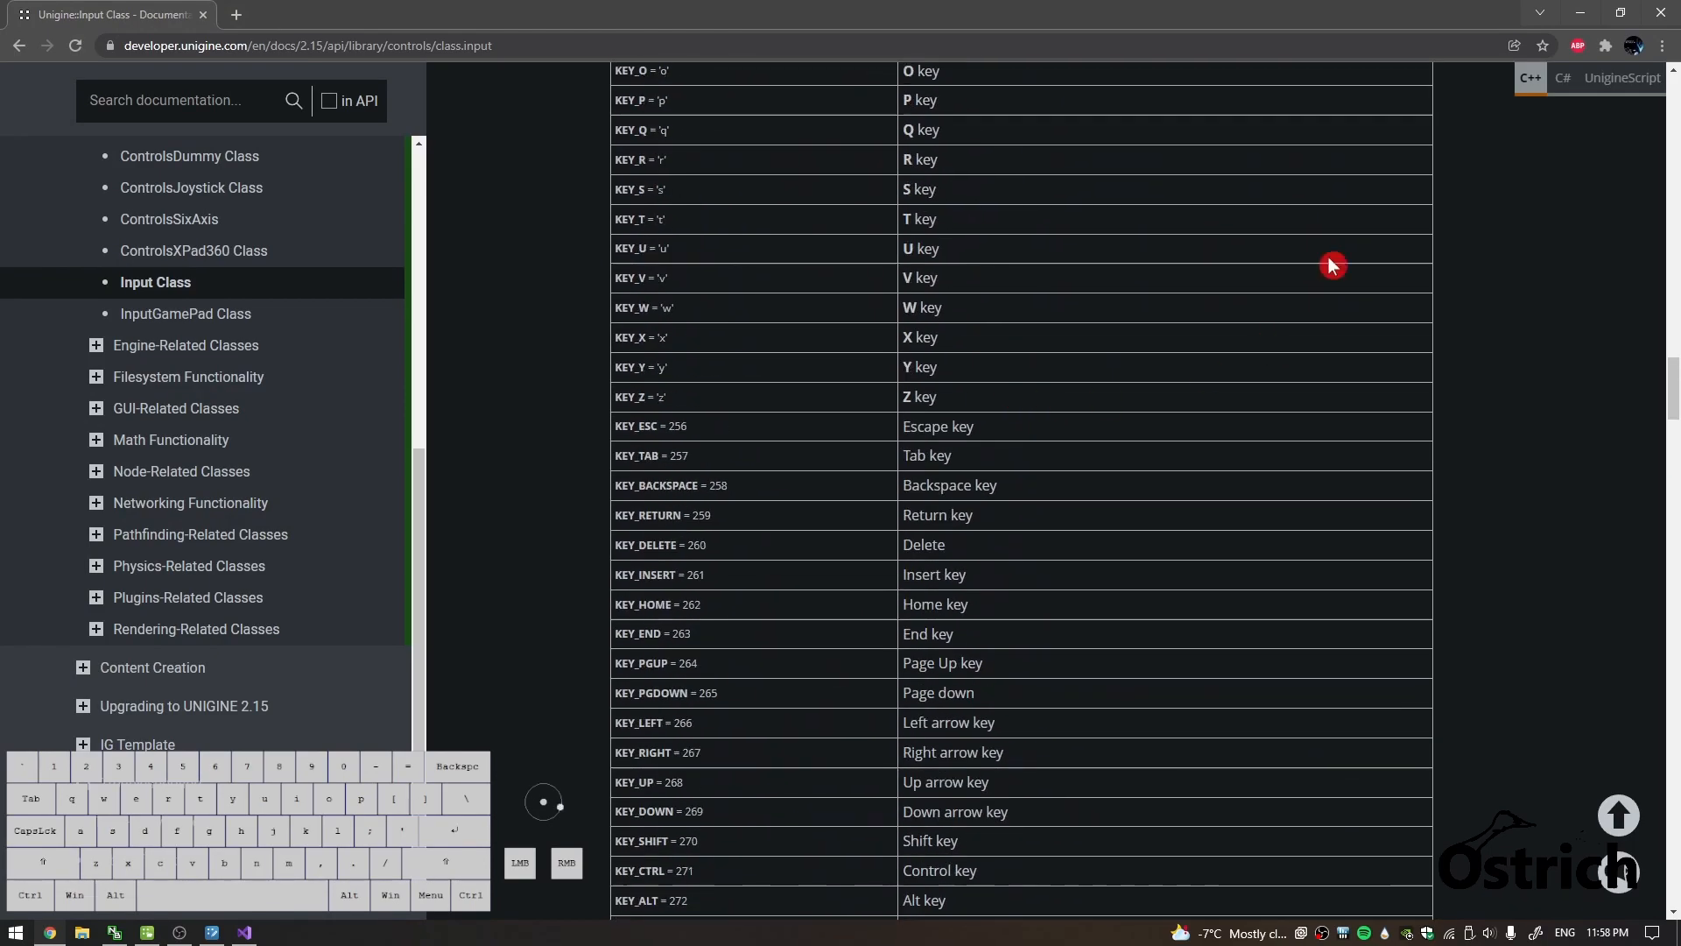
pyautogui.click(246, 930)
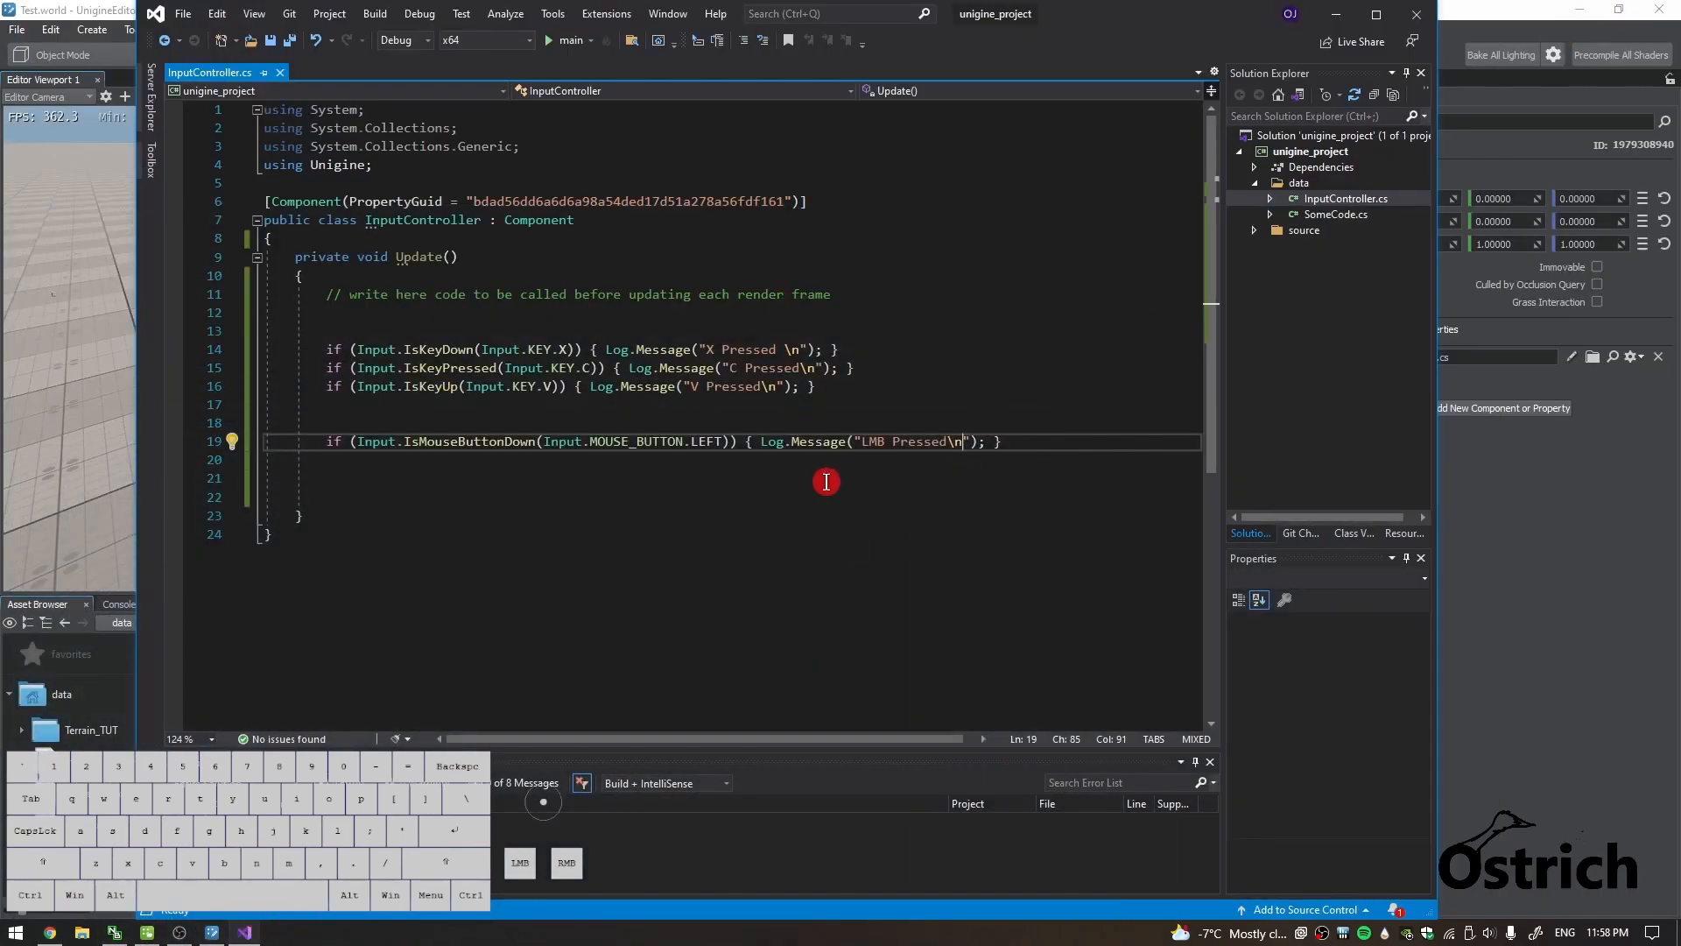
pyautogui.moveTo(559, 348)
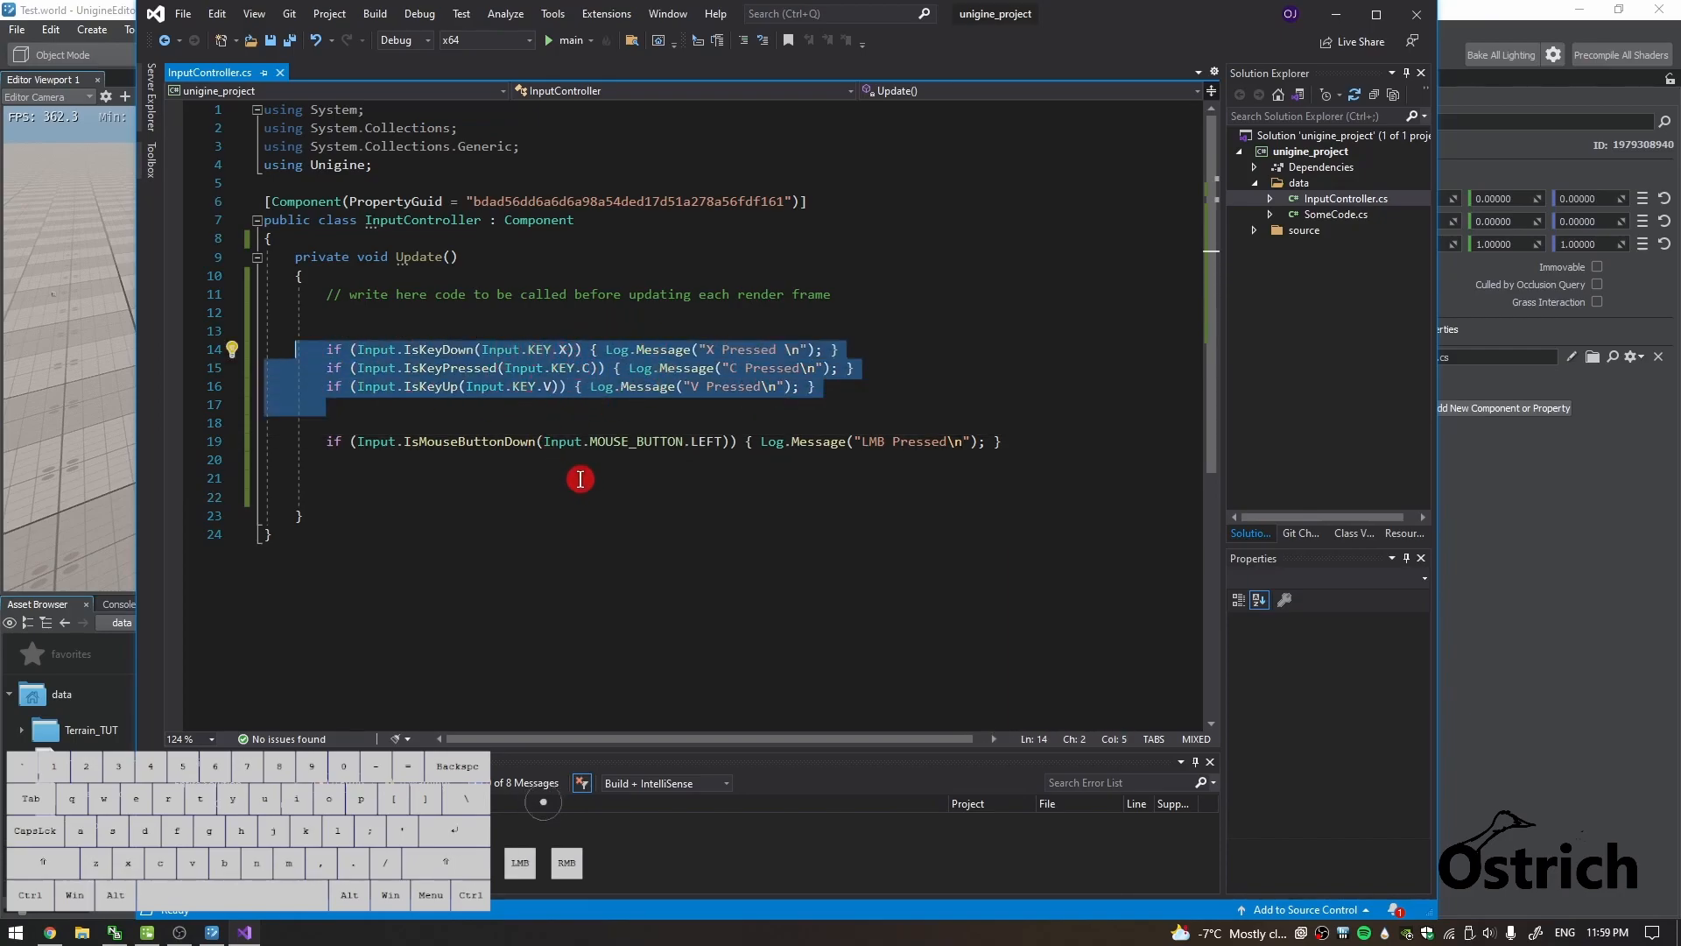
pyautogui.click(1015, 479)
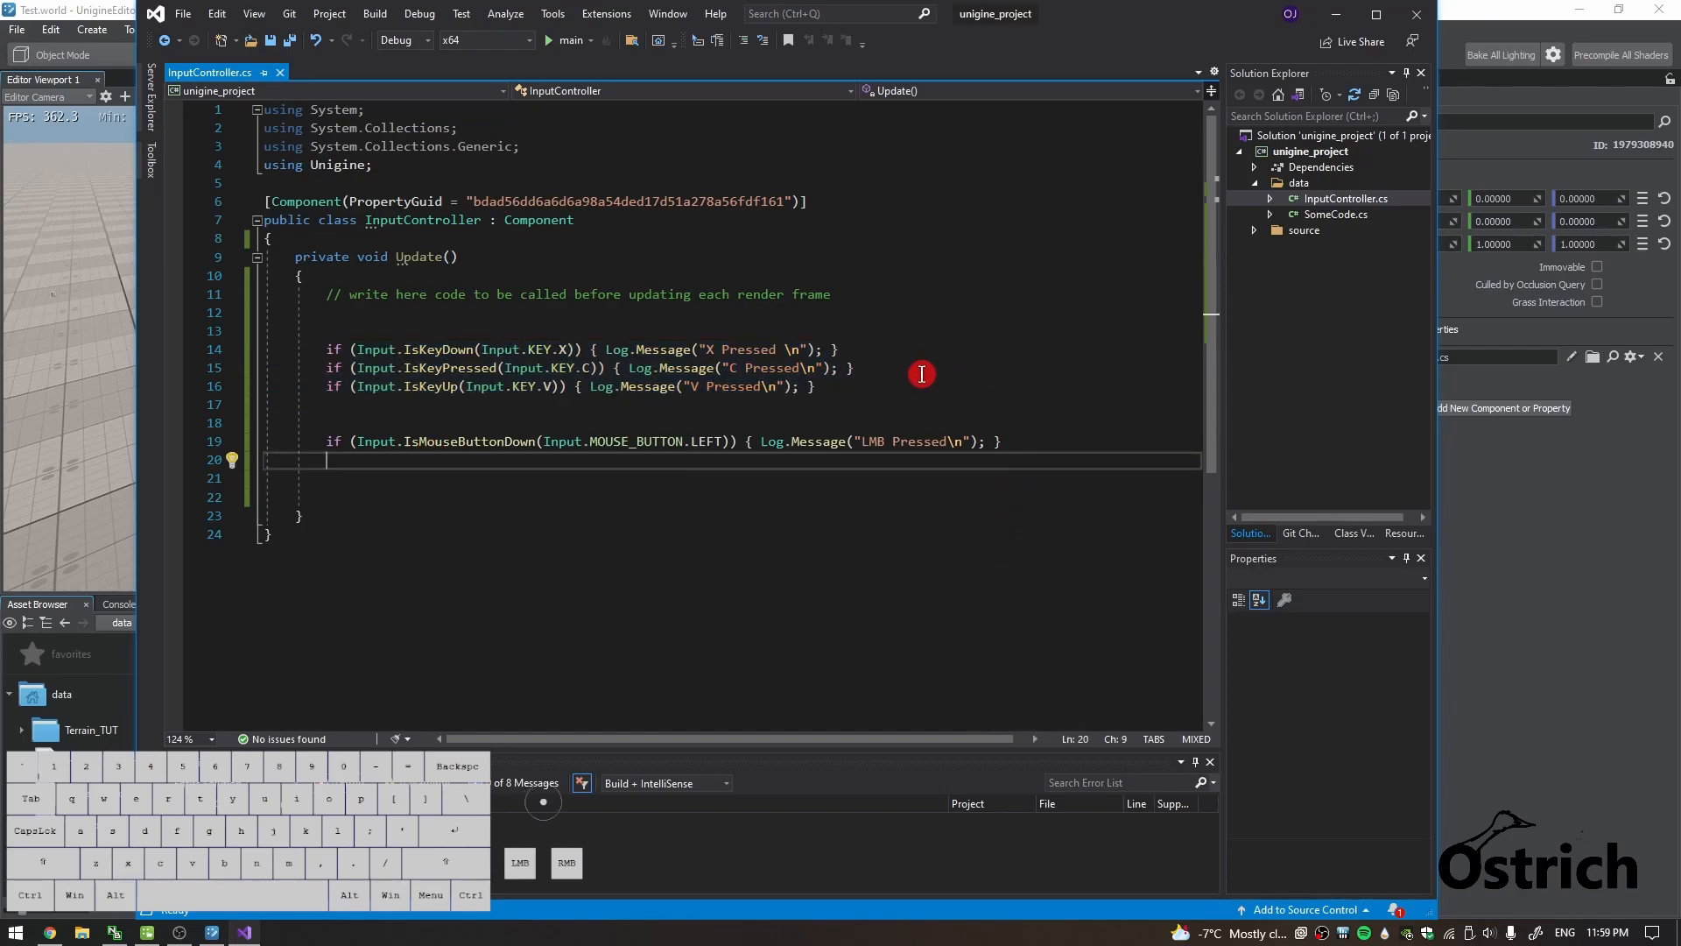
pyautogui.moveTo(926, 399)
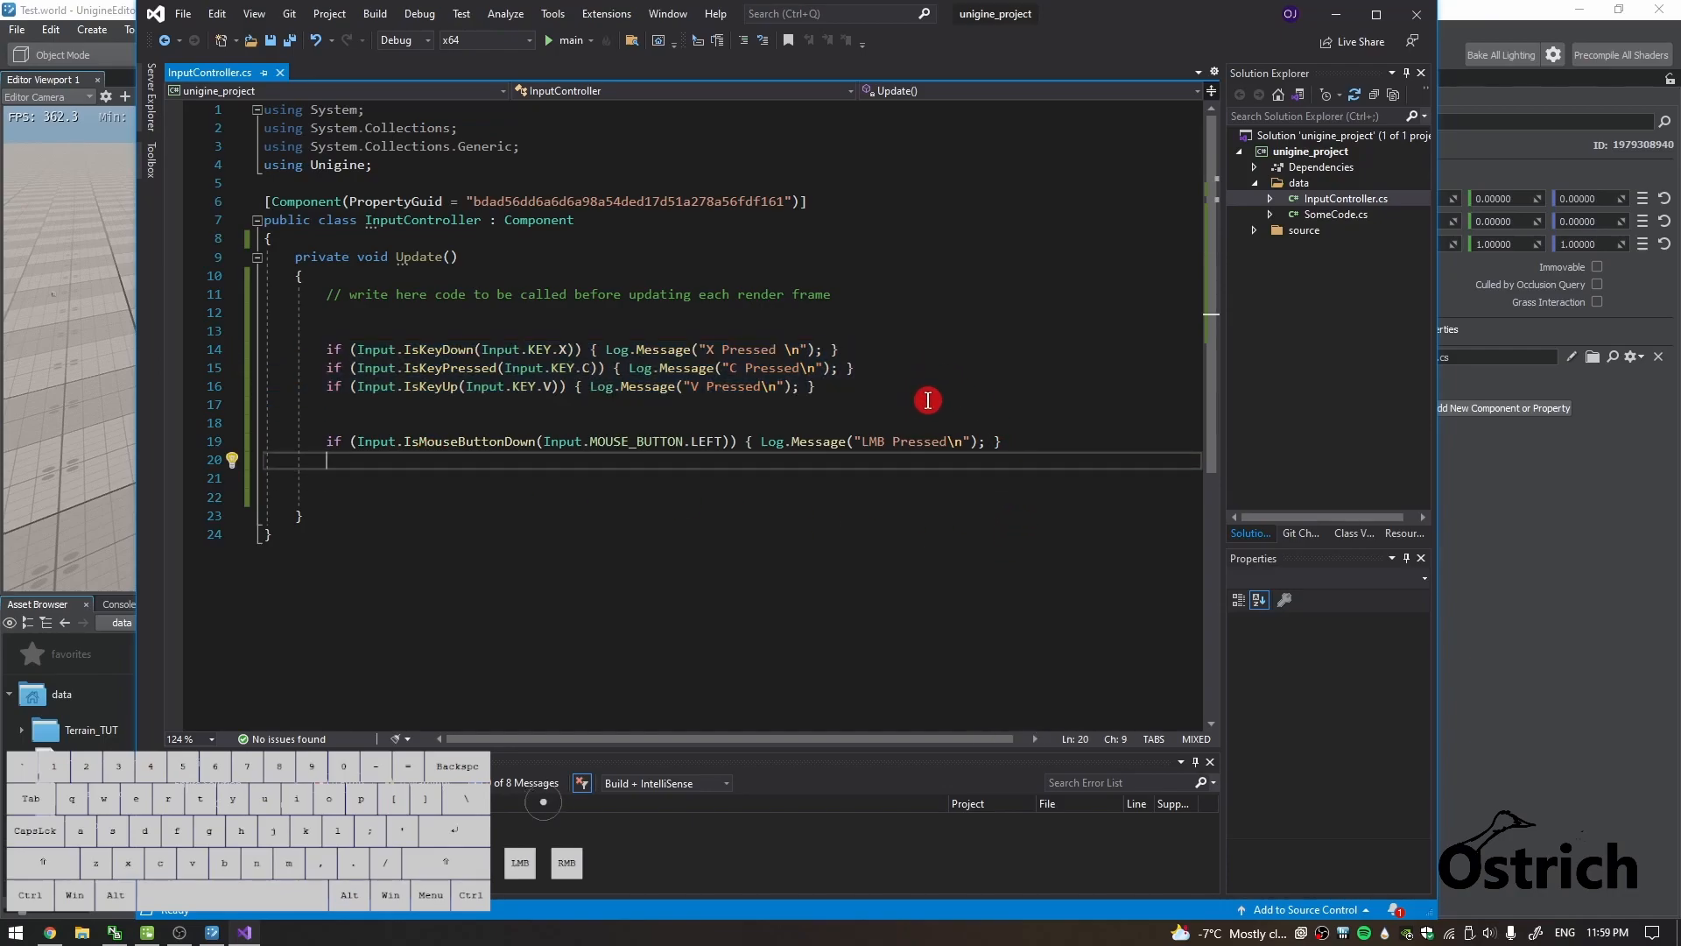